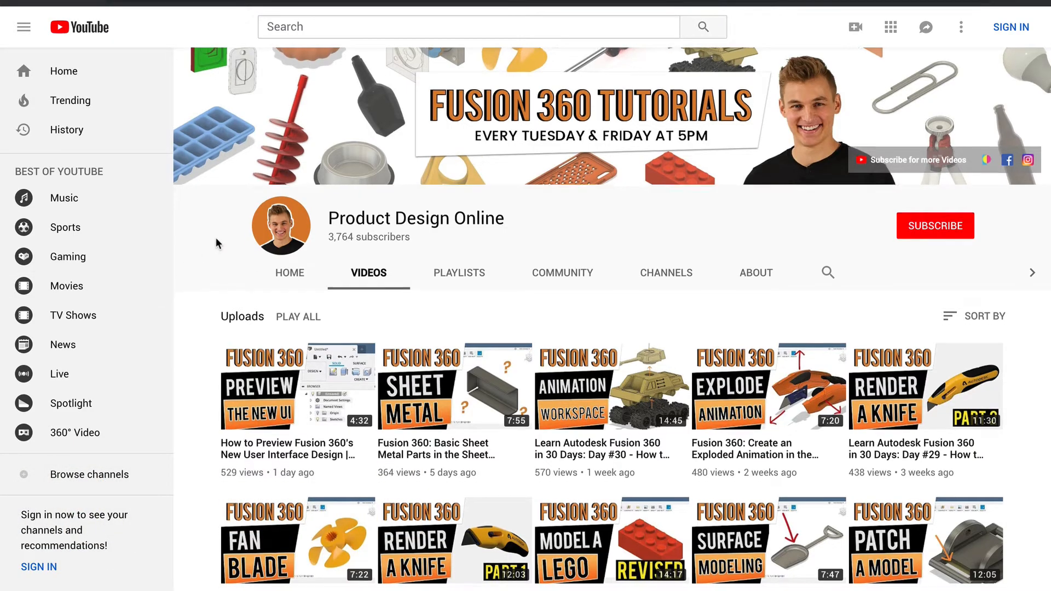
# Browse the sketch drawing commands available in the toolbar
pyautogui.scroll(-3)
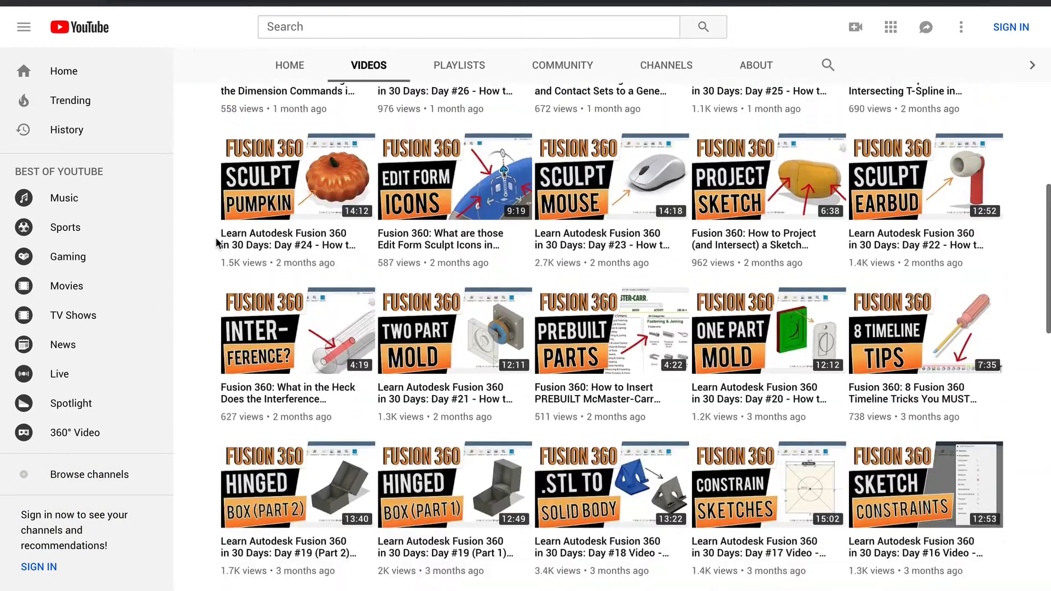
pyautogui.scroll(3)
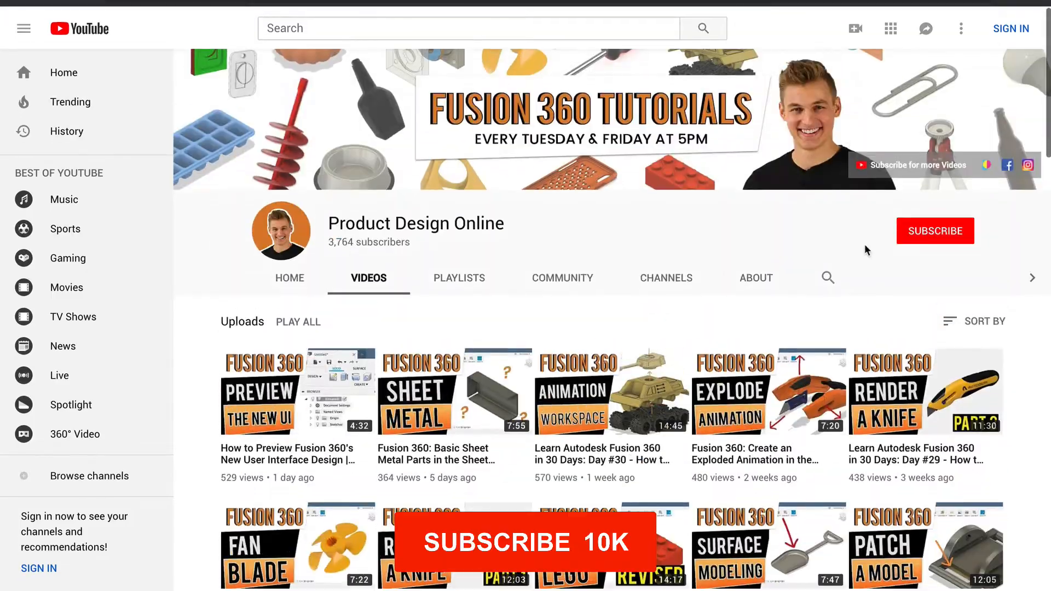
pyautogui.click(934, 231)
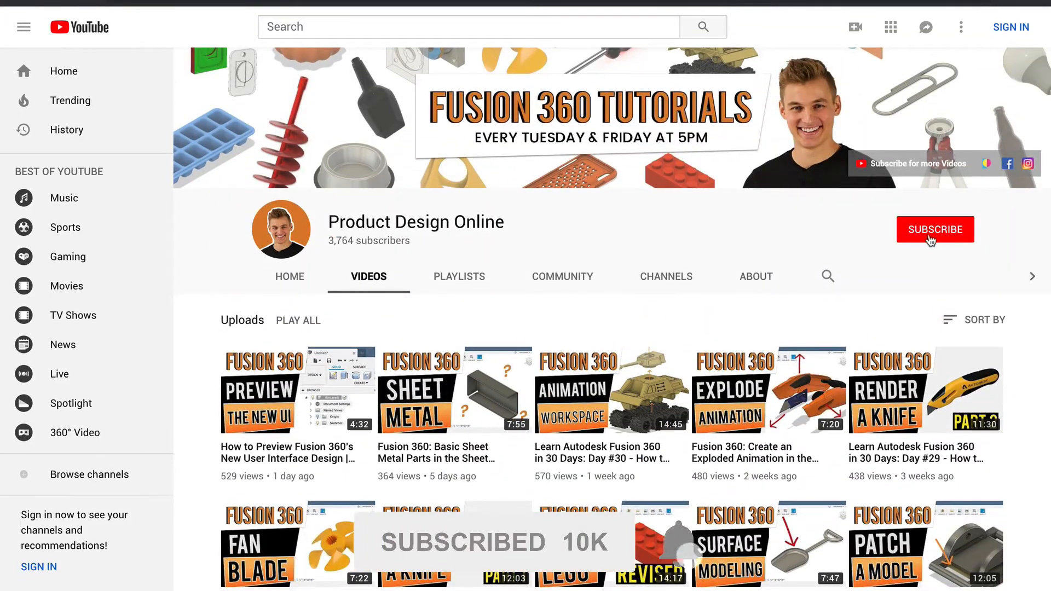
pyautogui.moveTo(863, 263)
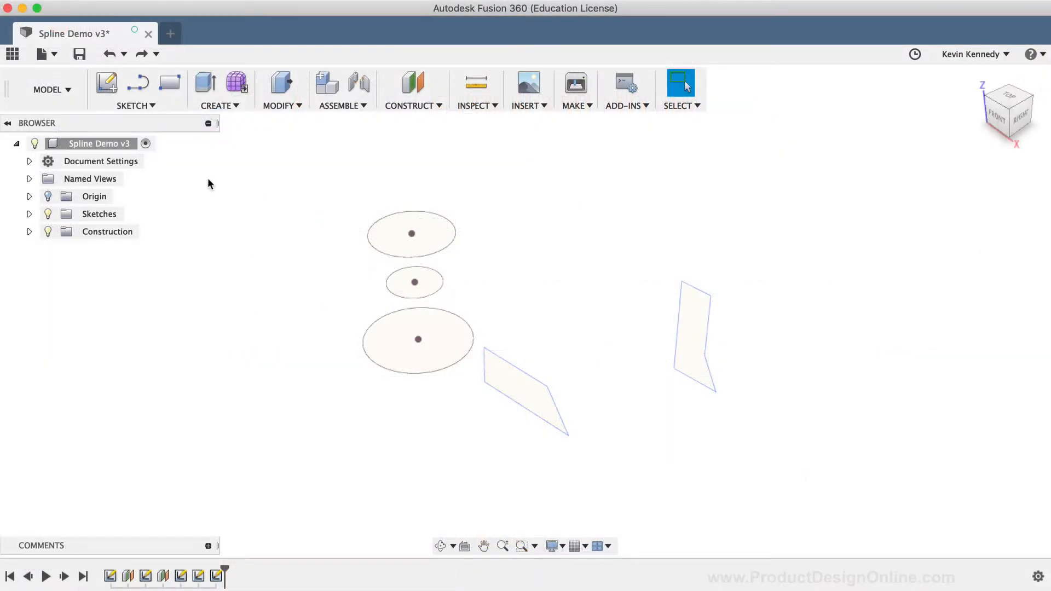
pyautogui.click(137, 105)
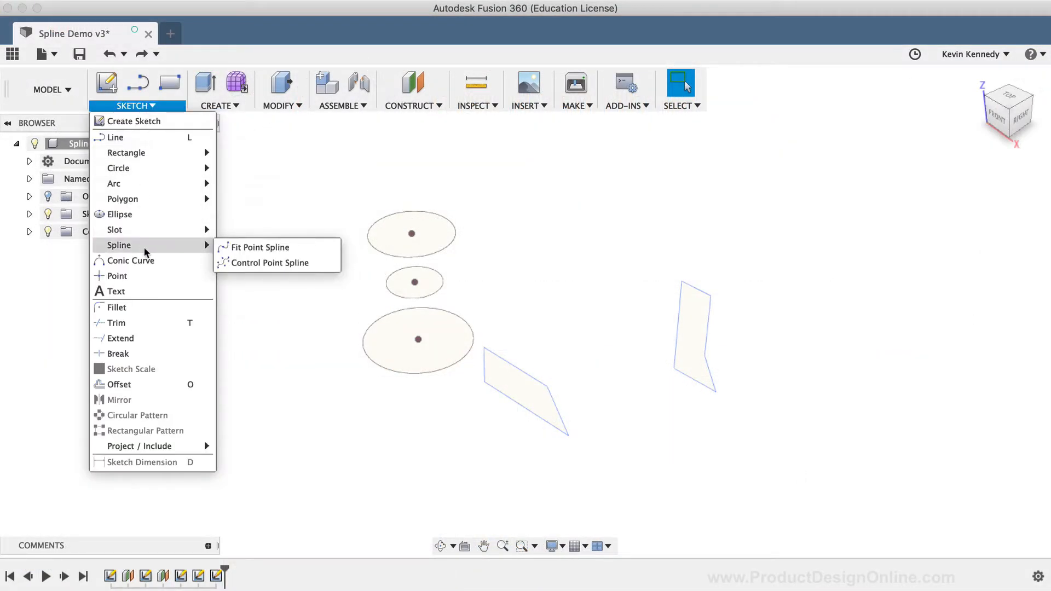
pyautogui.moveTo(184, 252)
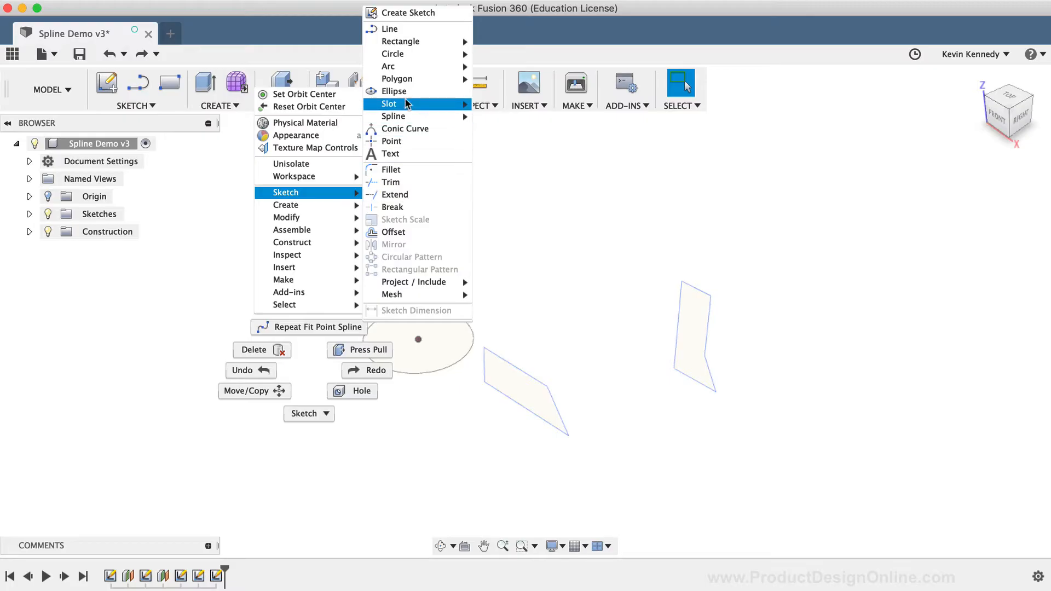
pyautogui.moveTo(393, 116)
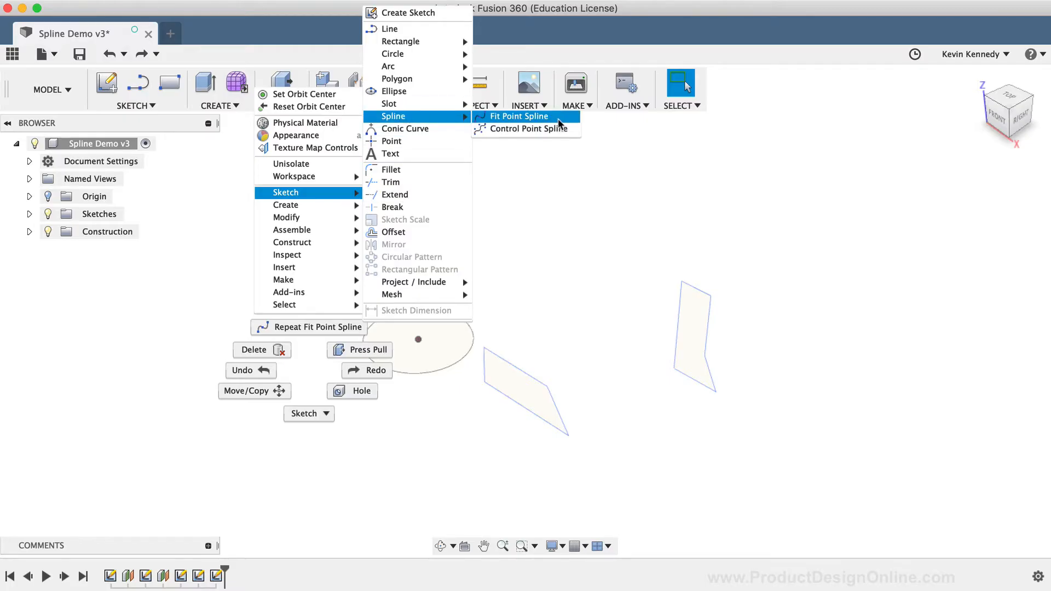
pyautogui.moveTo(572, 120)
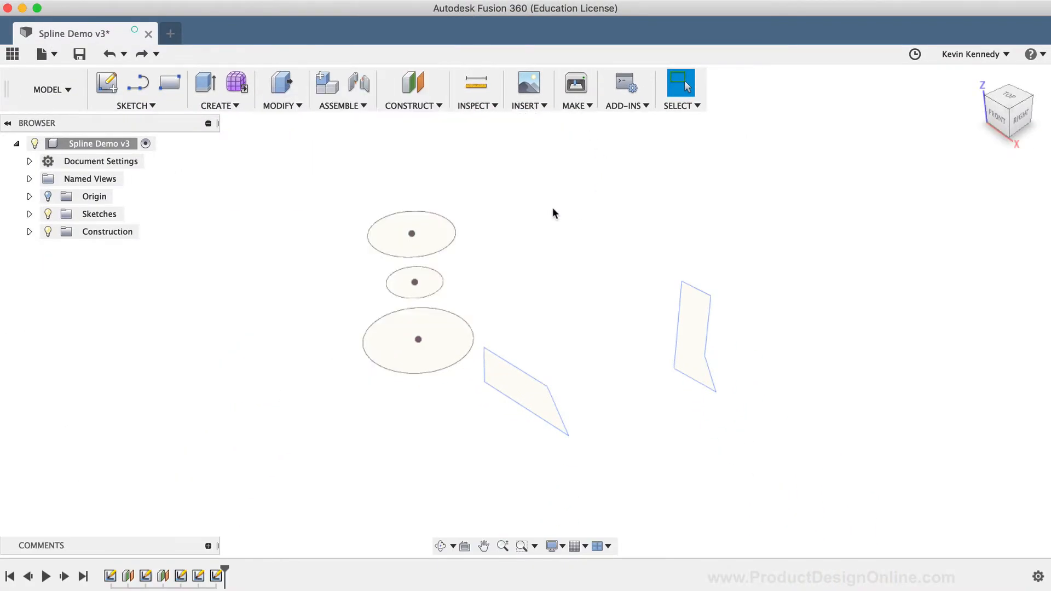
pyautogui.moveTo(523, 283)
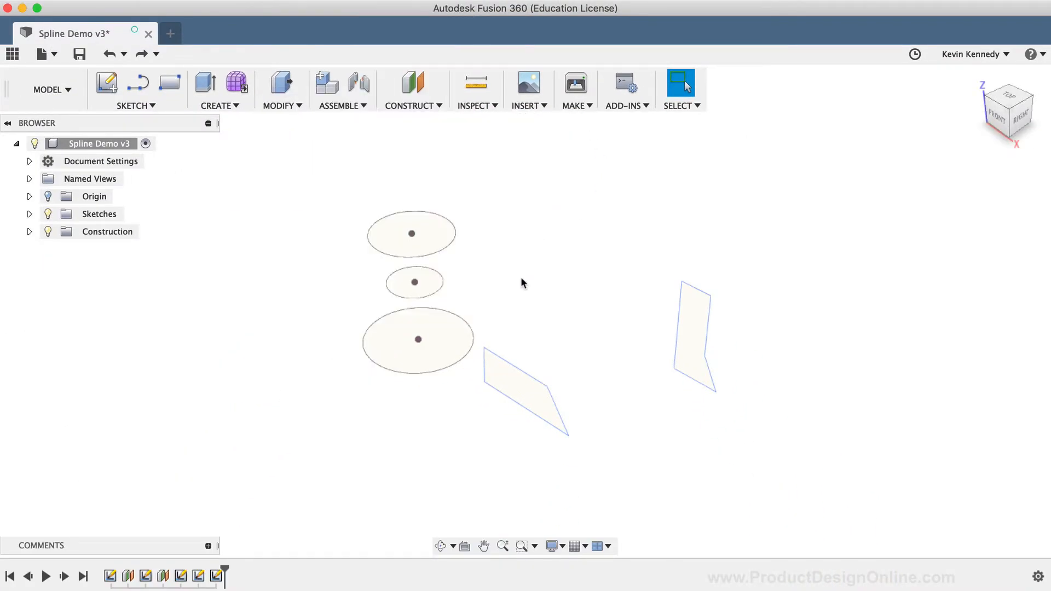
# Start a Fit Point Spline from the marking menu on the front sketch plane
pyautogui.rightClick(524, 284)
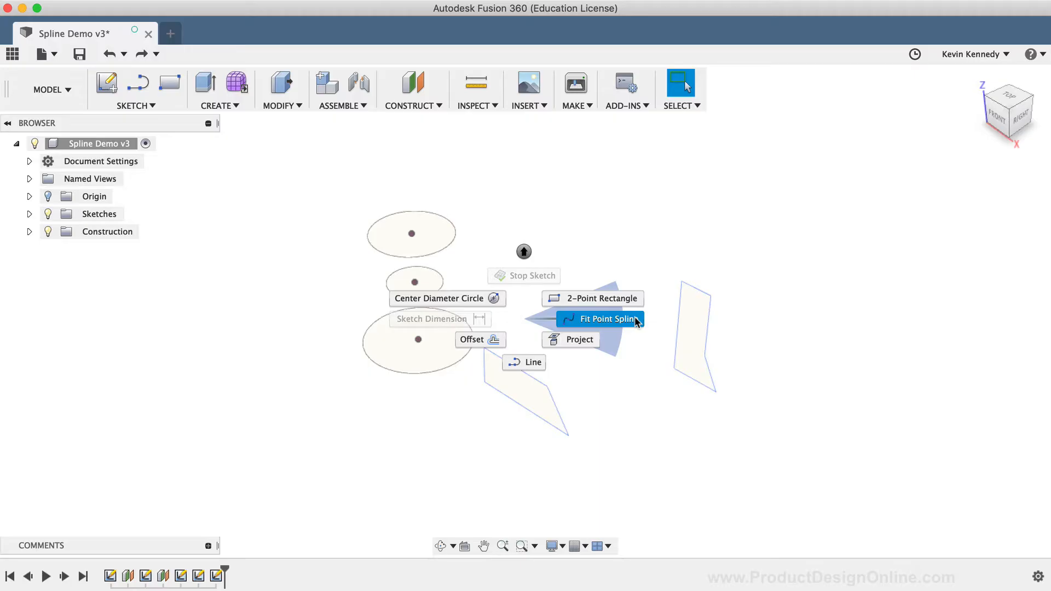
pyautogui.click(600, 318)
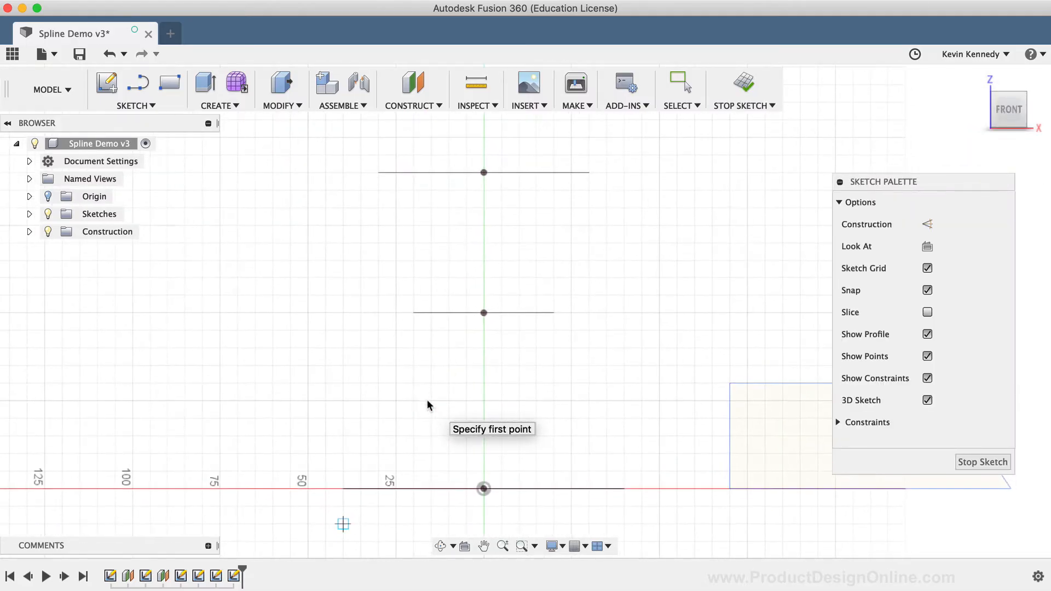
pyautogui.moveTo(345, 471)
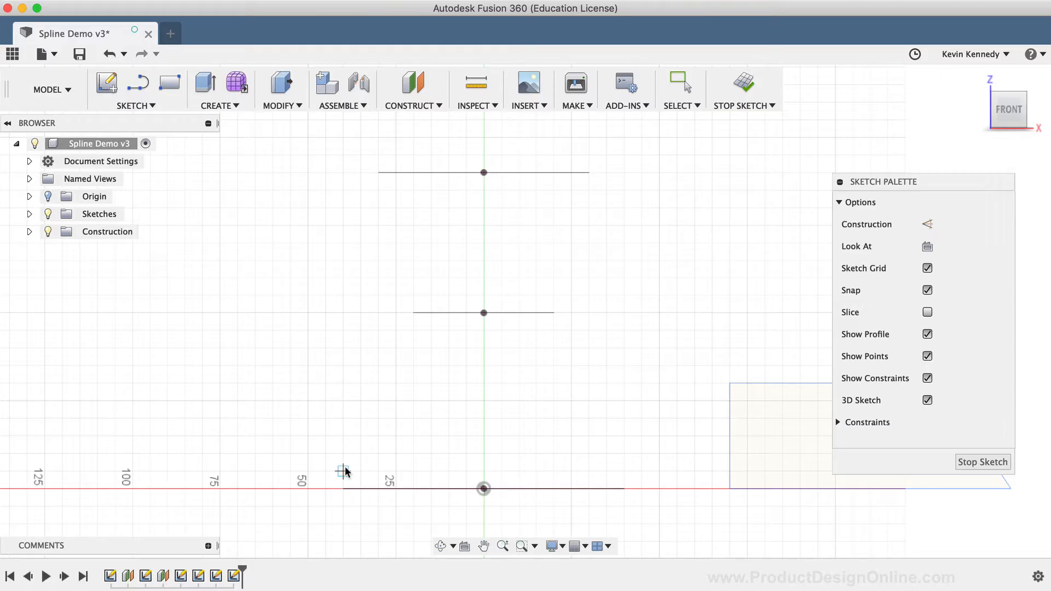
pyautogui.moveTo(344, 490)
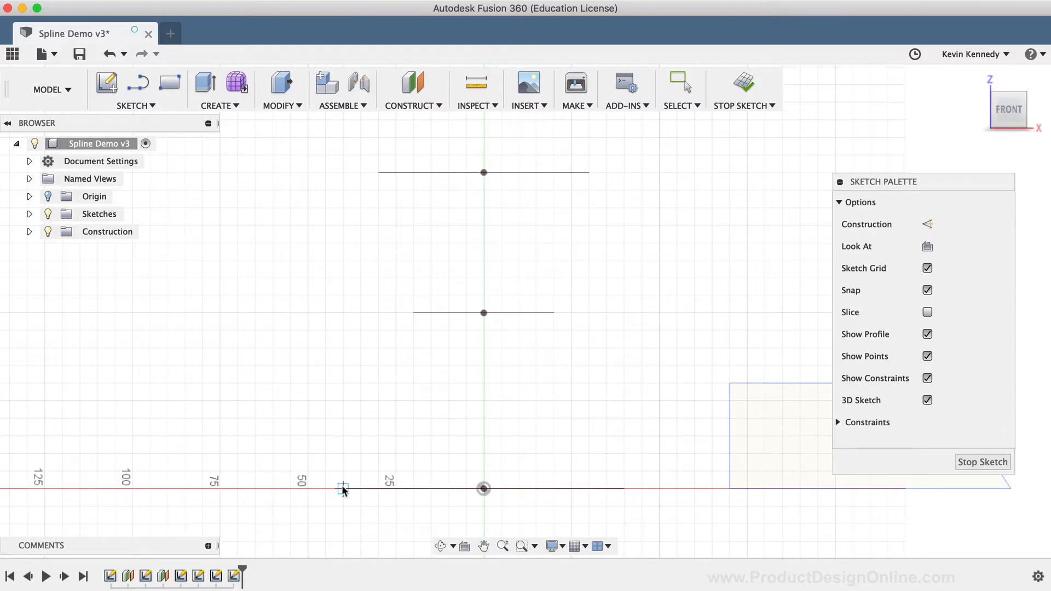
# Run the spline through the left ends of the bottom, middle and top lines
pyautogui.click(359, 488)
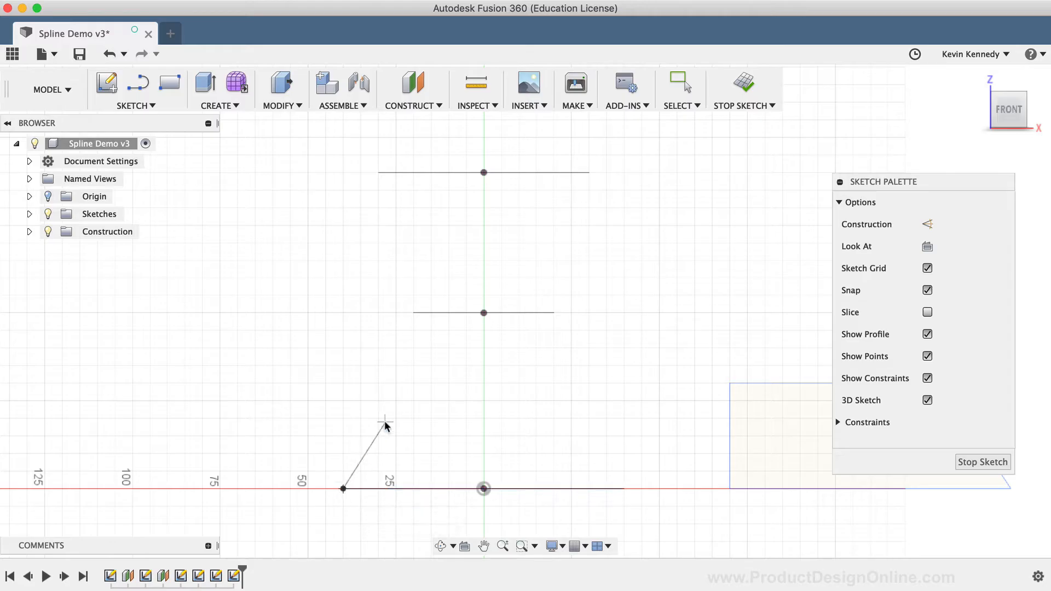
pyautogui.moveTo(385, 426)
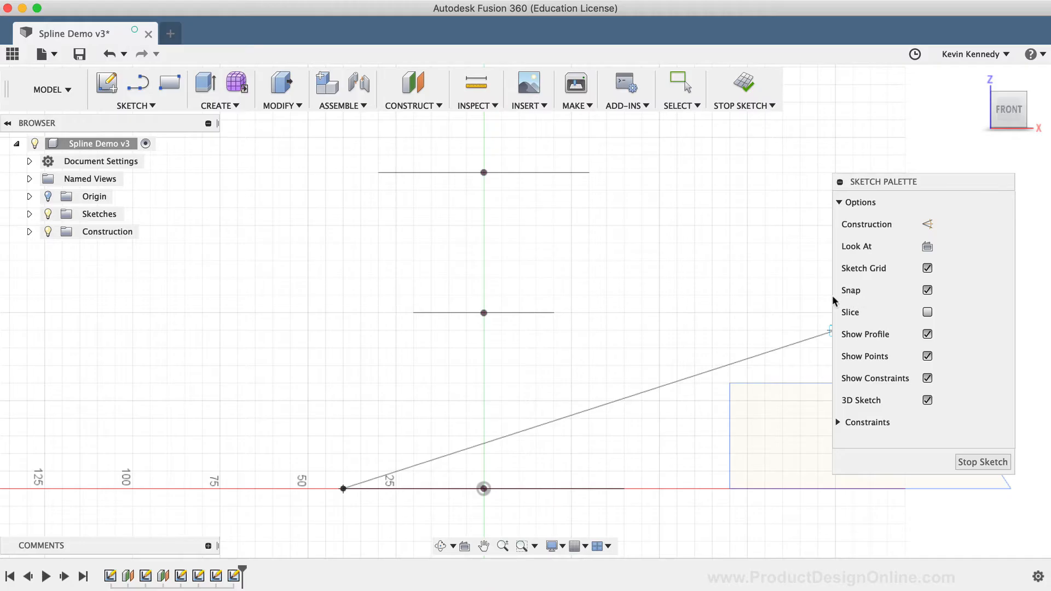
pyautogui.click(413, 309)
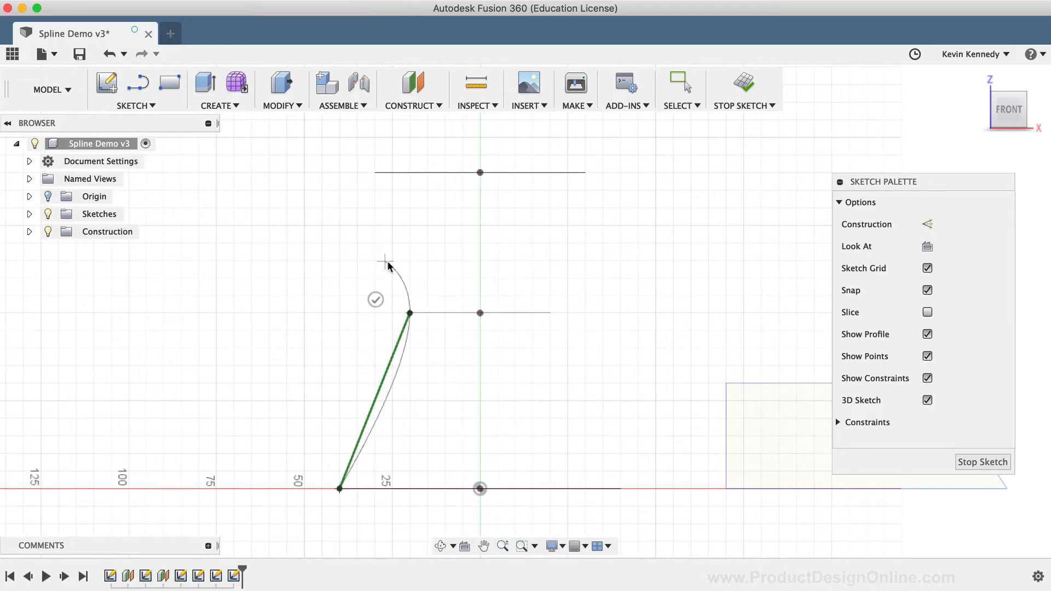
pyautogui.click(408, 314)
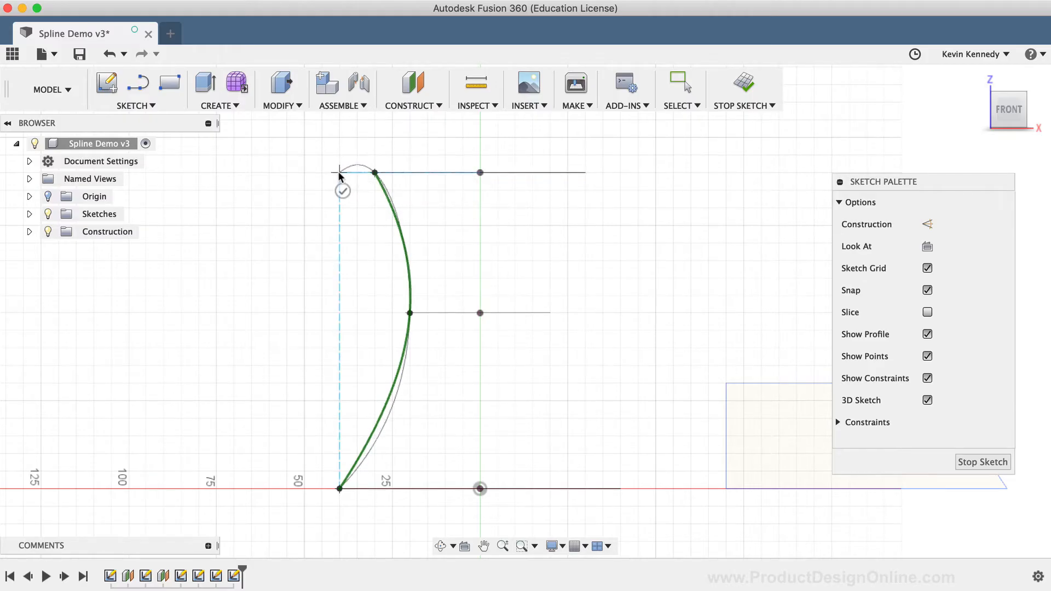
pyautogui.moveTo(341, 169)
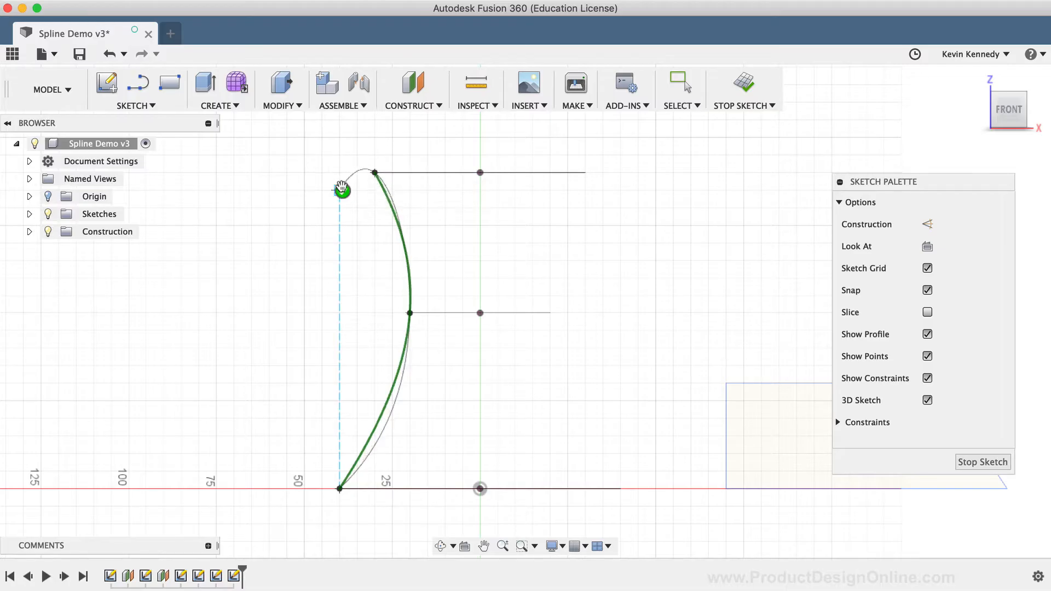
pyautogui.moveTo(342, 187)
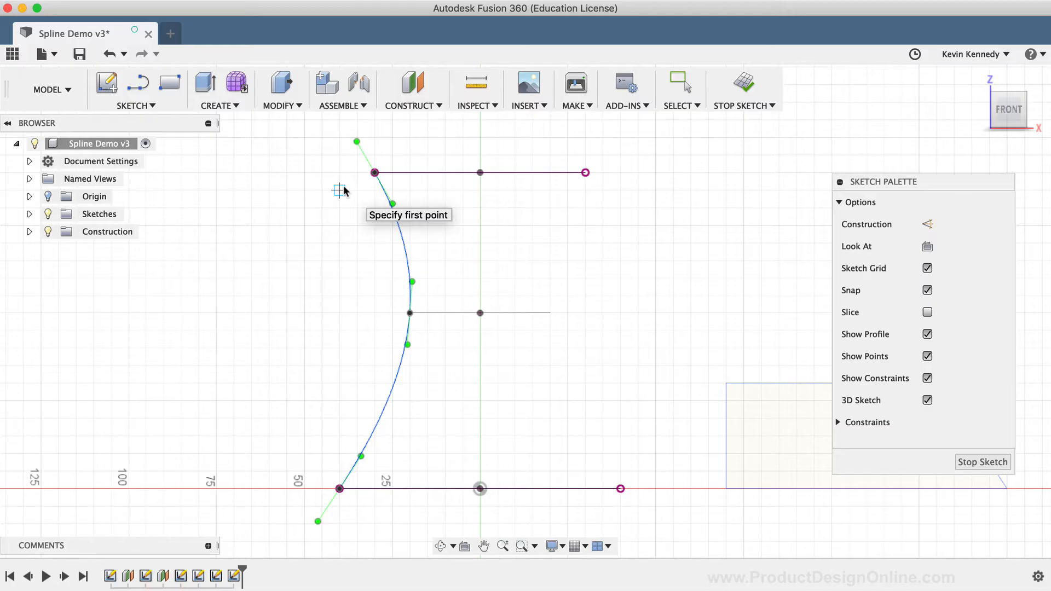
# Drag the spline's end tangent handles to bend it into a gentle S-curve
pyautogui.click(678, 86)
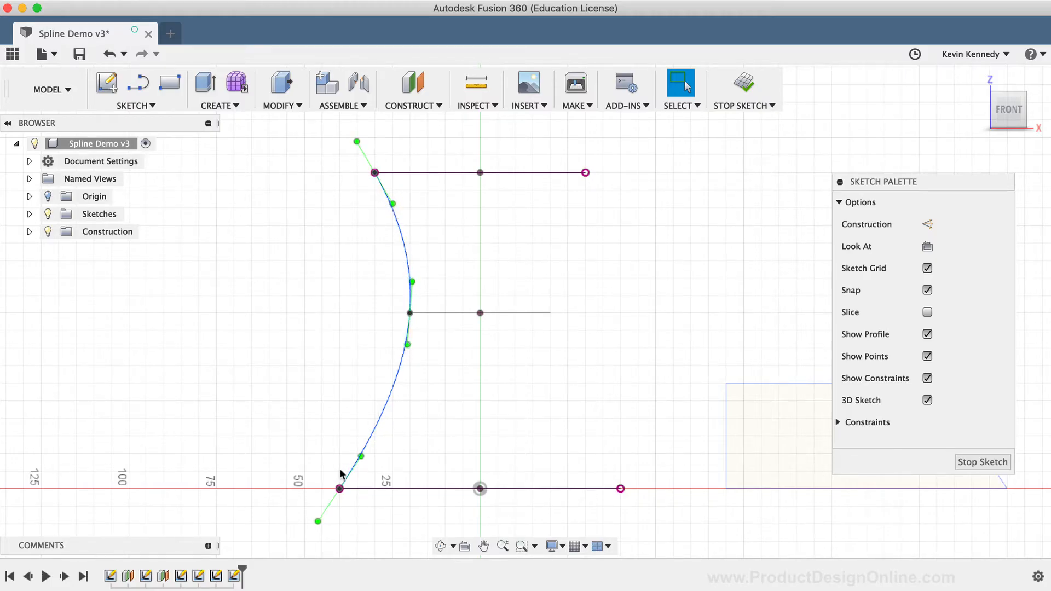
pyautogui.click(338, 488)
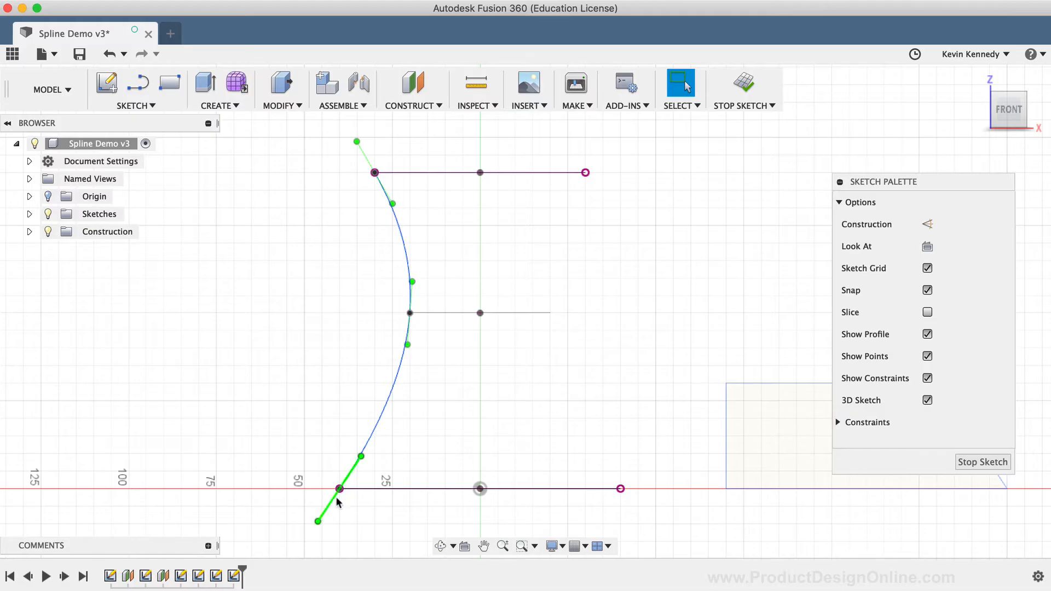
pyautogui.click(360, 458)
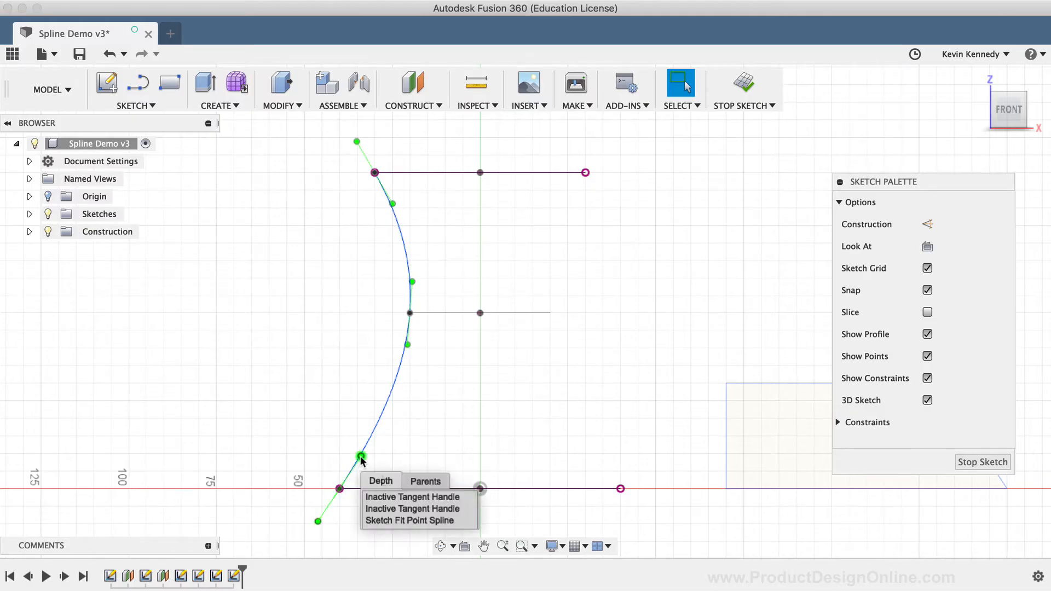
pyautogui.moveTo(347, 449)
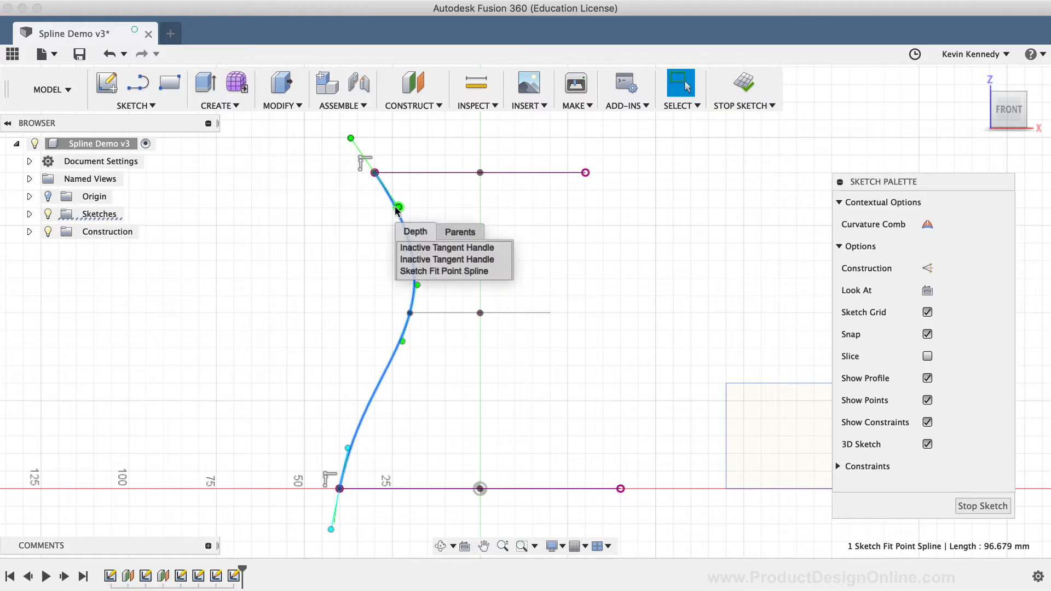
pyautogui.moveTo(383, 195)
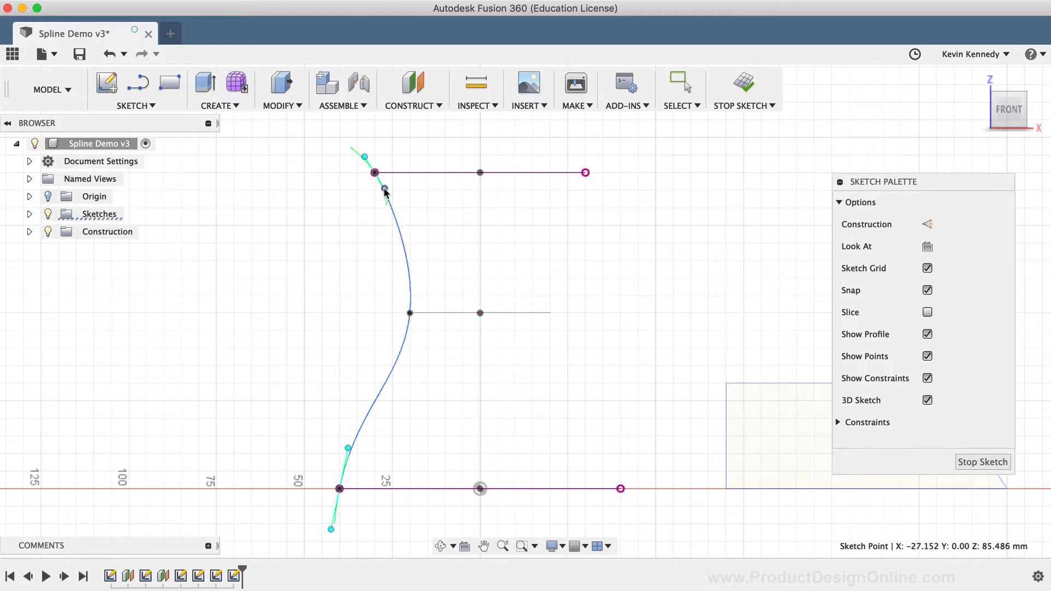
pyautogui.click(678, 85)
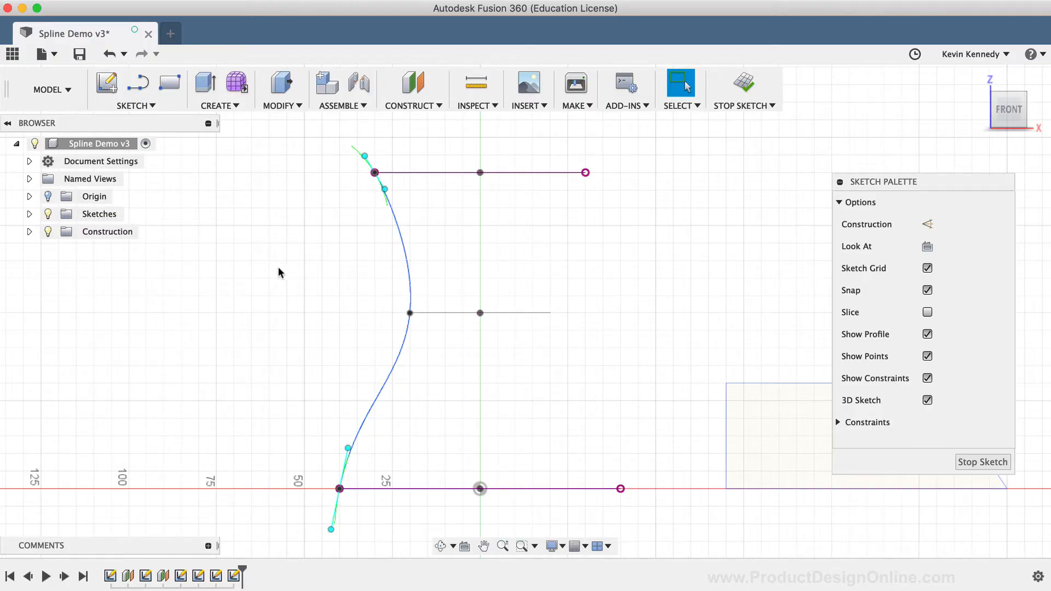
# Activate the tangent handle on the spline's middle fit point alongside the end handles
pyautogui.click(279, 273)
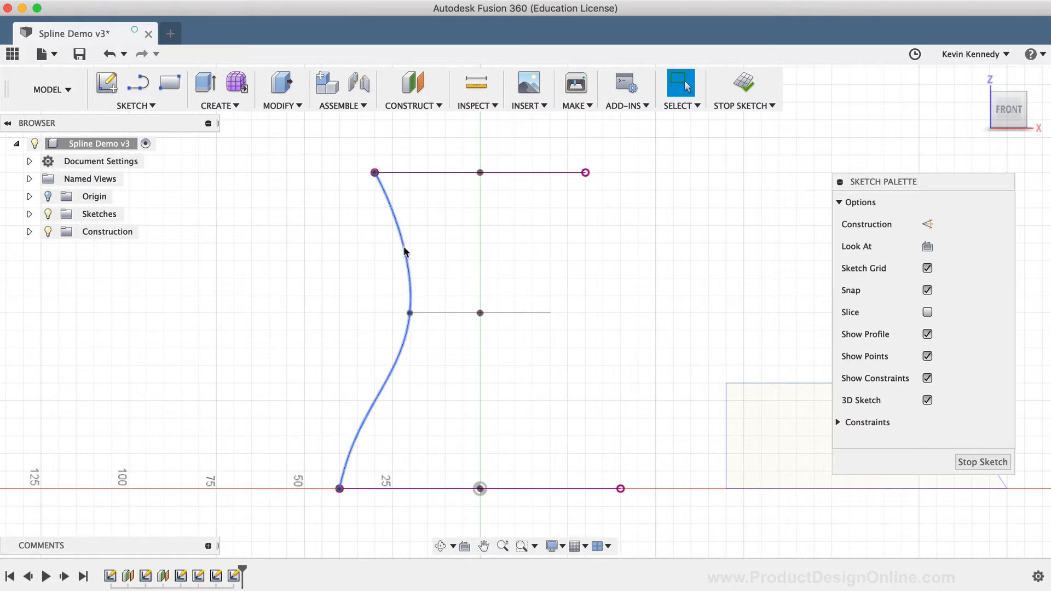
pyautogui.click(409, 268)
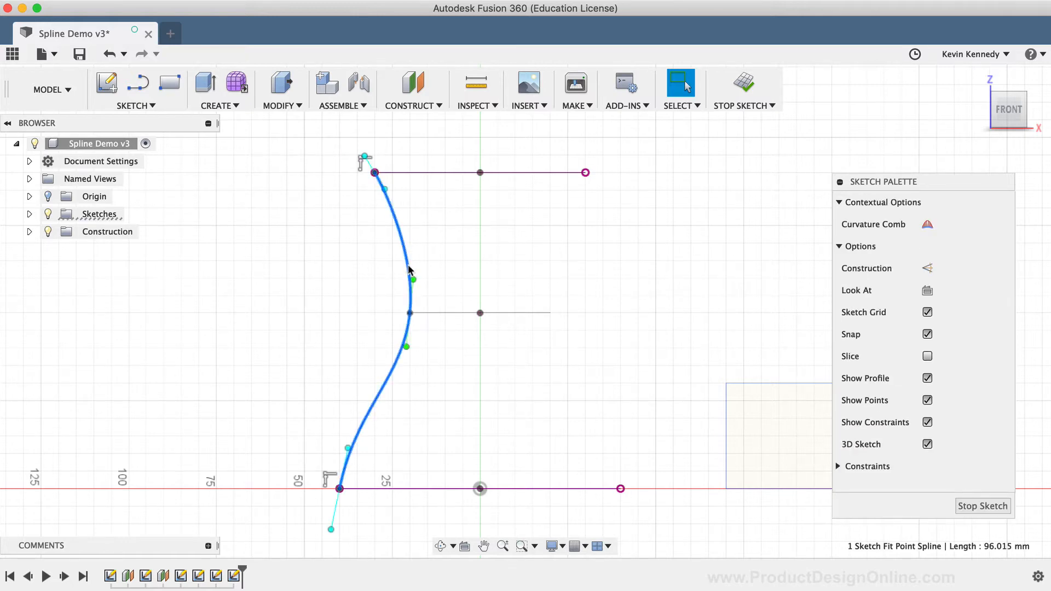
pyautogui.click(413, 279)
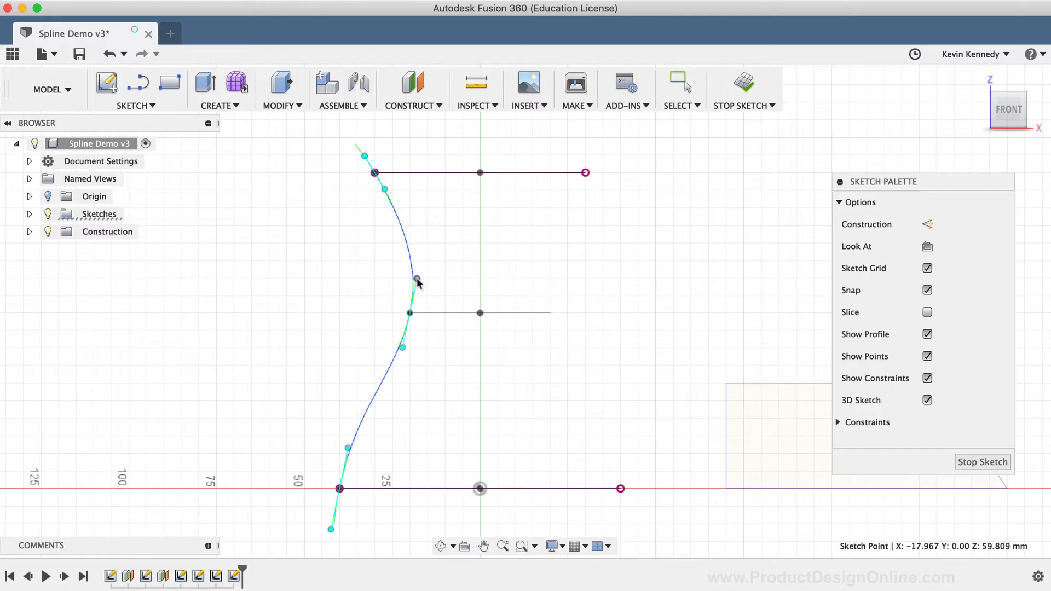
pyautogui.click(676, 83)
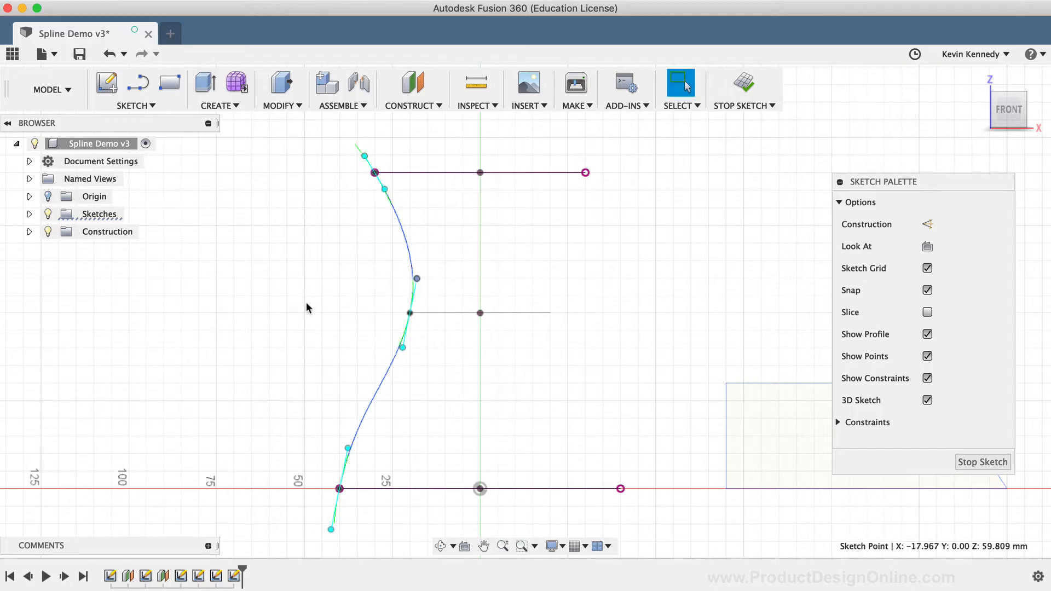
pyautogui.moveTo(334, 300)
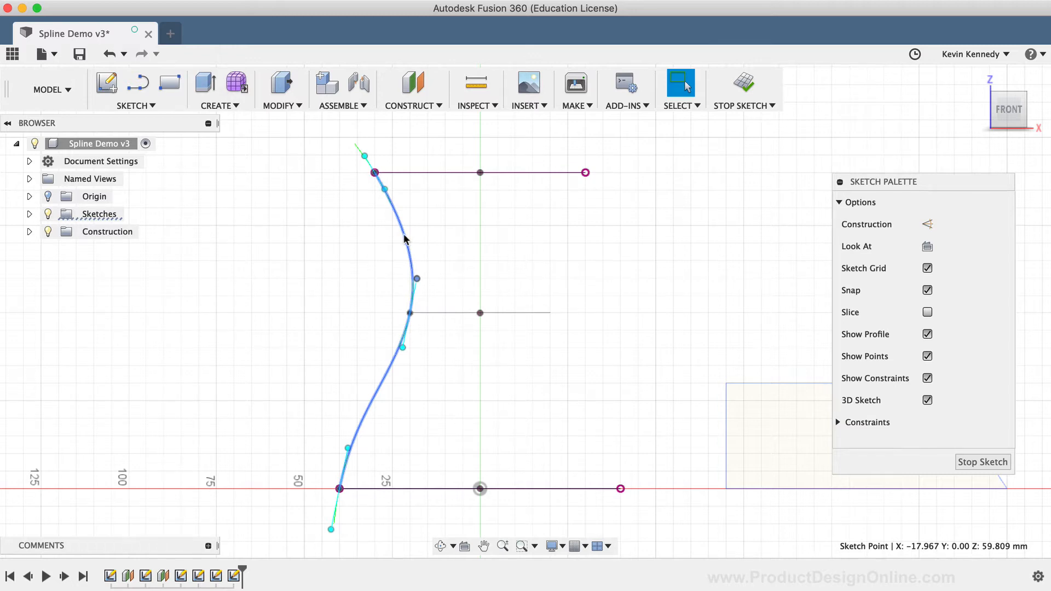
# Insert three extra fit points on the spline and re-angle the upper one's tangent
pyautogui.rightClick(404, 239)
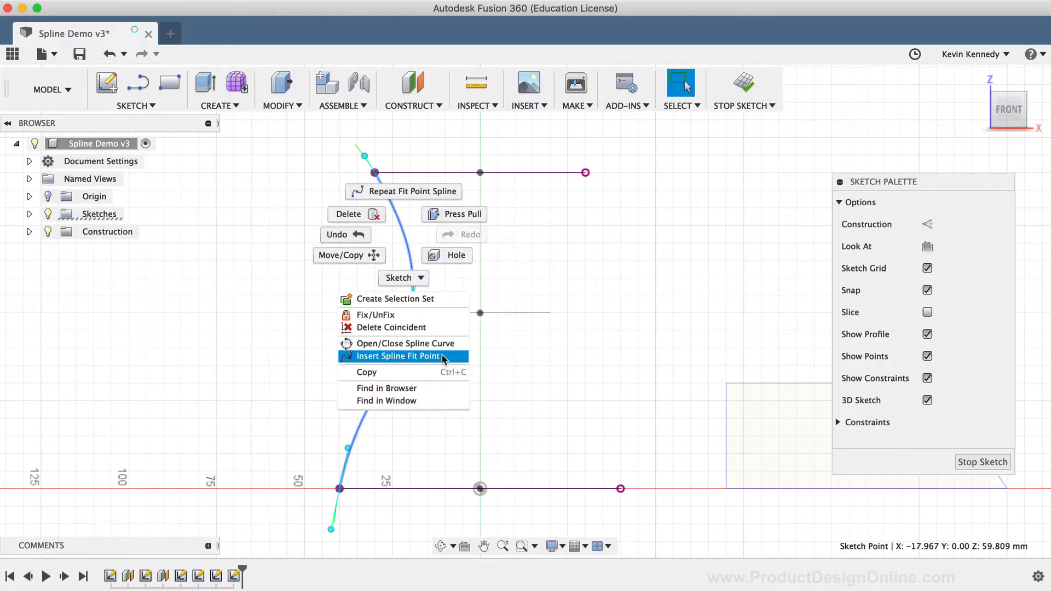
pyautogui.click(396, 356)
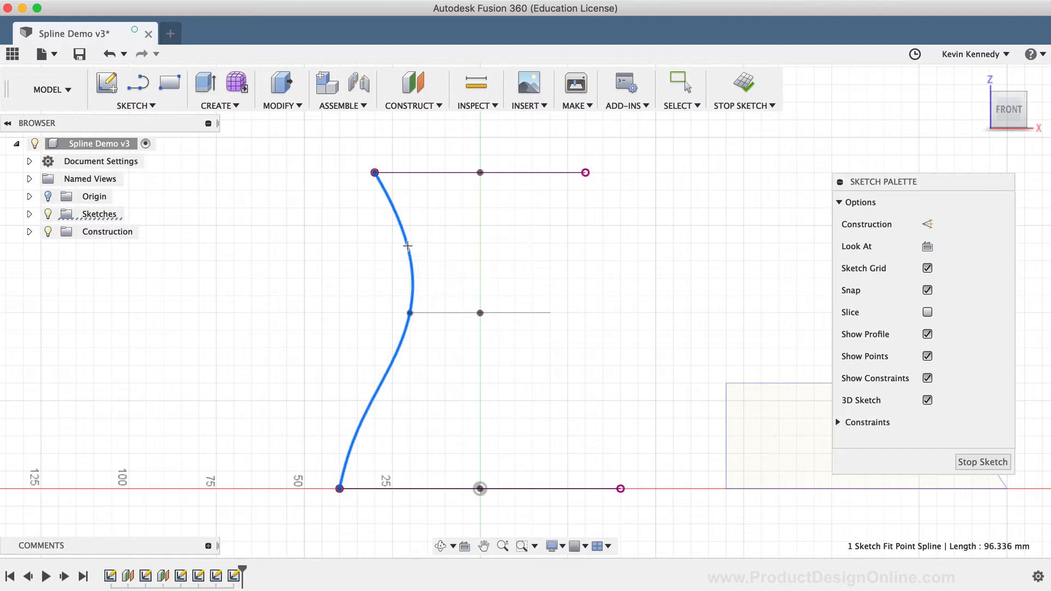
pyautogui.moveTo(402, 238)
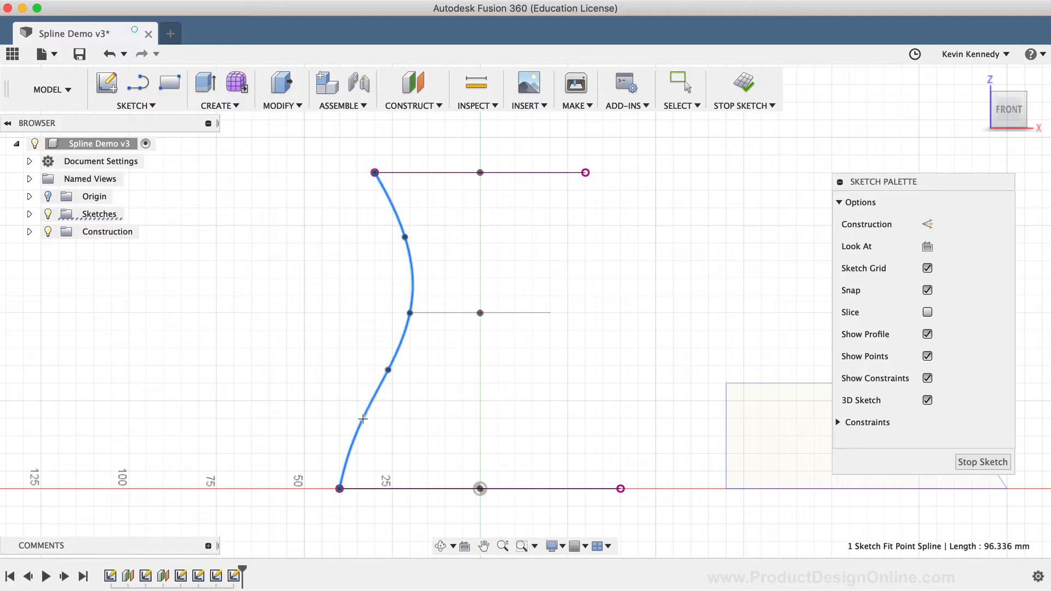
pyautogui.click(677, 85)
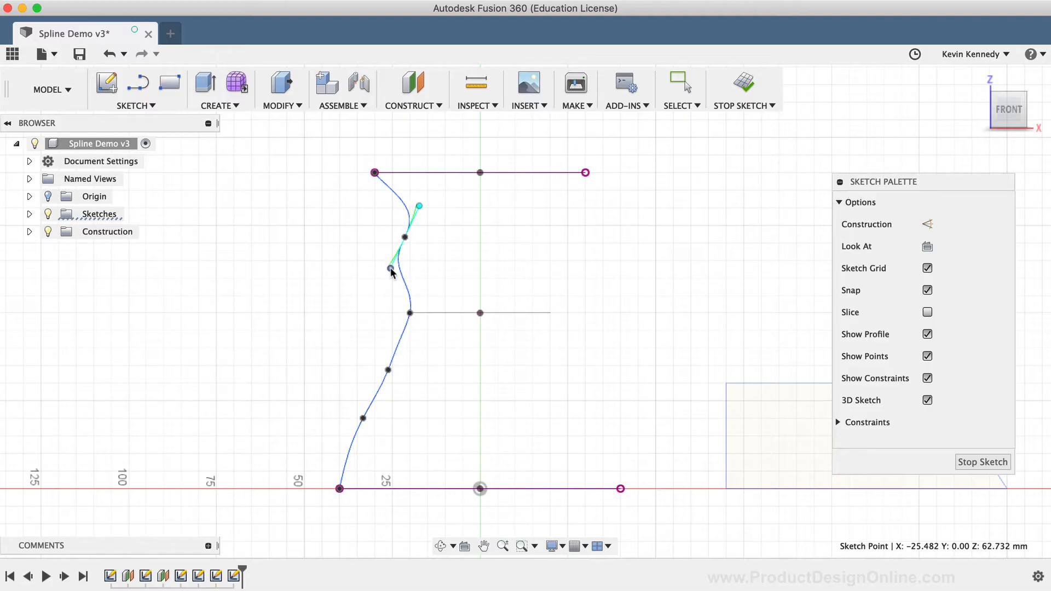
pyautogui.click(677, 83)
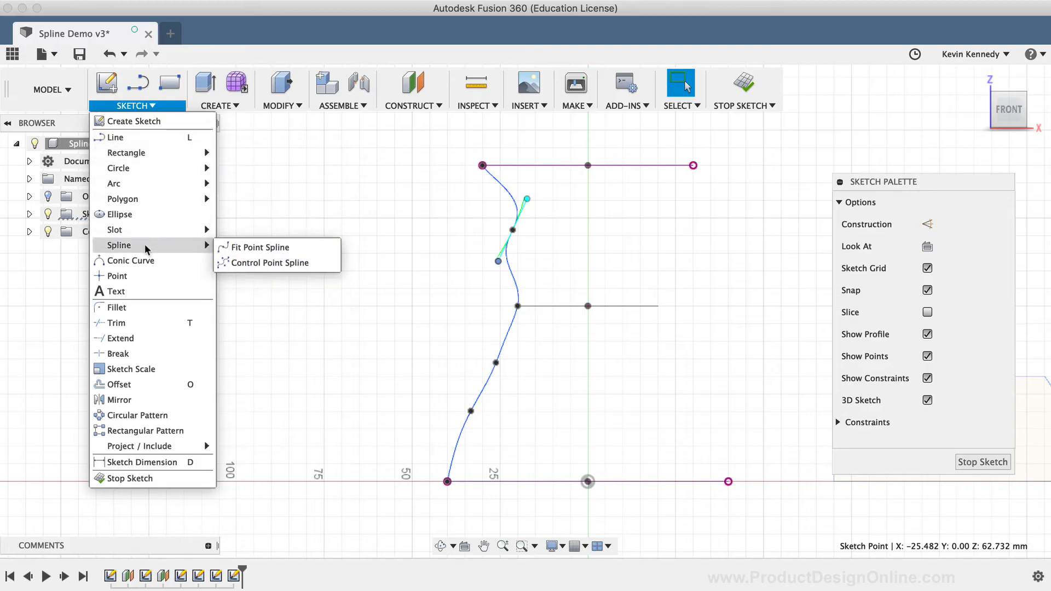
pyautogui.click(258, 246)
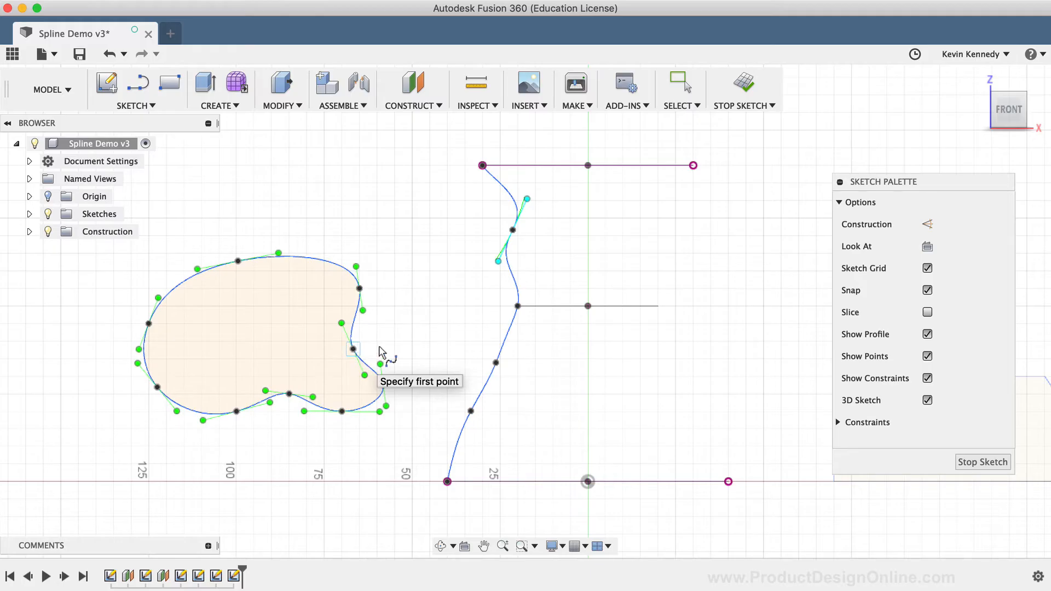
pyautogui.moveTo(414, 328)
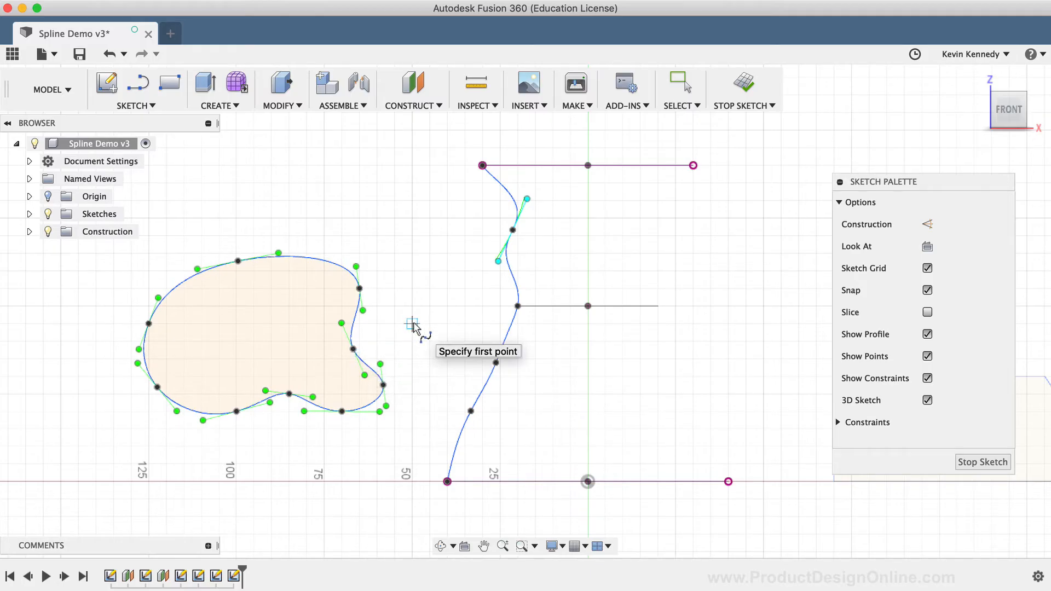
pyautogui.click(677, 86)
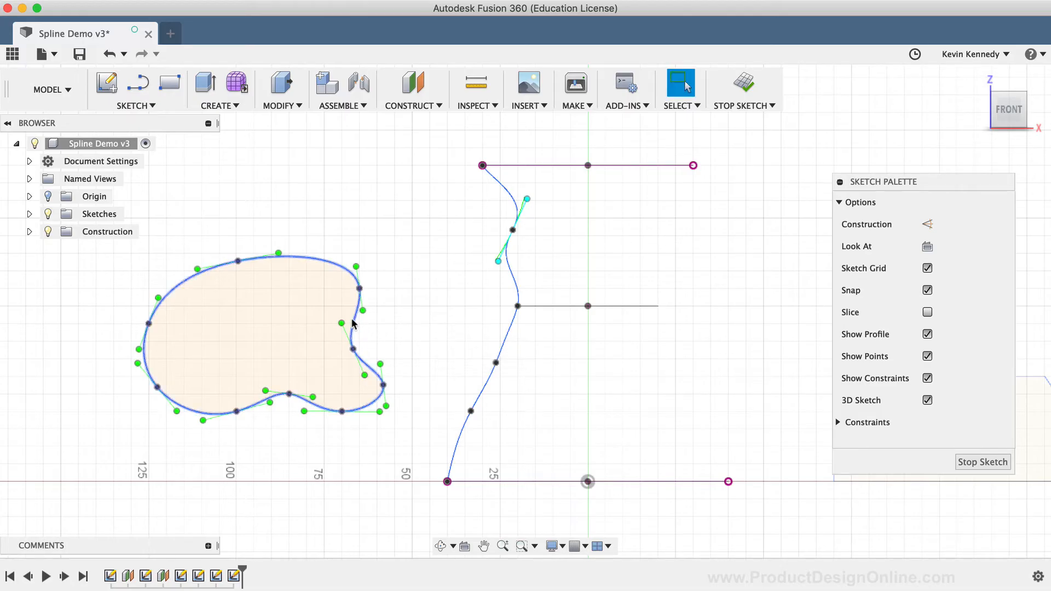
pyautogui.rightClick(355, 323)
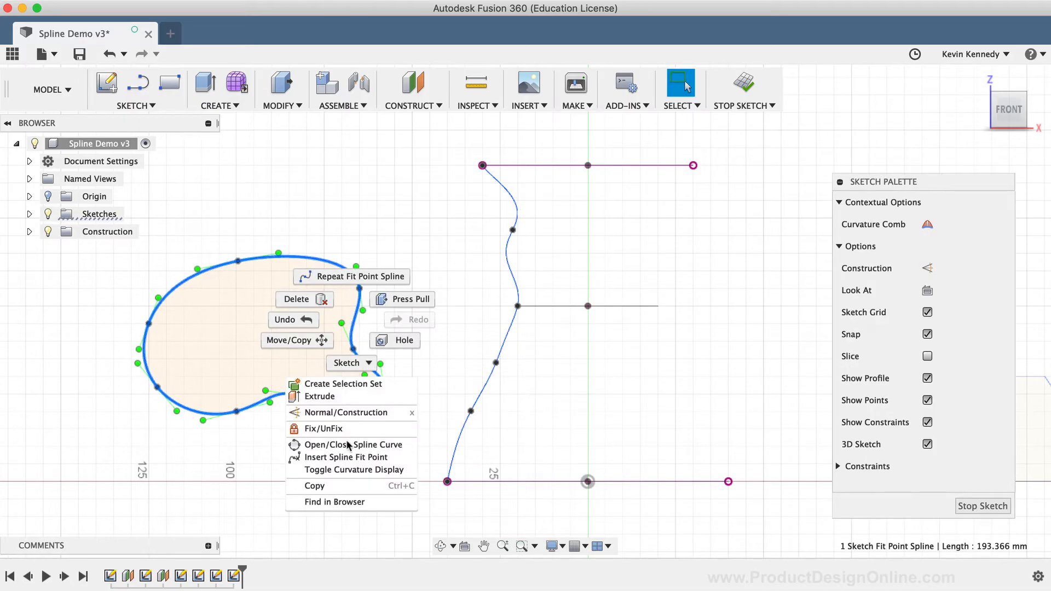
pyautogui.moveTo(353, 445)
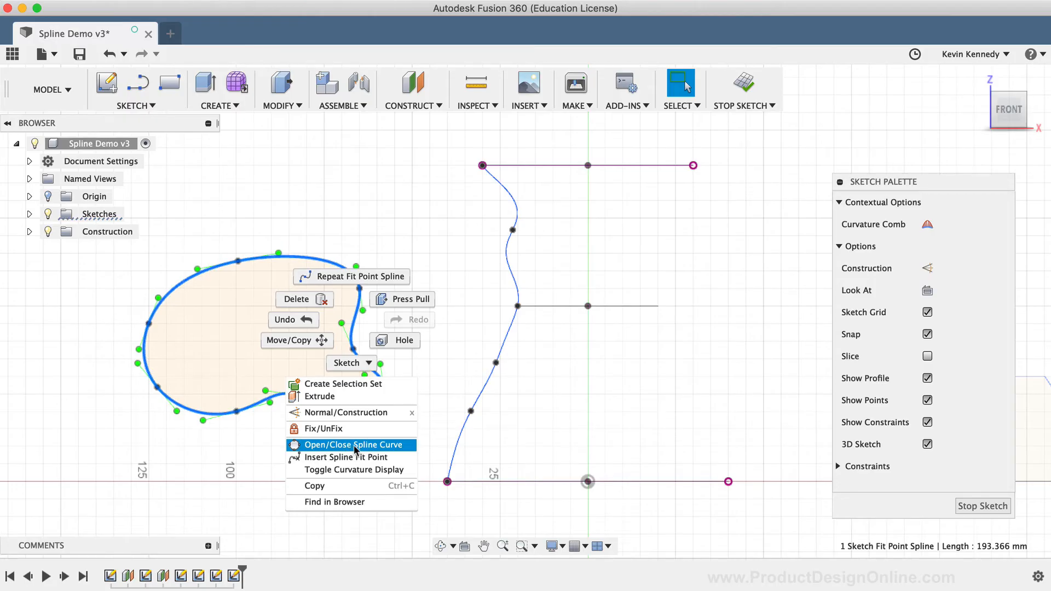
pyautogui.click(353, 444)
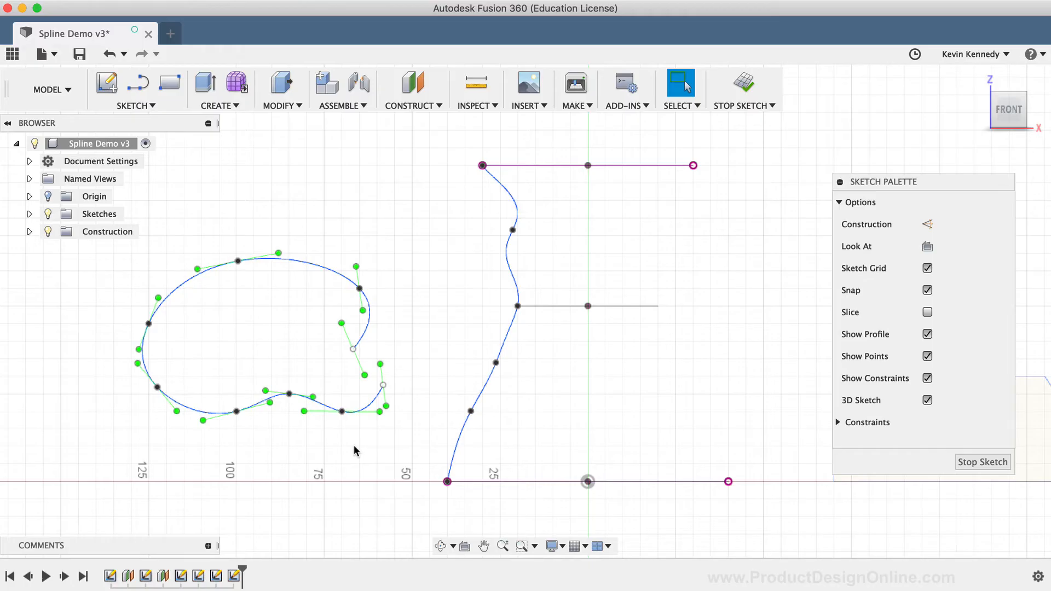
pyautogui.moveTo(341, 385)
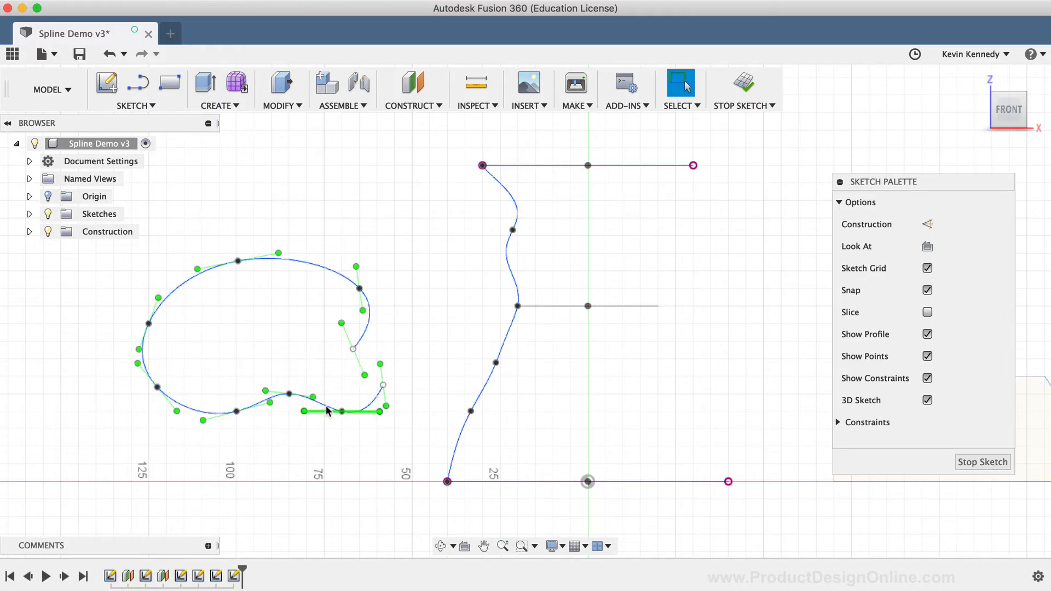
pyautogui.rightClick(328, 411)
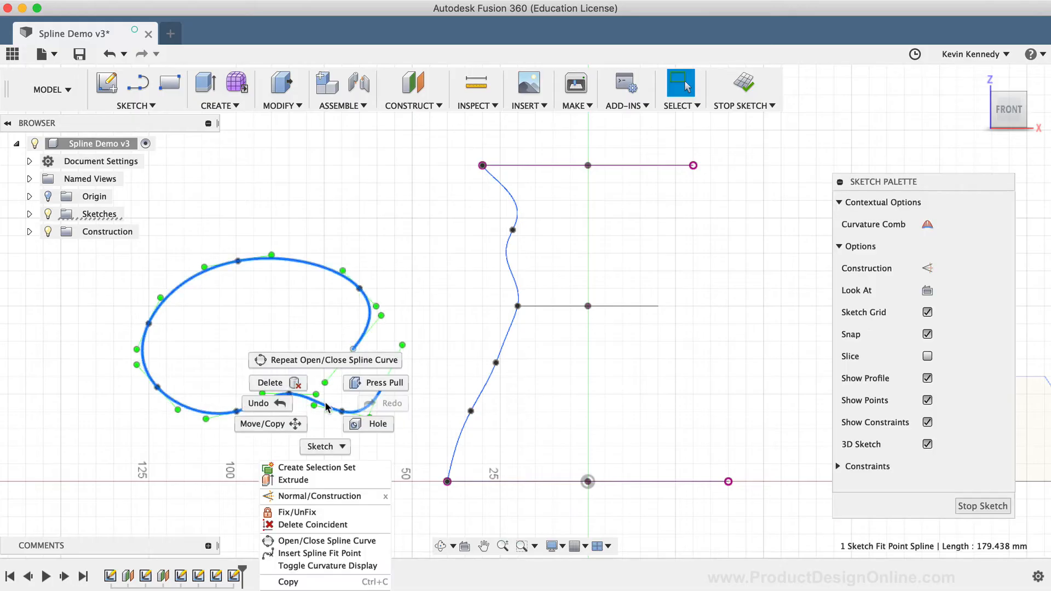
pyautogui.moveTo(325, 541)
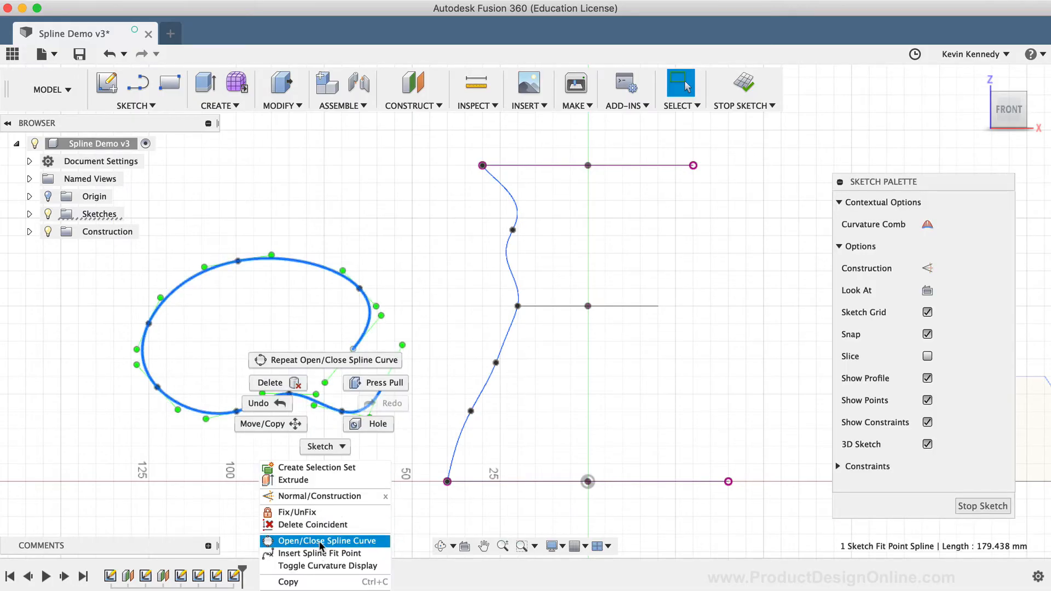
pyautogui.click(326, 541)
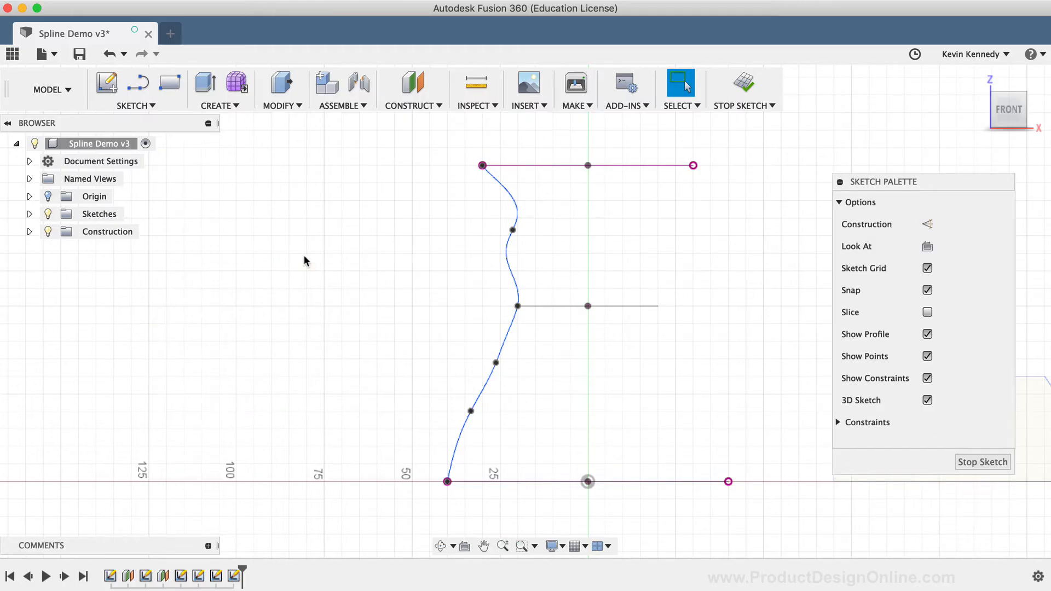
pyautogui.moveTo(479, 275)
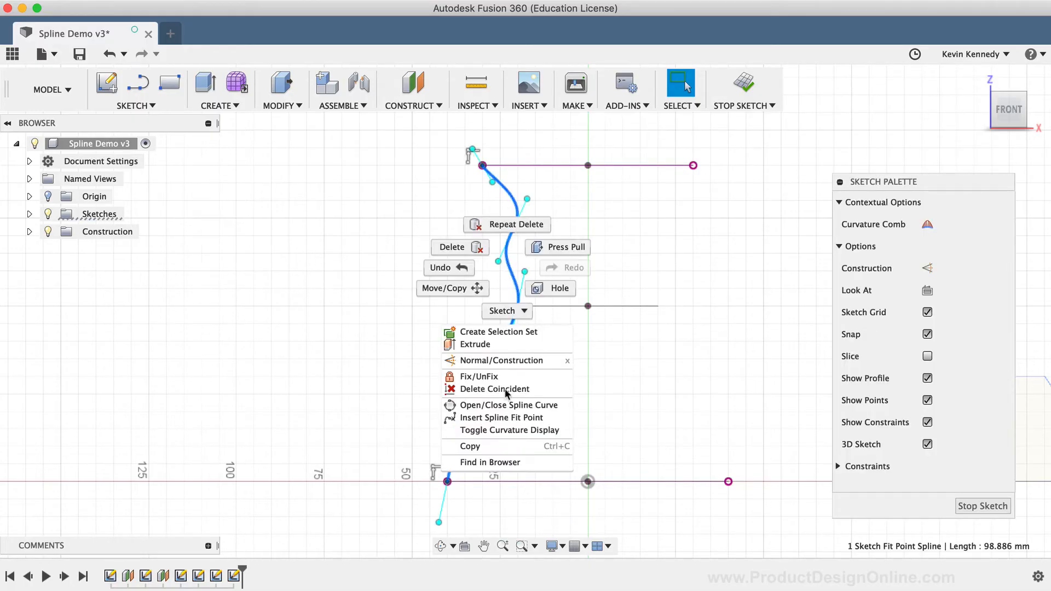
# Show the curvature comb on the spline with density 51 and scale 0.621
pyautogui.click(512, 429)
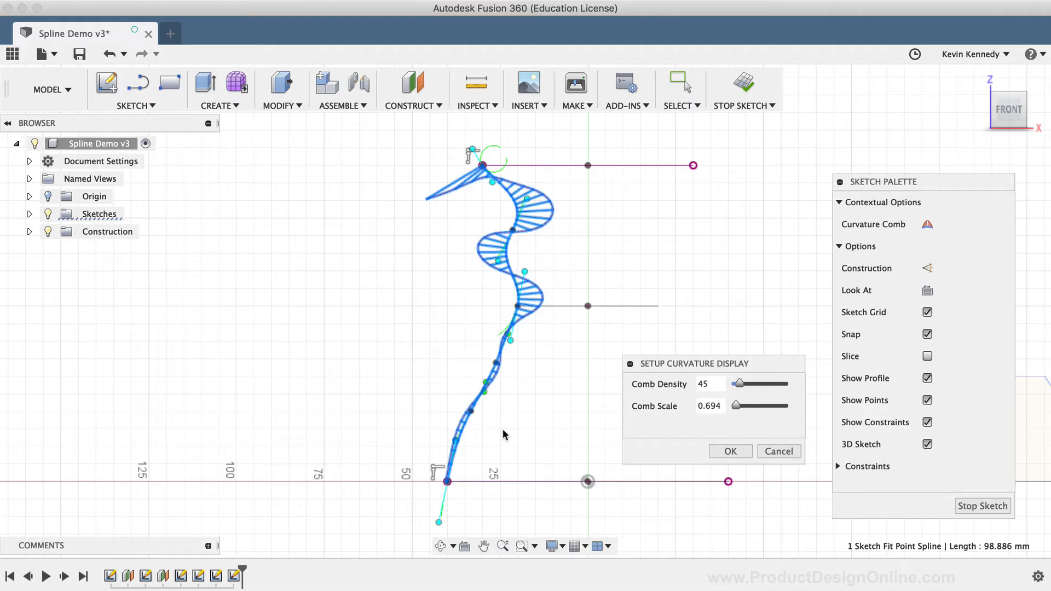
pyautogui.moveTo(811, 195)
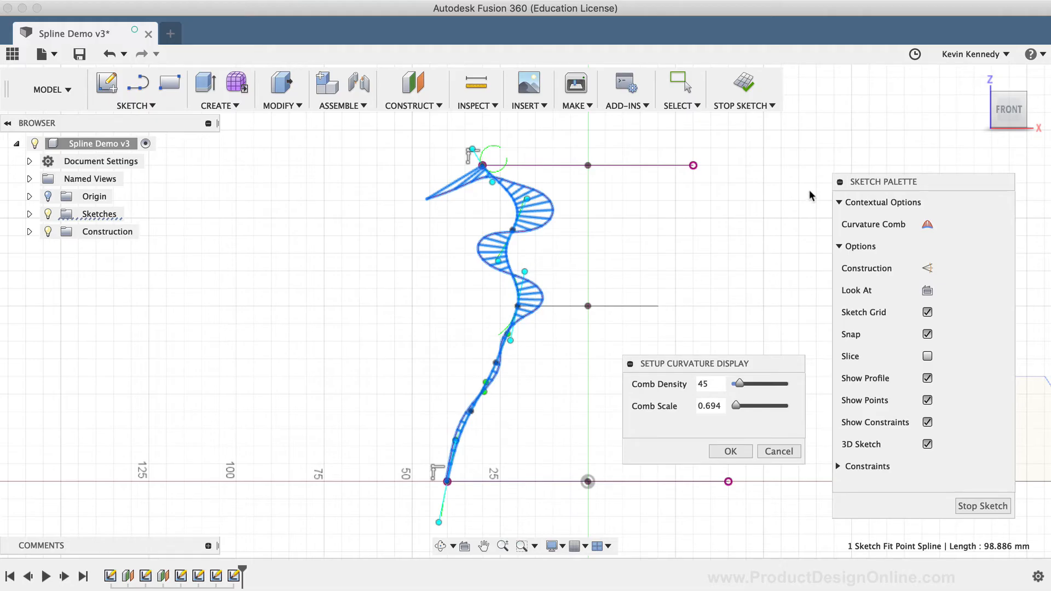
pyautogui.moveTo(927, 230)
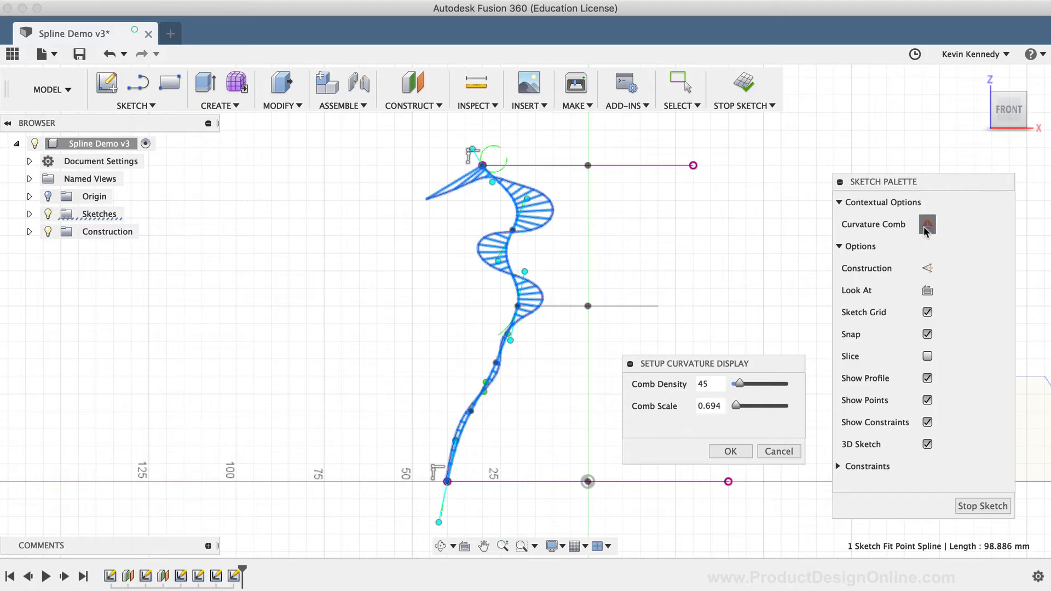
pyautogui.moveTo(927, 223)
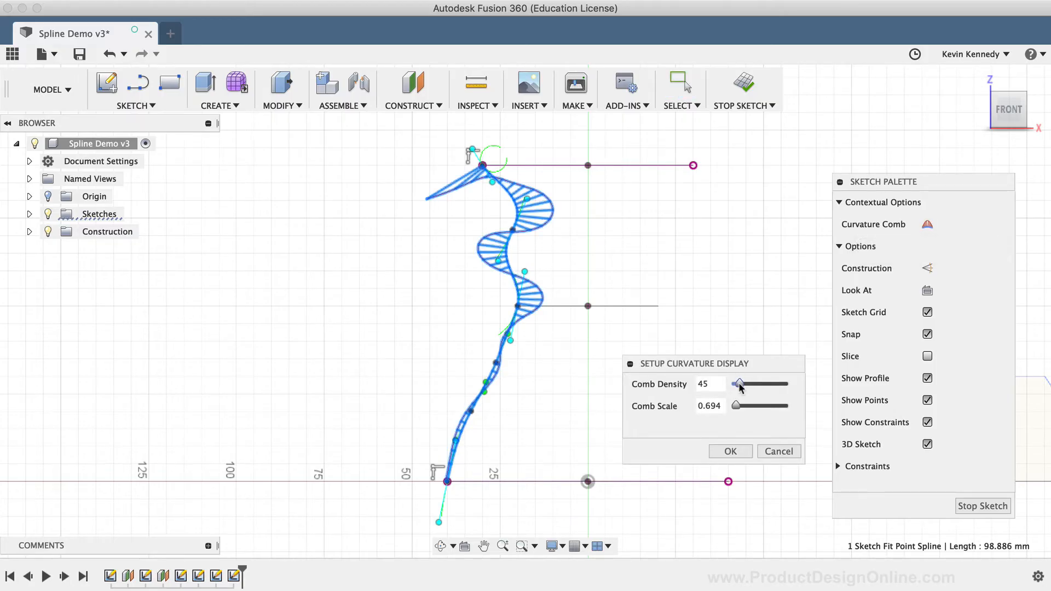
pyautogui.moveTo(696, 374)
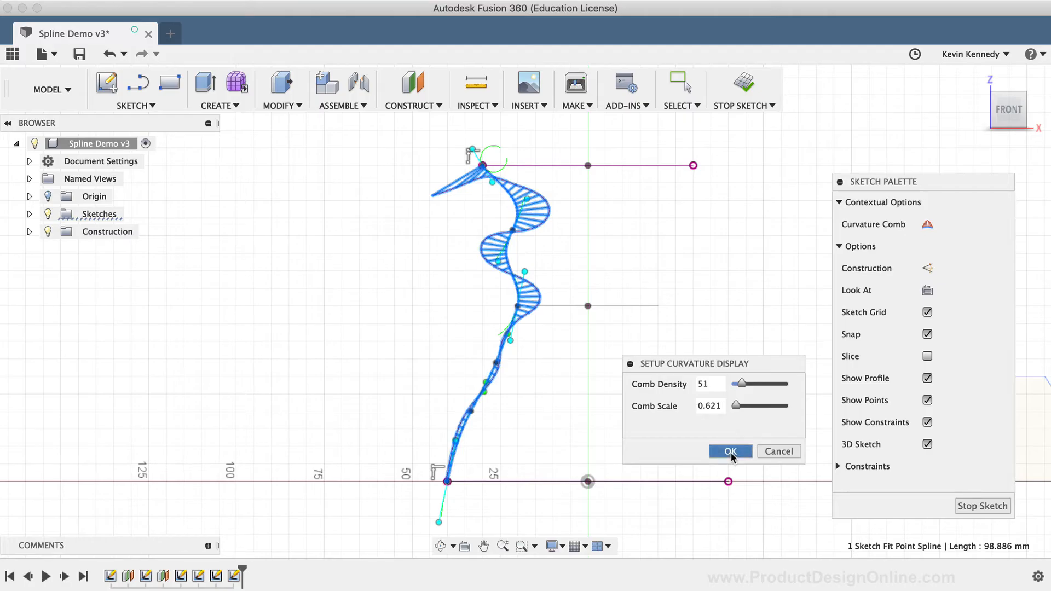
pyautogui.click(730, 451)
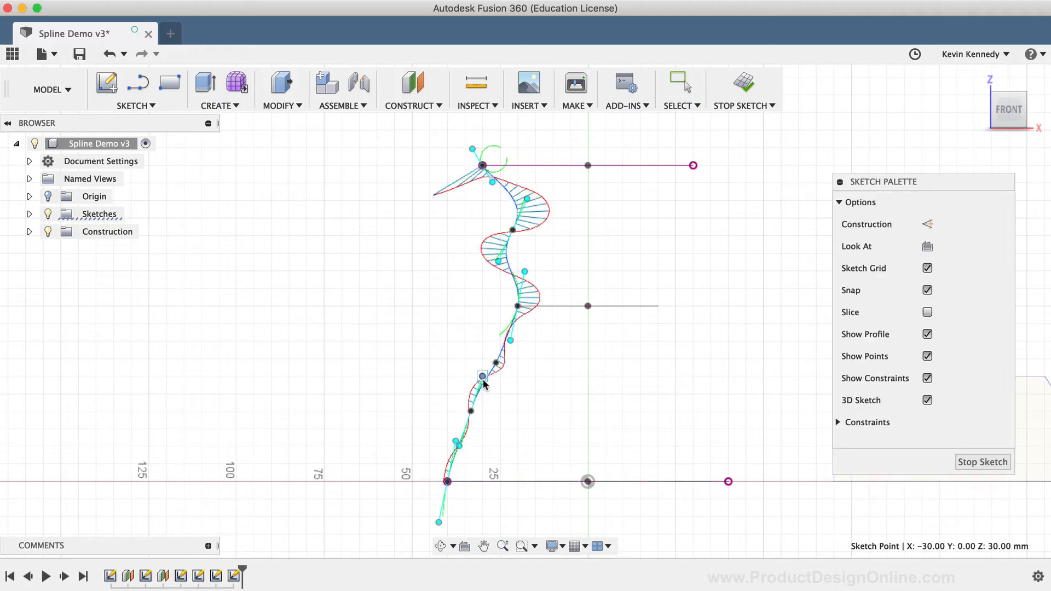
# Simplify the lower spline and switch its curvature comb off in the Sketch Palette
pyautogui.click(681, 84)
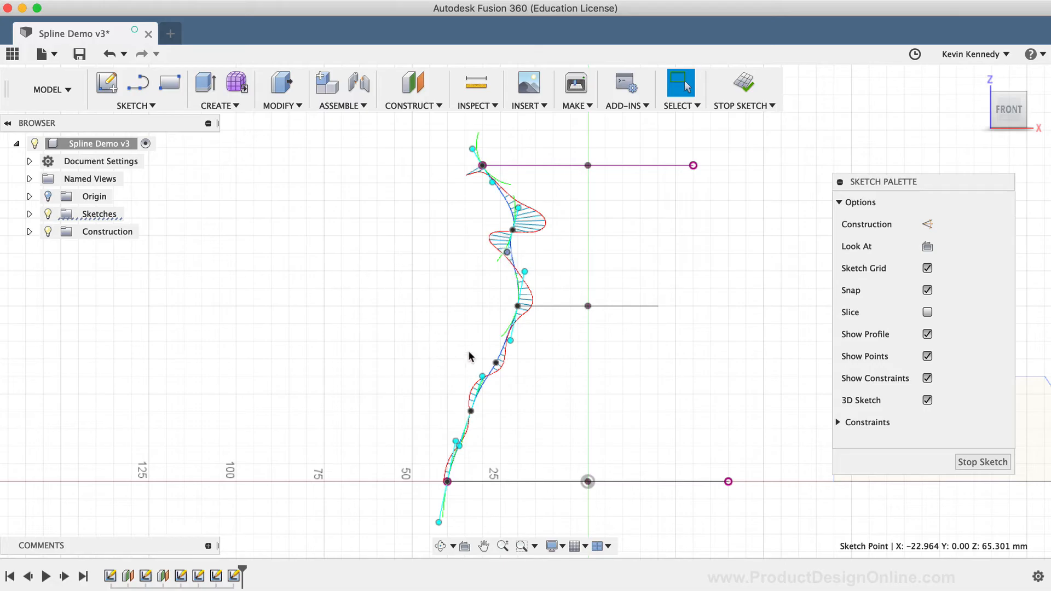
pyautogui.moveTo(533, 416)
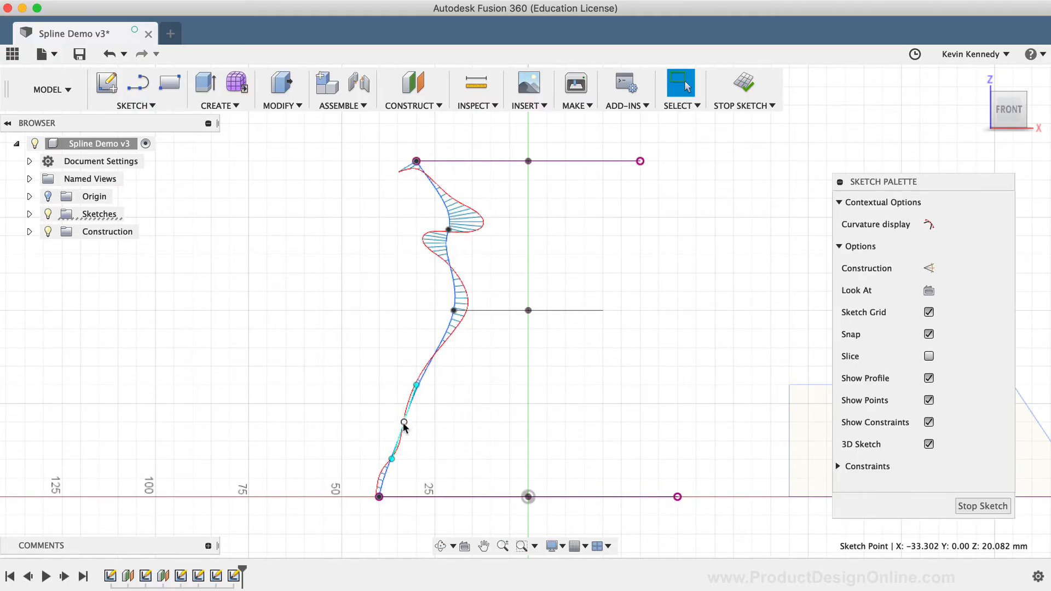
pyautogui.click(929, 223)
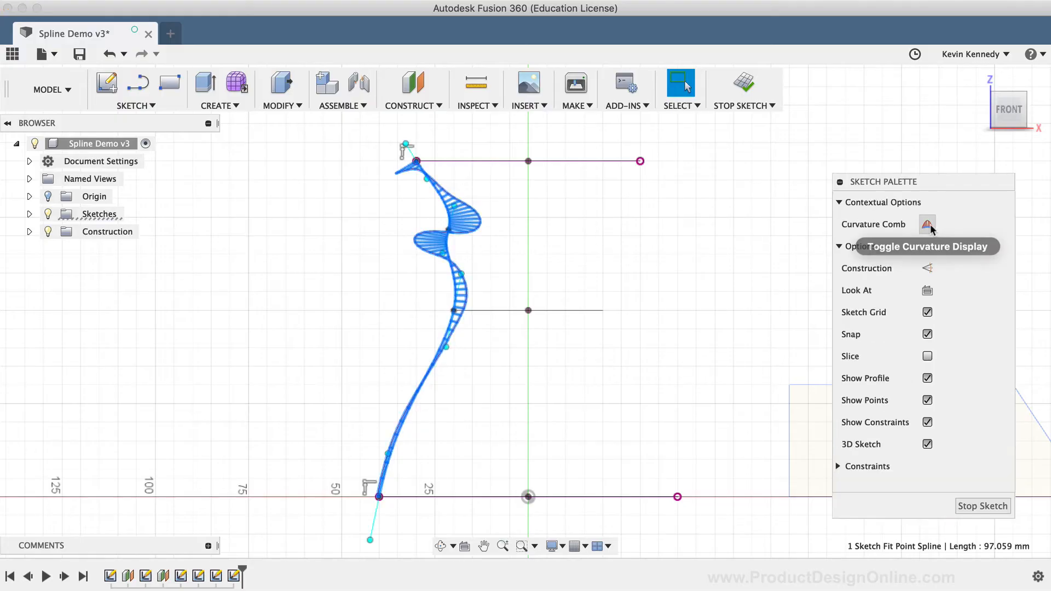
pyautogui.click(927, 223)
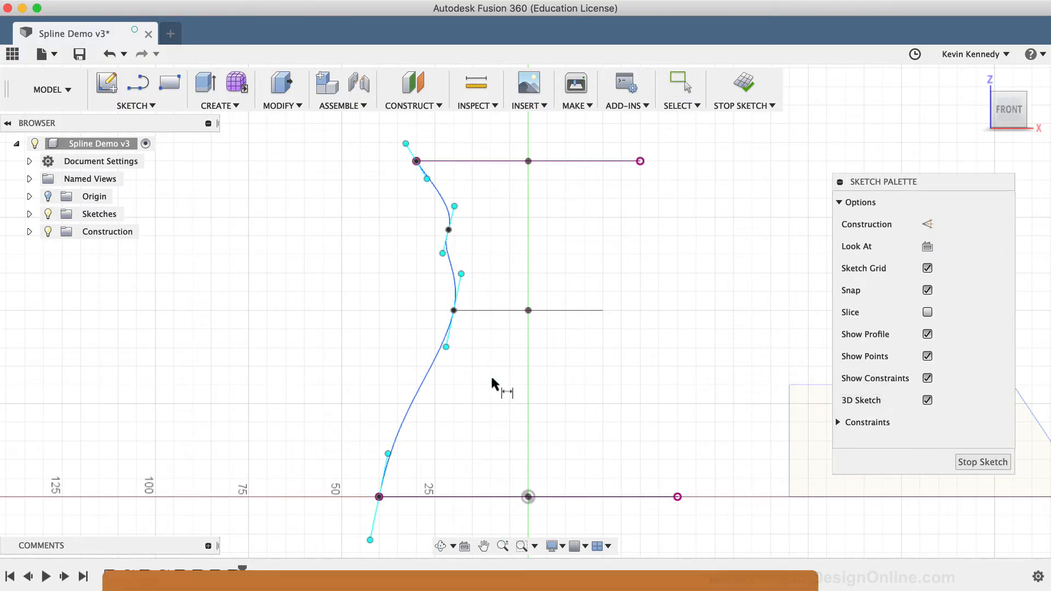
# Start a sketch dimension (D) for the spline point above the middle line
pyautogui.press('d')
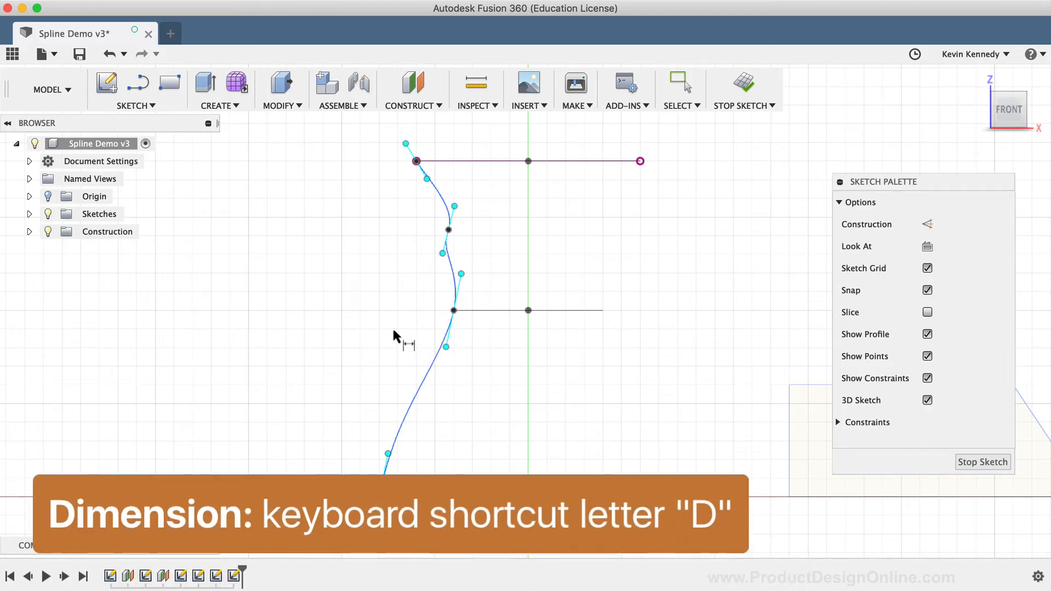
pyautogui.moveTo(416, 381)
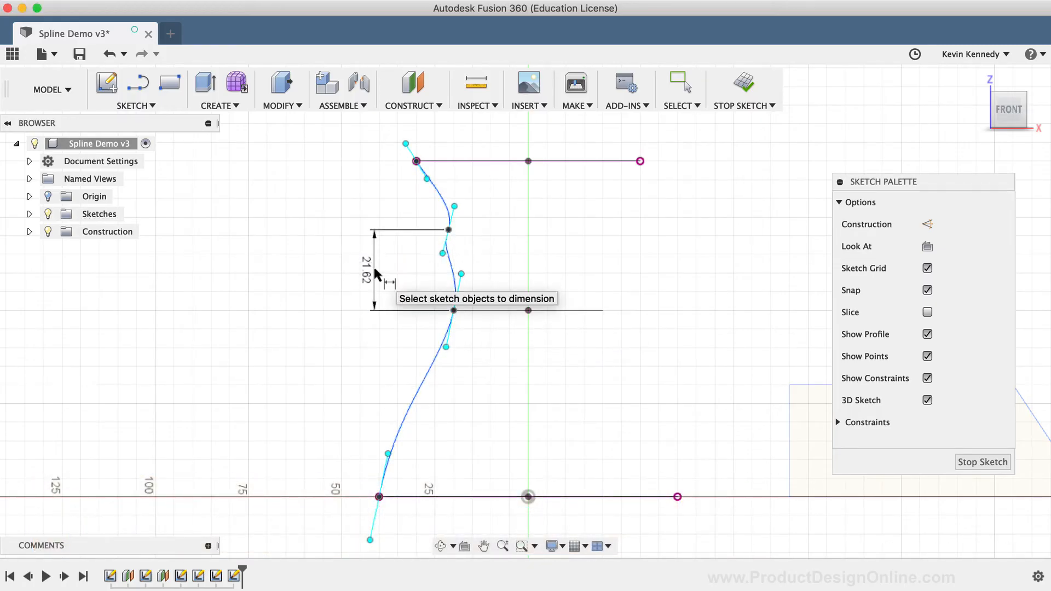
pyautogui.moveTo(338, 366)
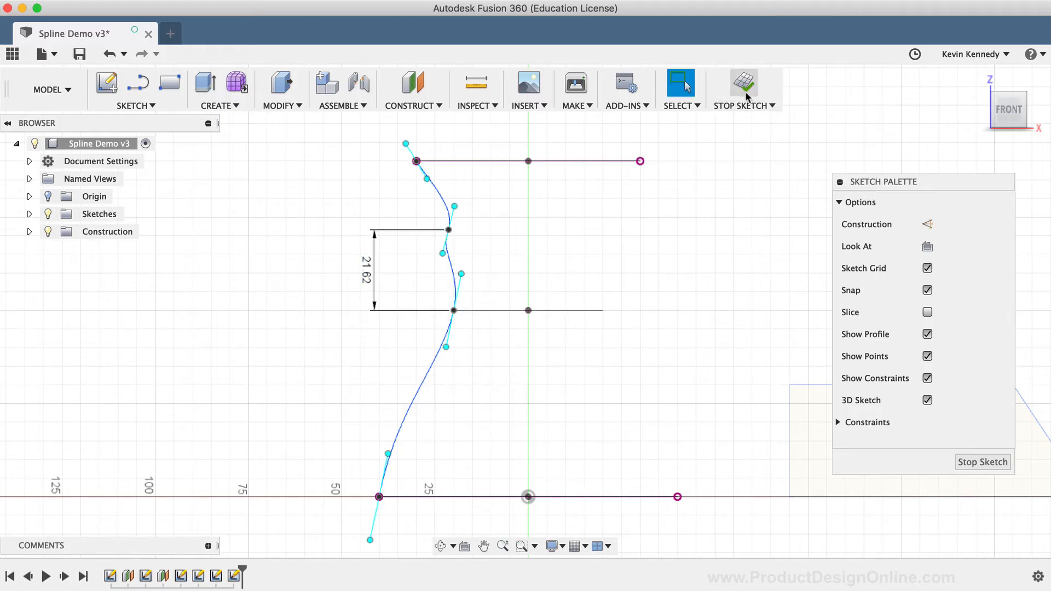
# Finish the sketch and loft through the bottom, middle and top ellipse profiles
pyautogui.click(743, 85)
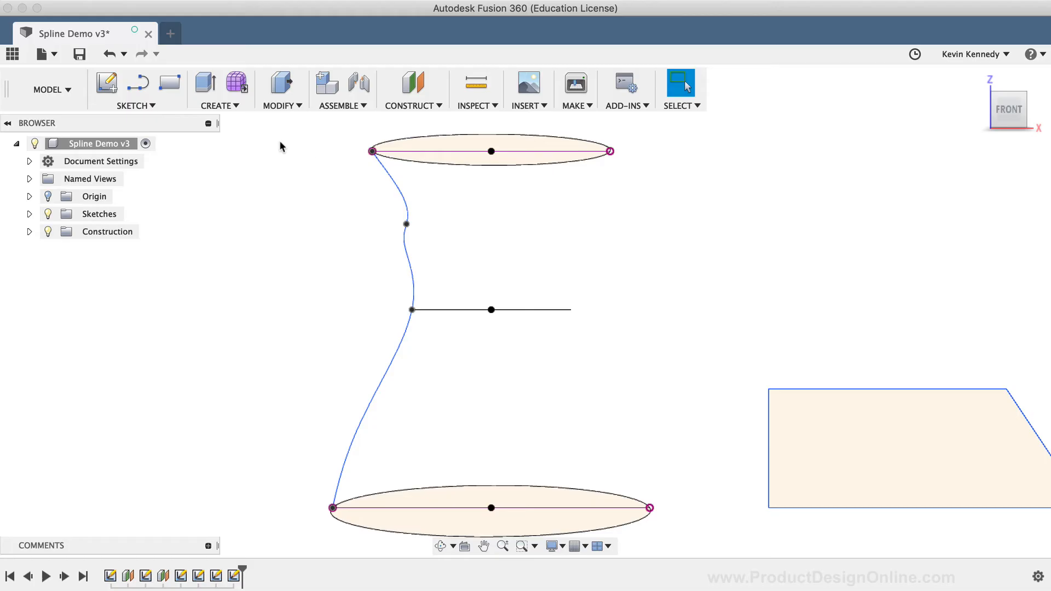
pyautogui.click(216, 88)
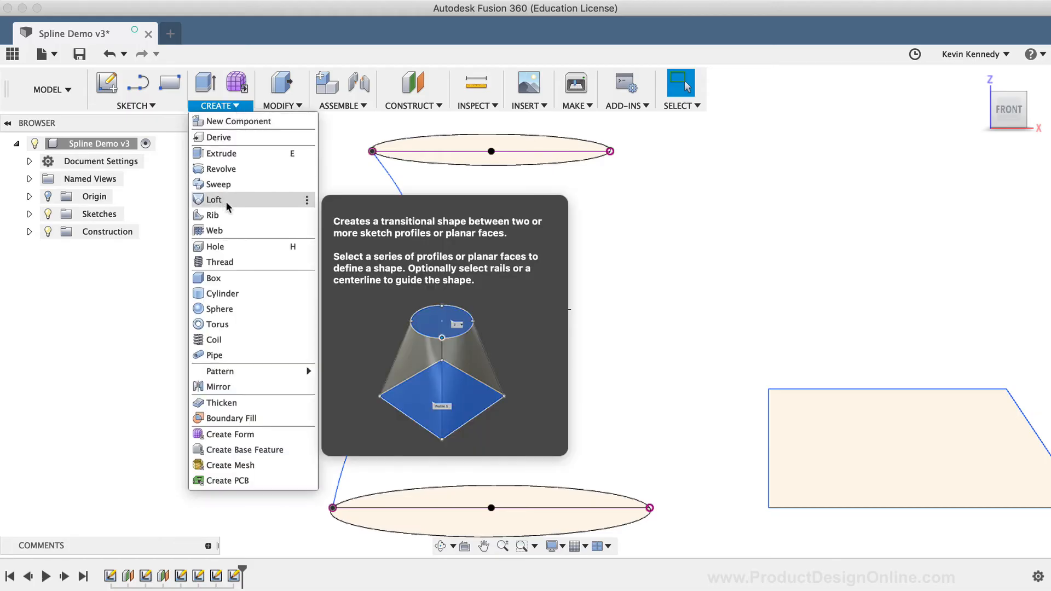
pyautogui.click(215, 200)
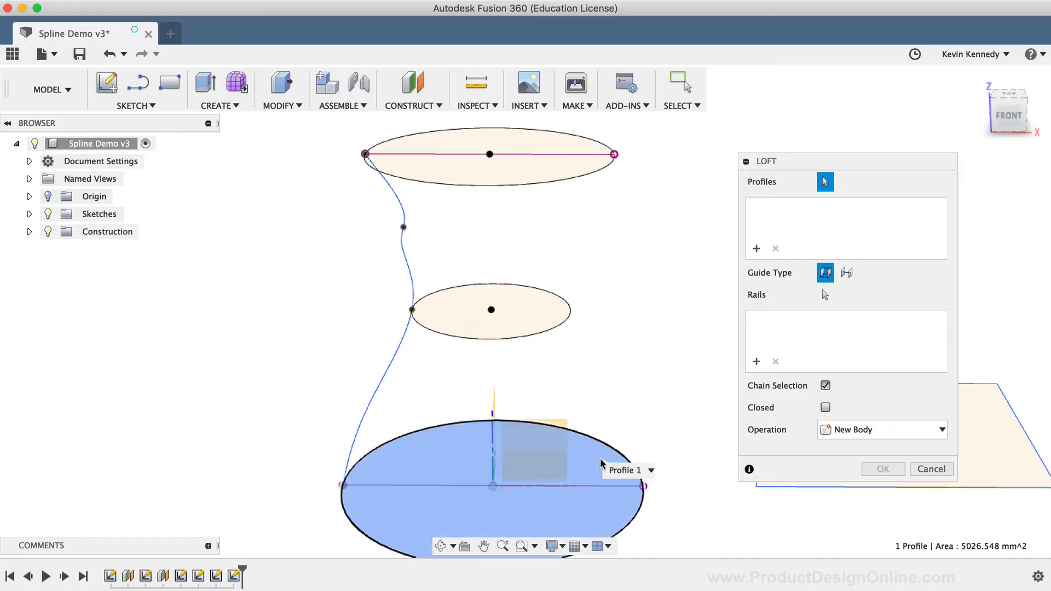
pyautogui.click(490, 308)
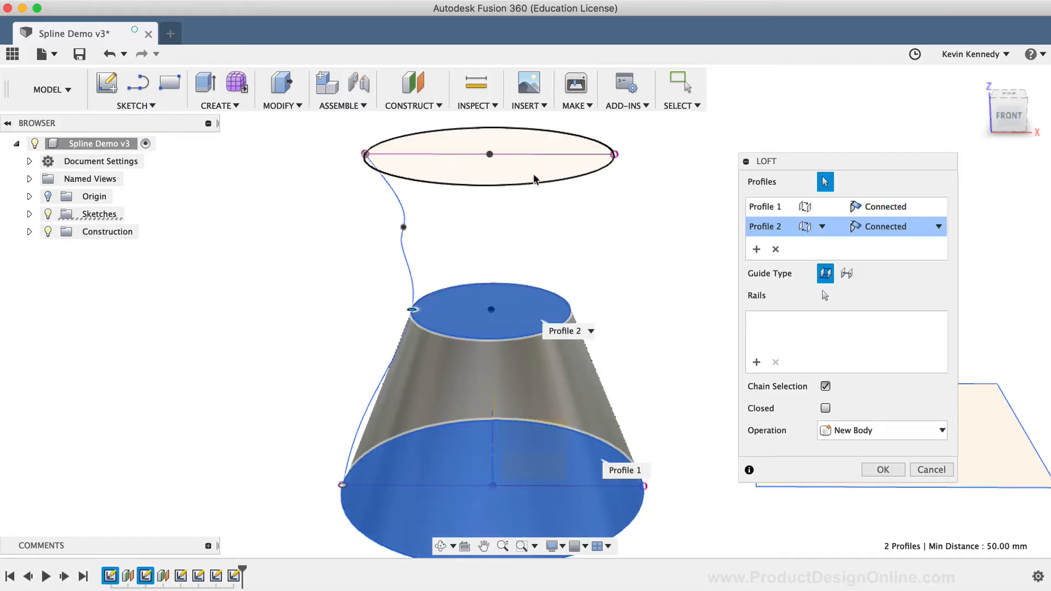
pyautogui.click(489, 154)
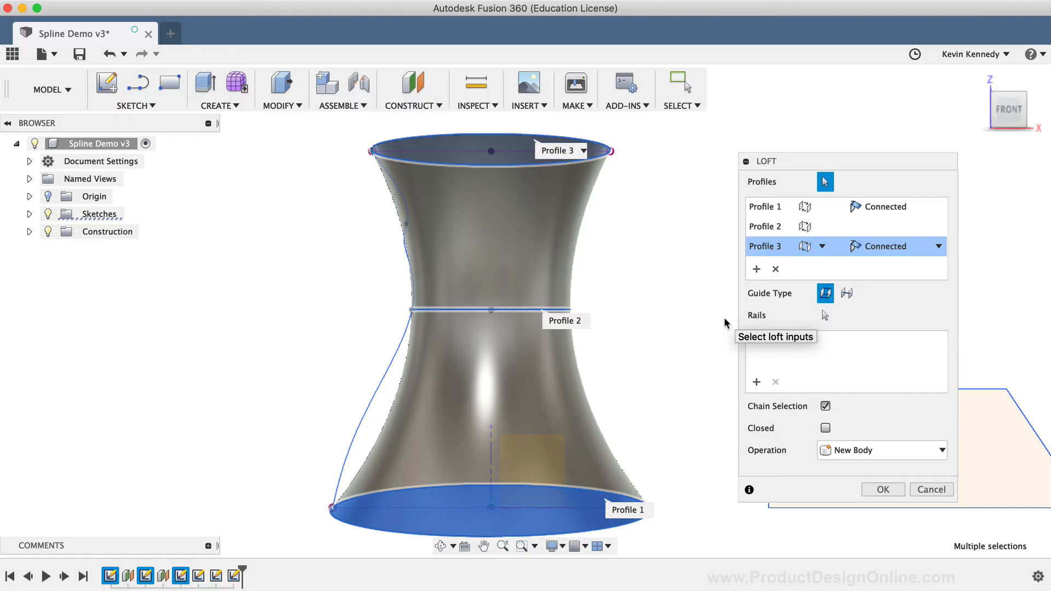
pyautogui.moveTo(784, 401)
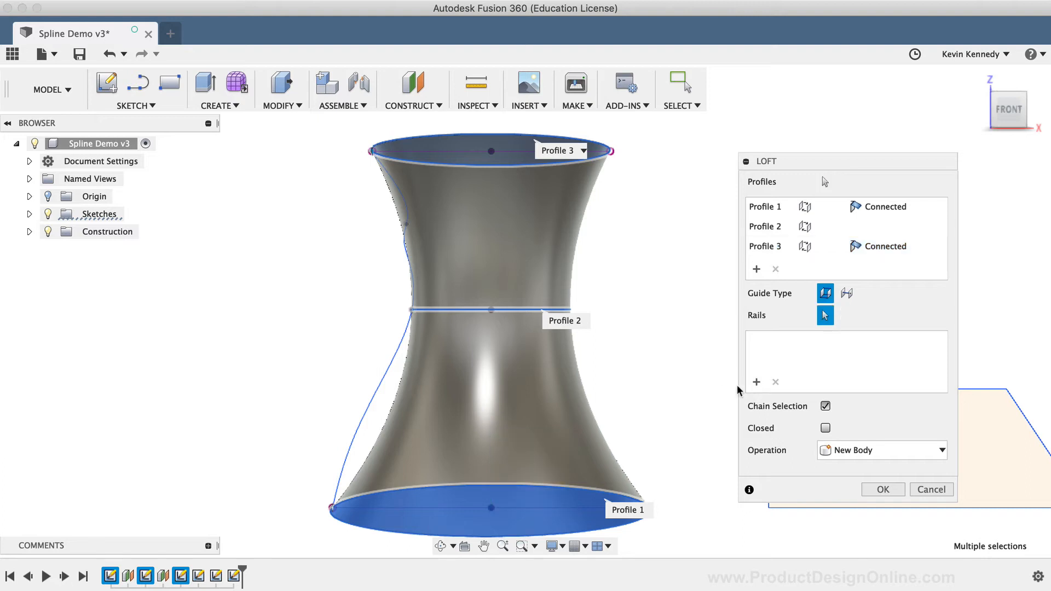
pyautogui.moveTo(641, 423)
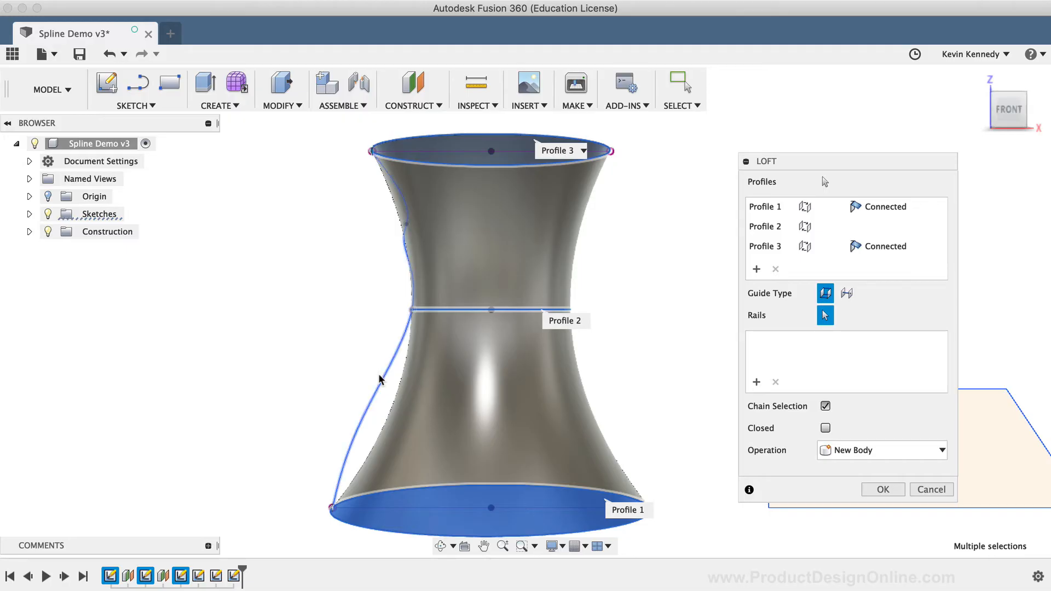
# Use the side spline as Rail 1, create the wavy body and return to the front view
pyautogui.click(380, 379)
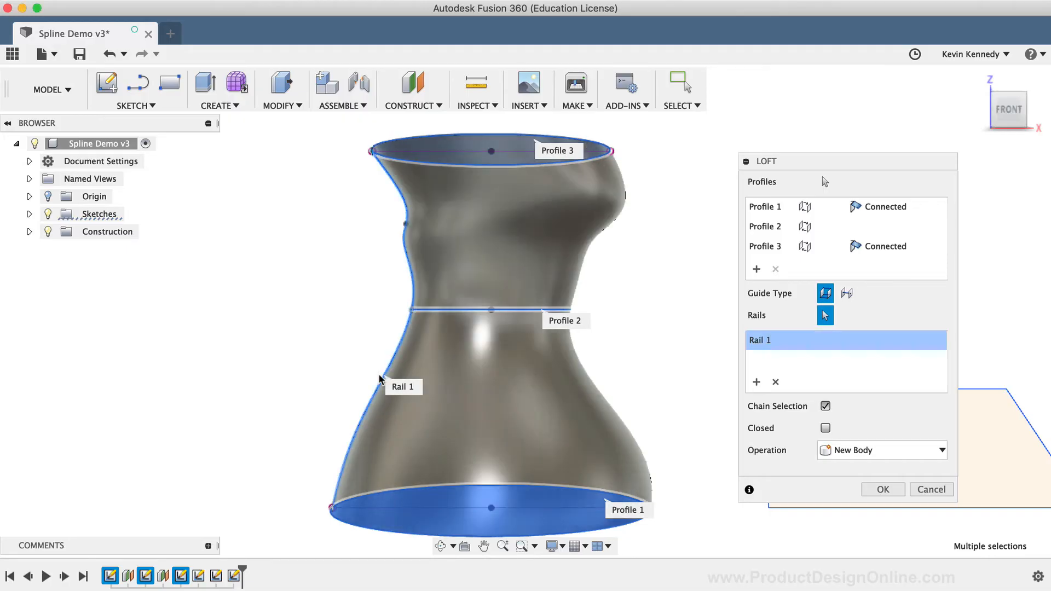
pyautogui.moveTo(335, 387)
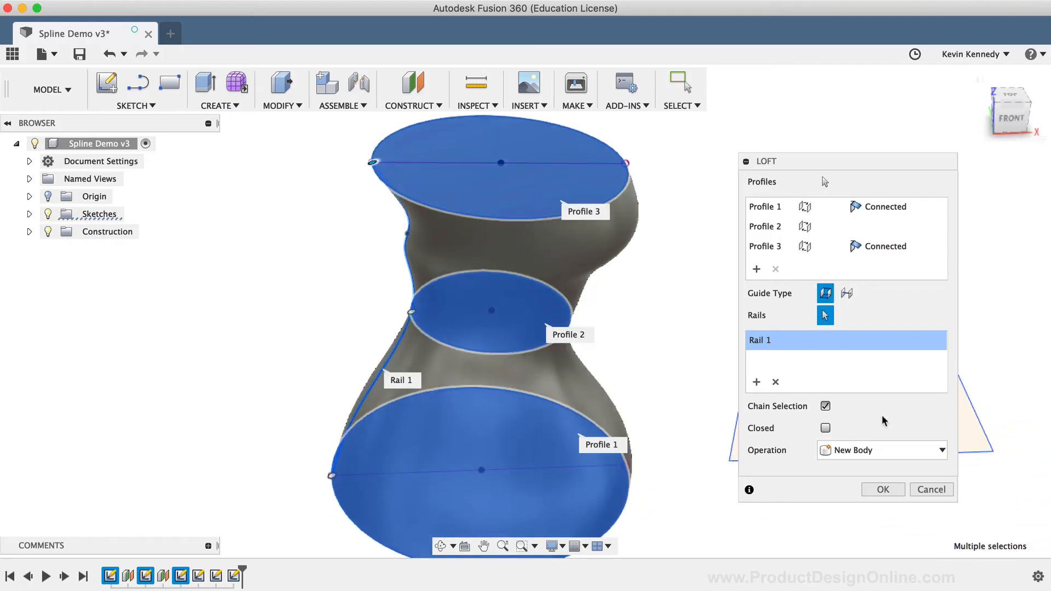
pyautogui.click(883, 490)
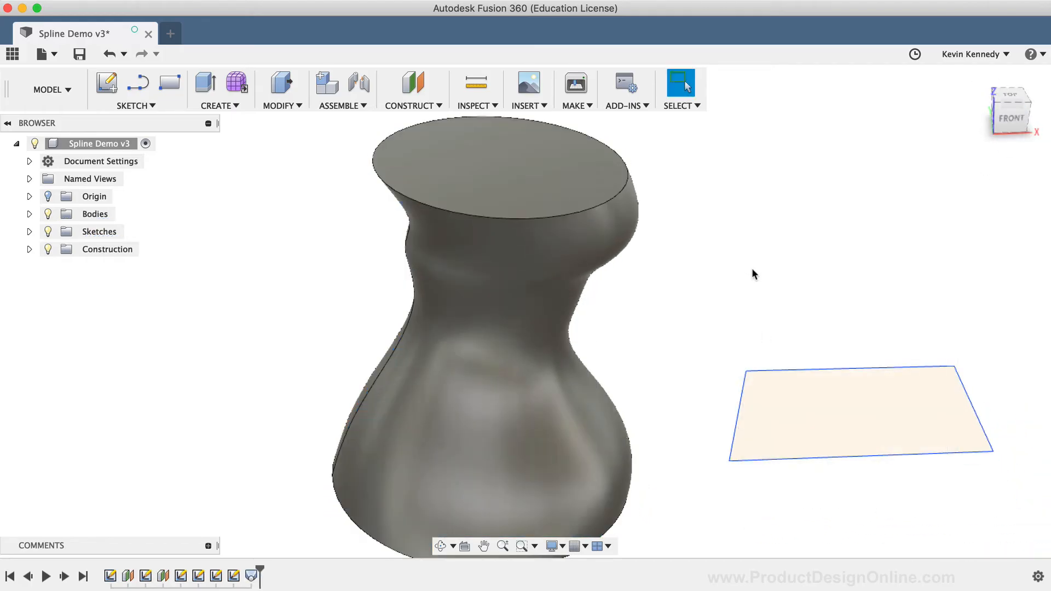
pyautogui.click(1008, 109)
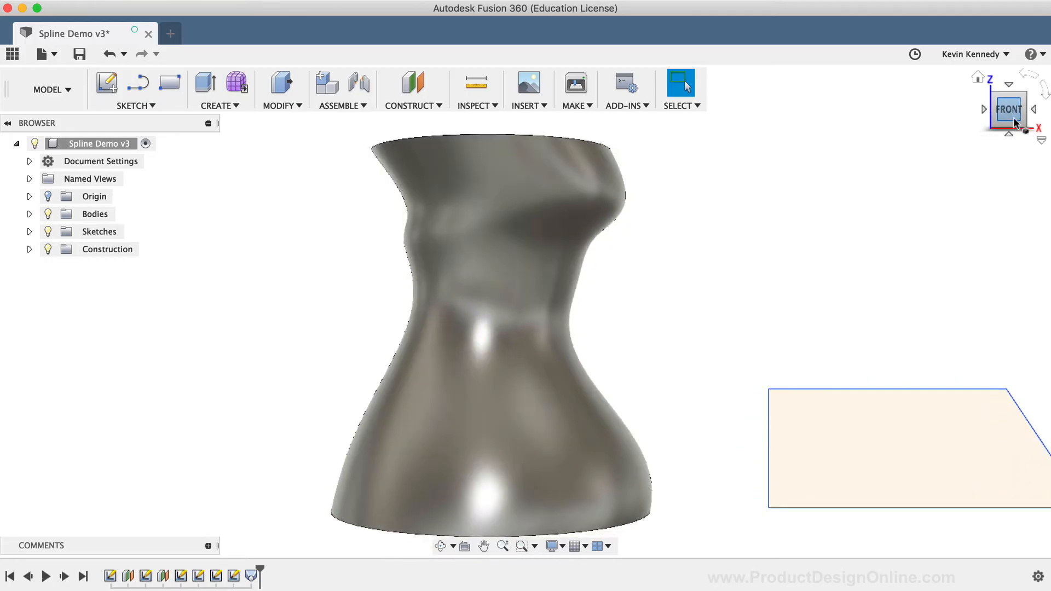
pyautogui.moveTo(601, 277)
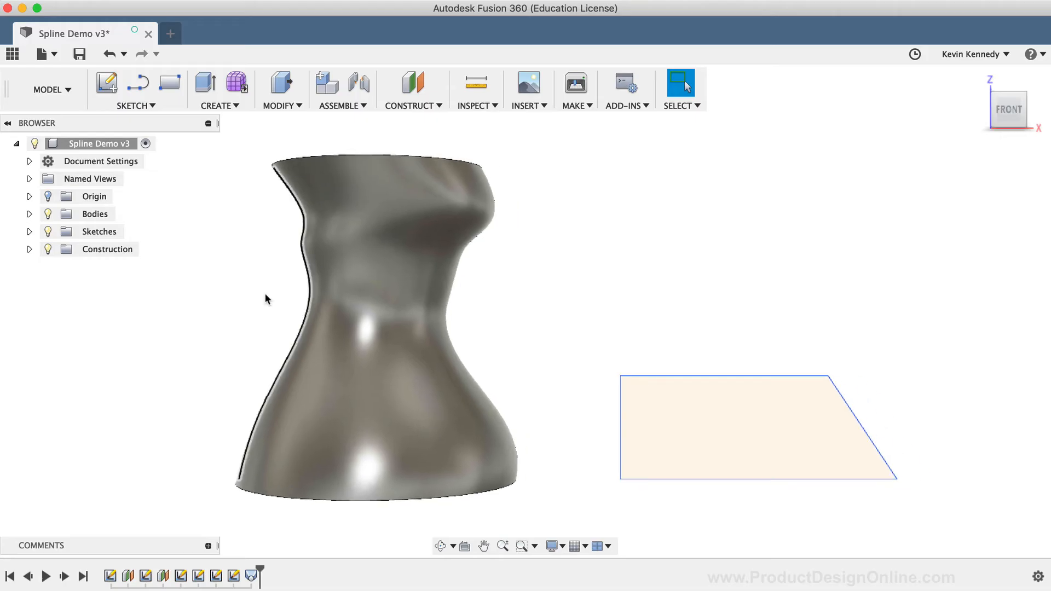
pyautogui.click(133, 105)
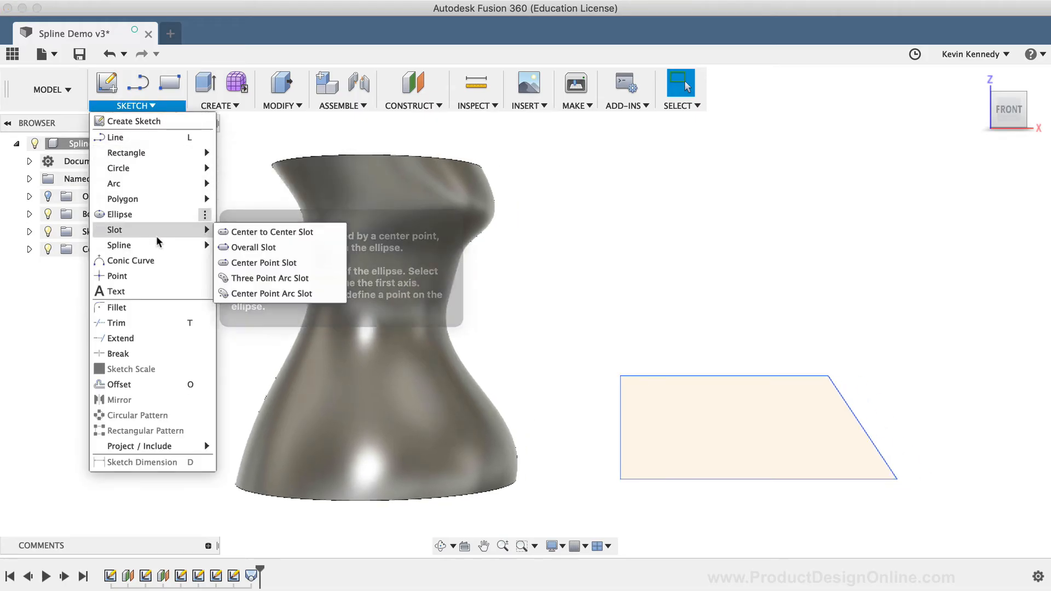
pyautogui.moveTo(118, 244)
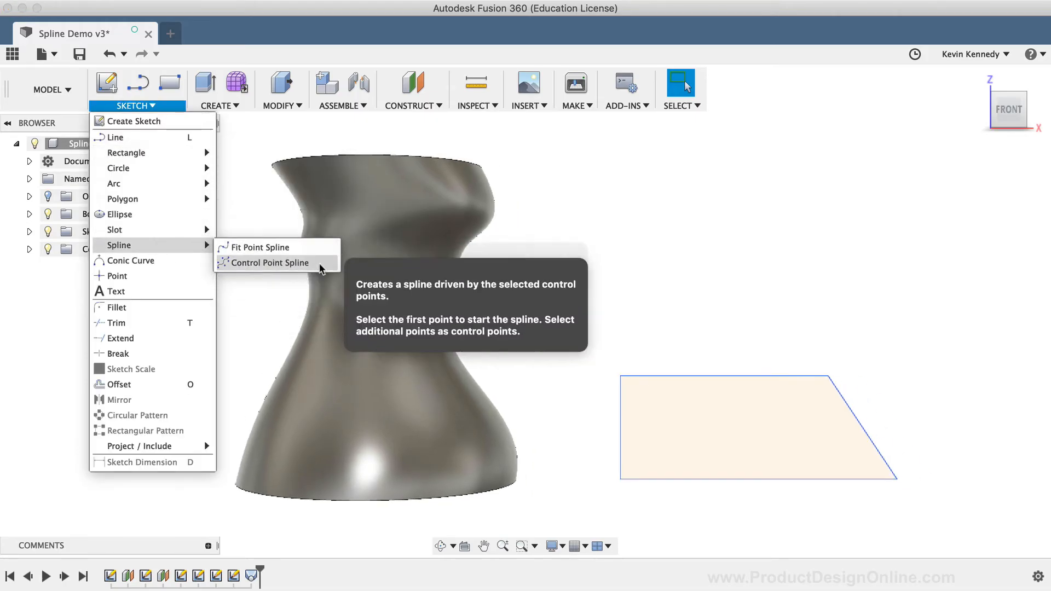
pyautogui.moveTo(319, 263)
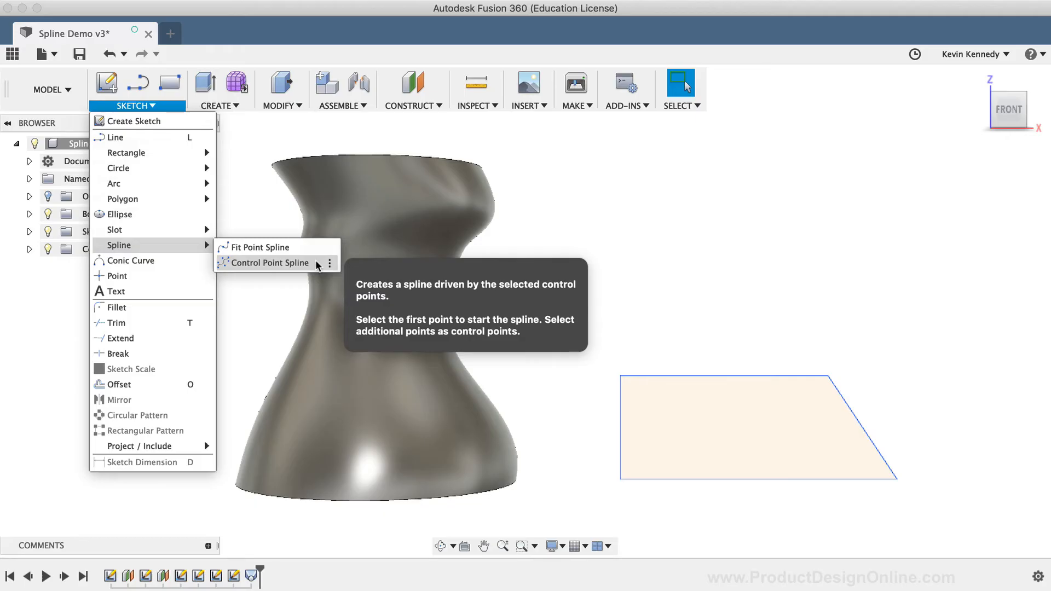
pyautogui.click(423, 303)
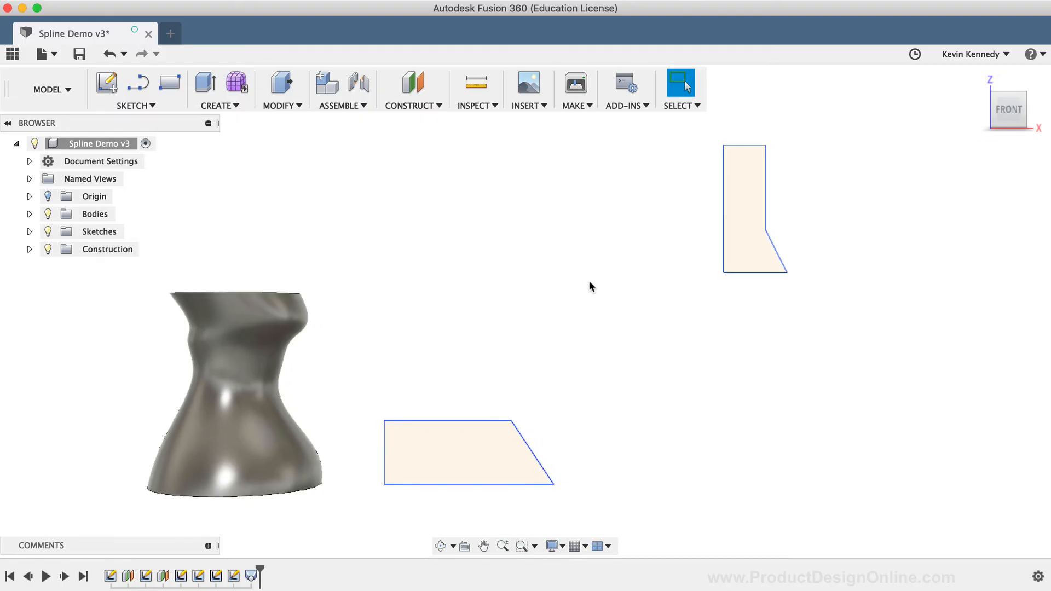
pyautogui.moveTo(471, 338)
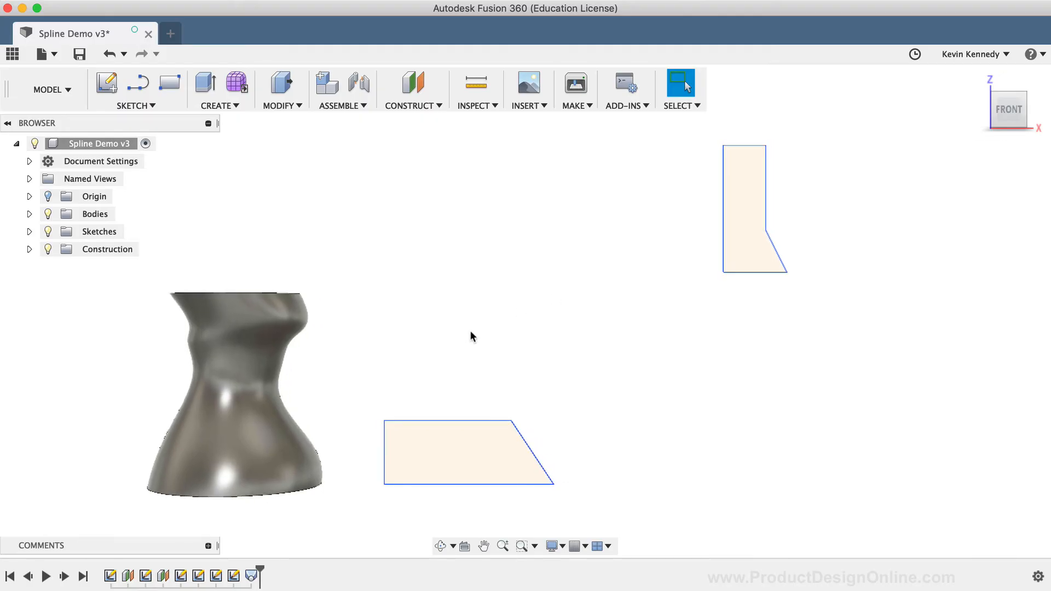
pyautogui.moveTo(448, 342)
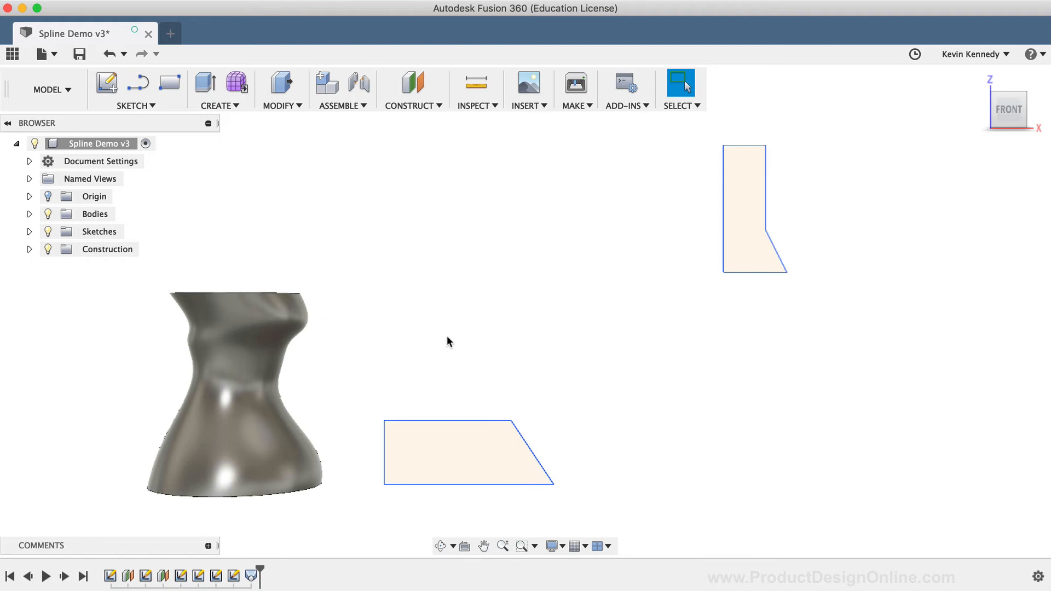
pyautogui.moveTo(341, 214)
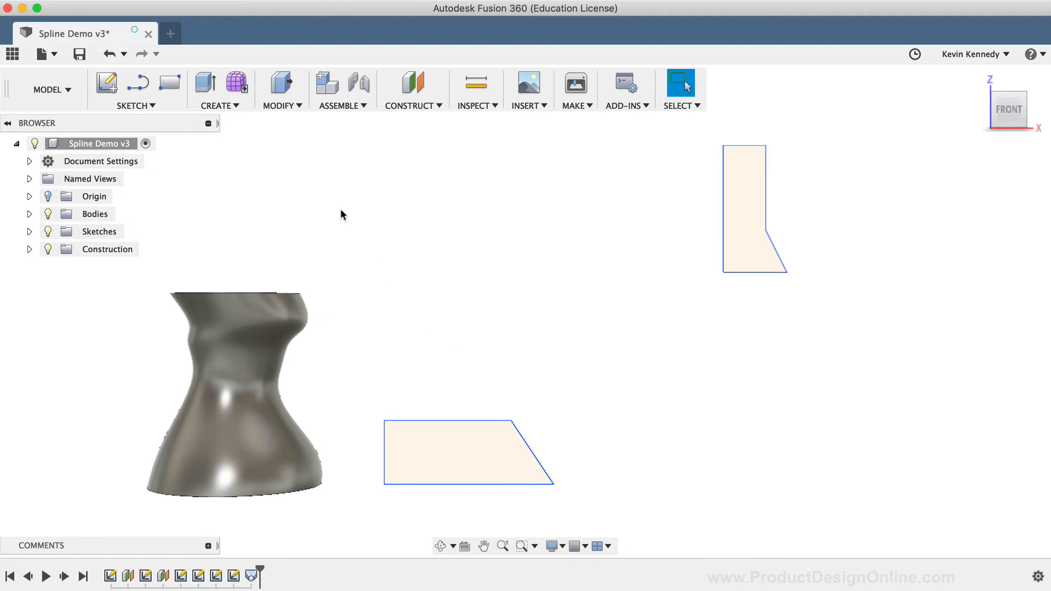
# Bring up the marking menu to reach Sketch > Spline > Control Point Spline
pyautogui.rightClick(342, 215)
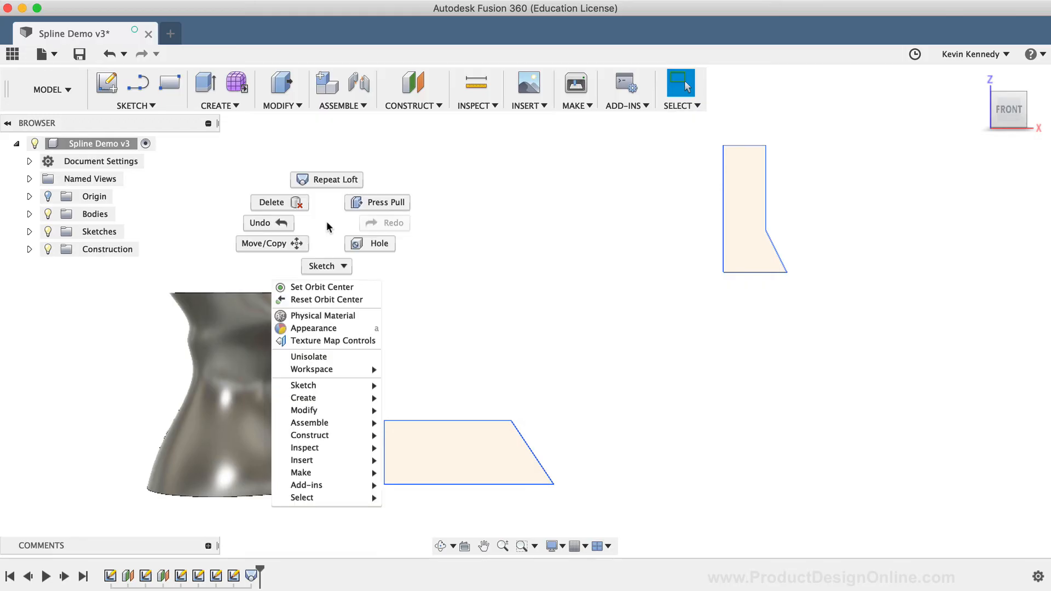
pyautogui.moveTo(303, 385)
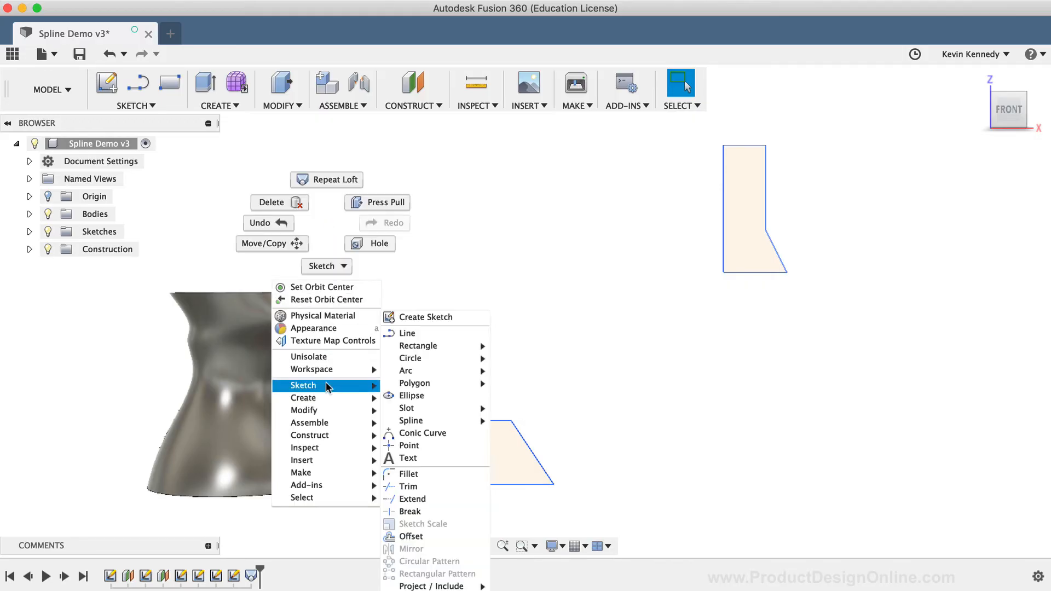
pyautogui.moveTo(411, 421)
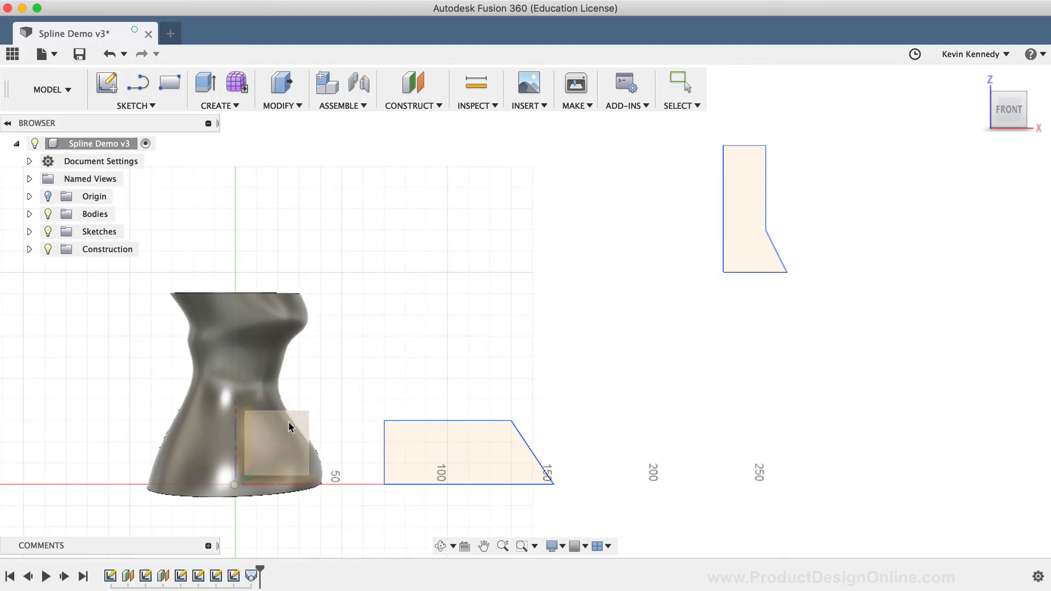
pyautogui.moveTo(291, 428)
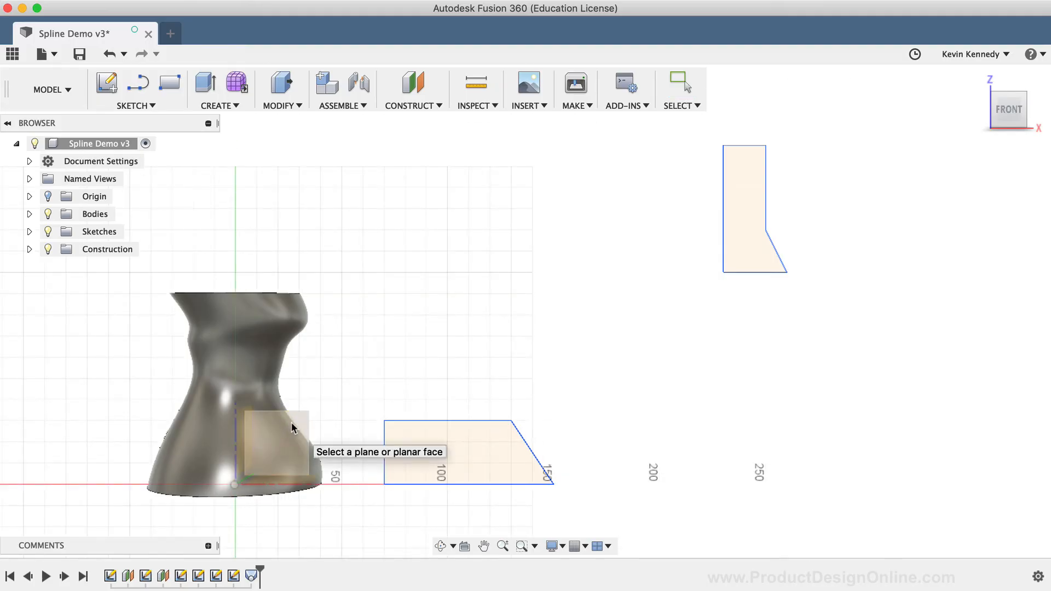
# Start the spline sketch on the front origin plane
pyautogui.click(274, 442)
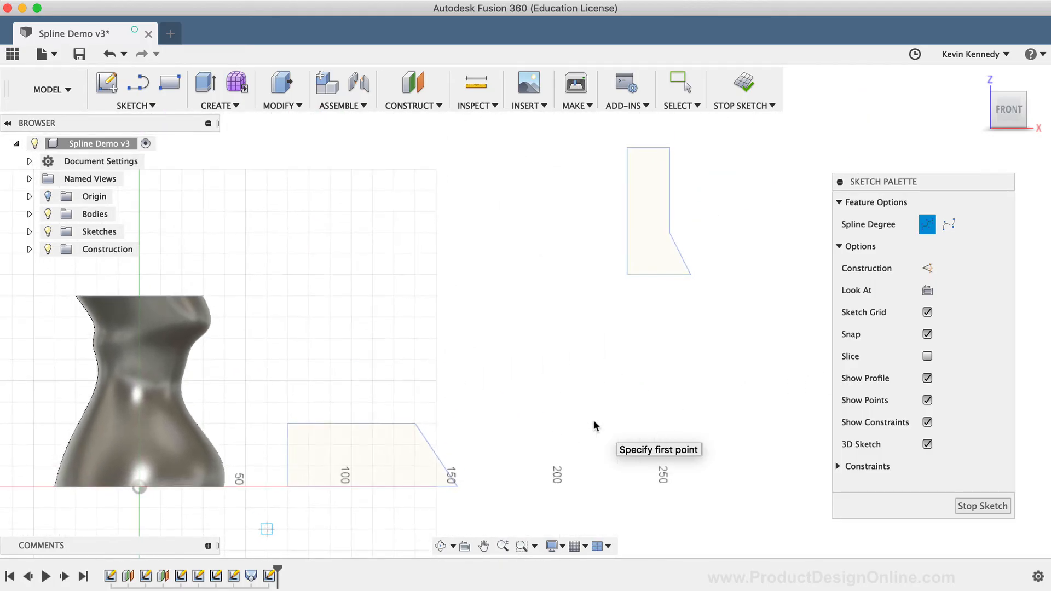
pyautogui.moveTo(455, 488)
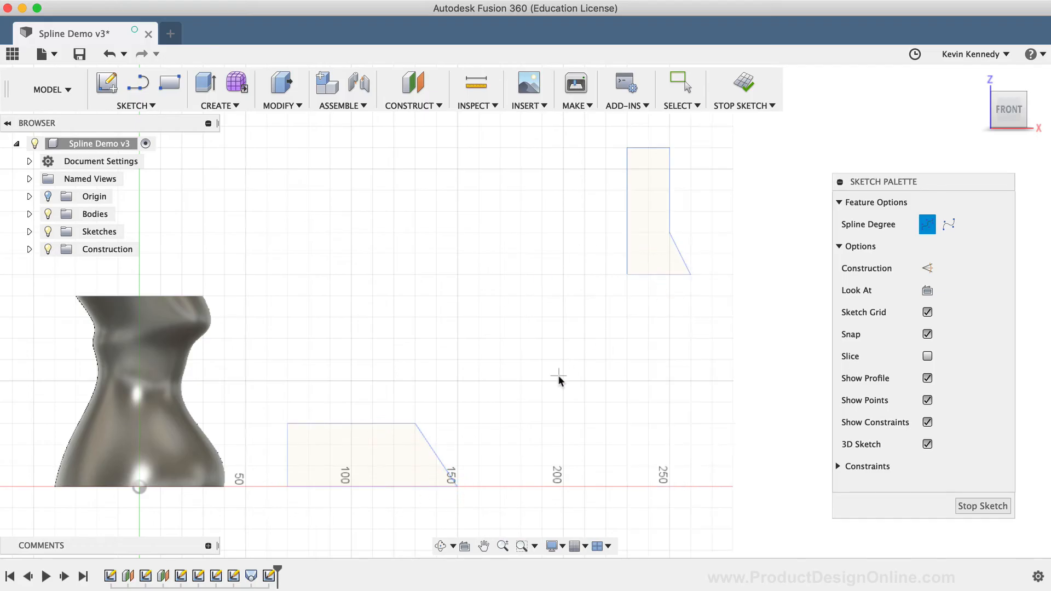
pyautogui.moveTo(455, 486)
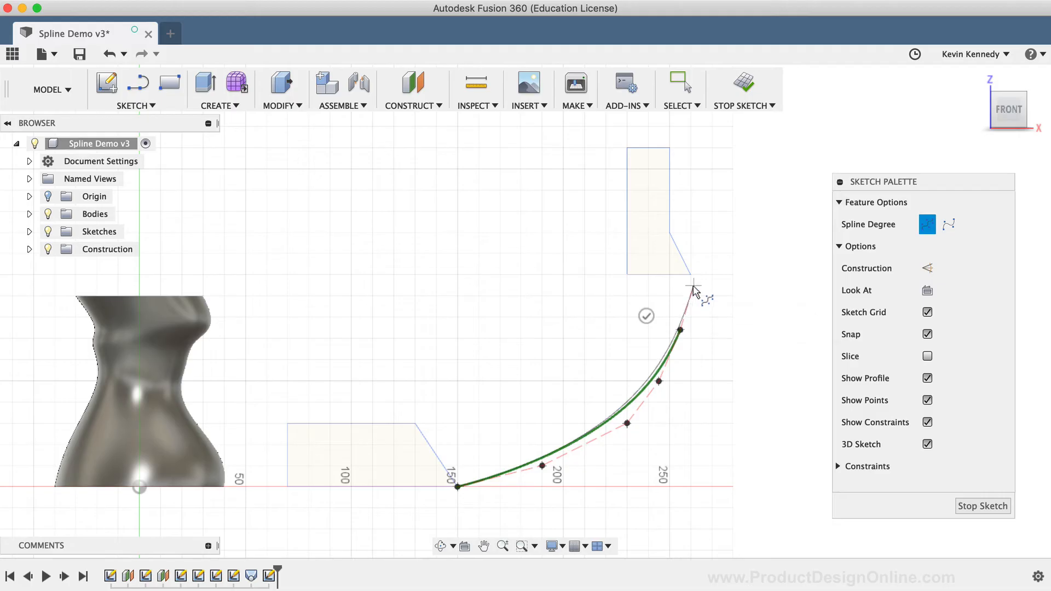
pyautogui.moveTo(694, 288)
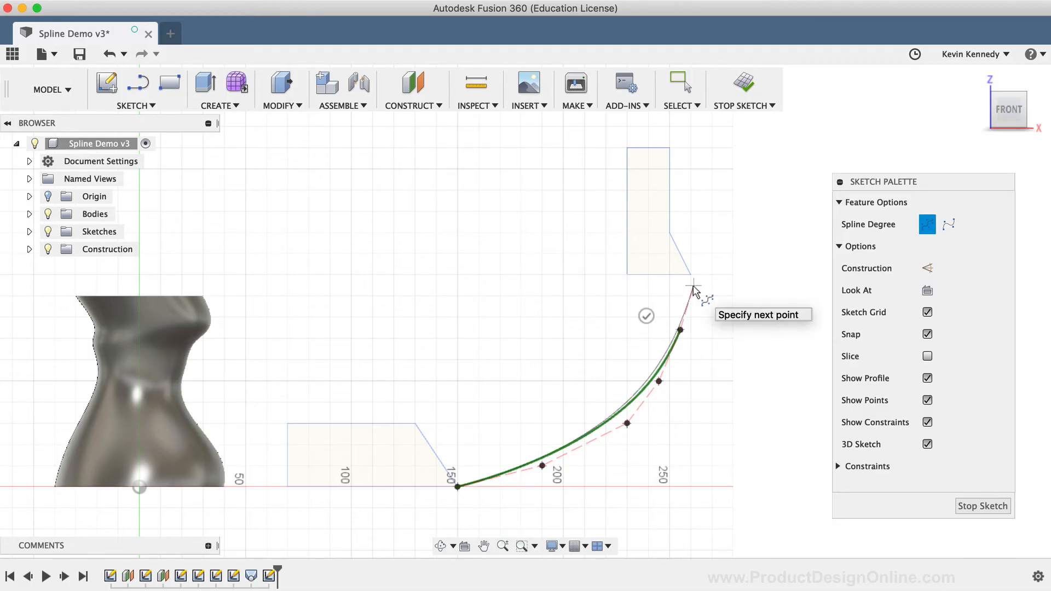
pyautogui.moveTo(691, 281)
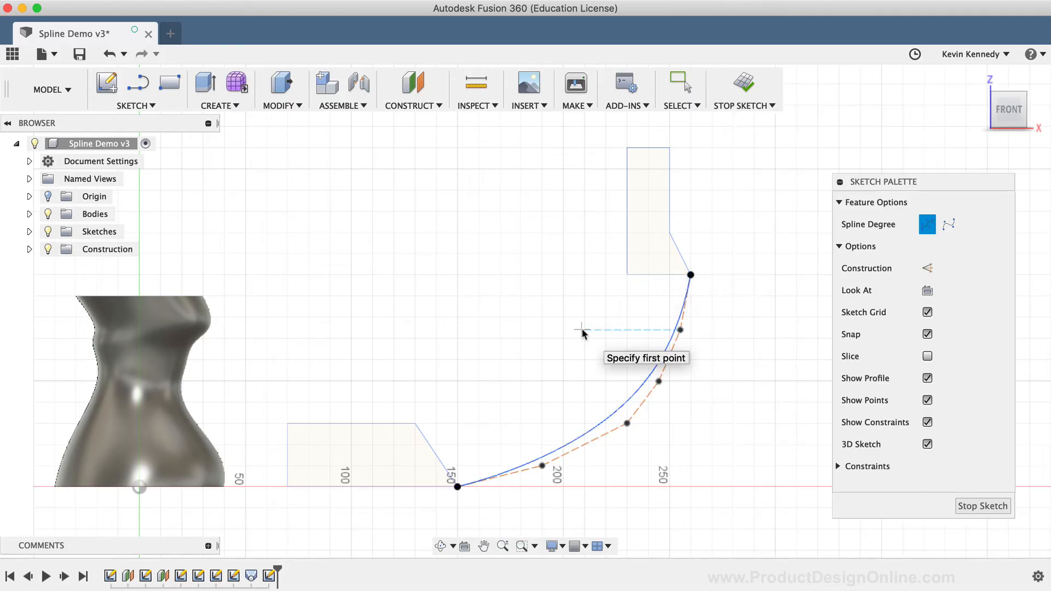
# End the first spline and pull a control point outward so the curve bulges more
pyautogui.click(681, 86)
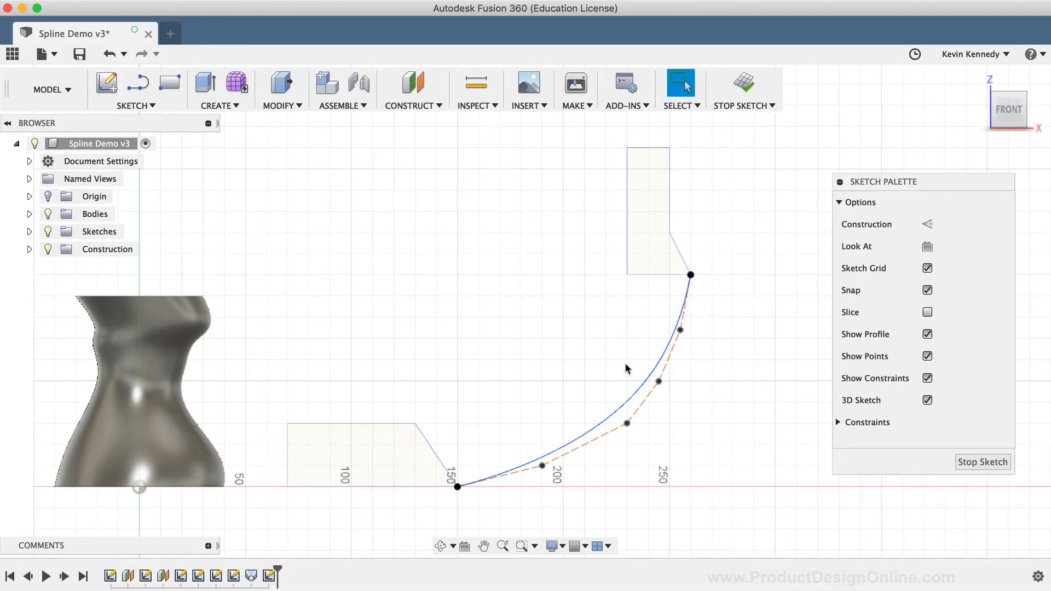
pyautogui.click(669, 381)
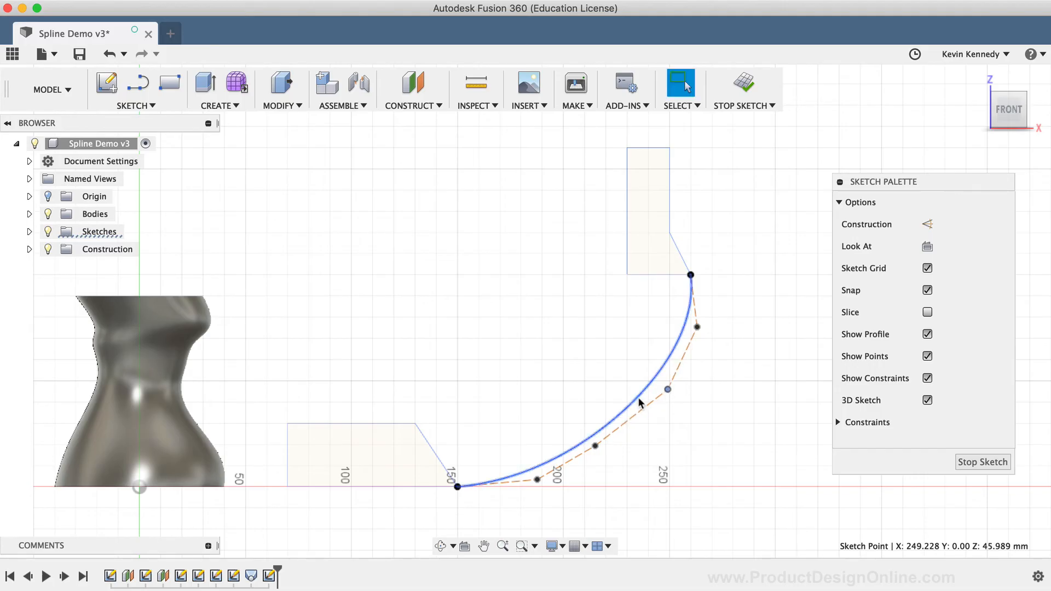
pyautogui.moveTo(630, 409)
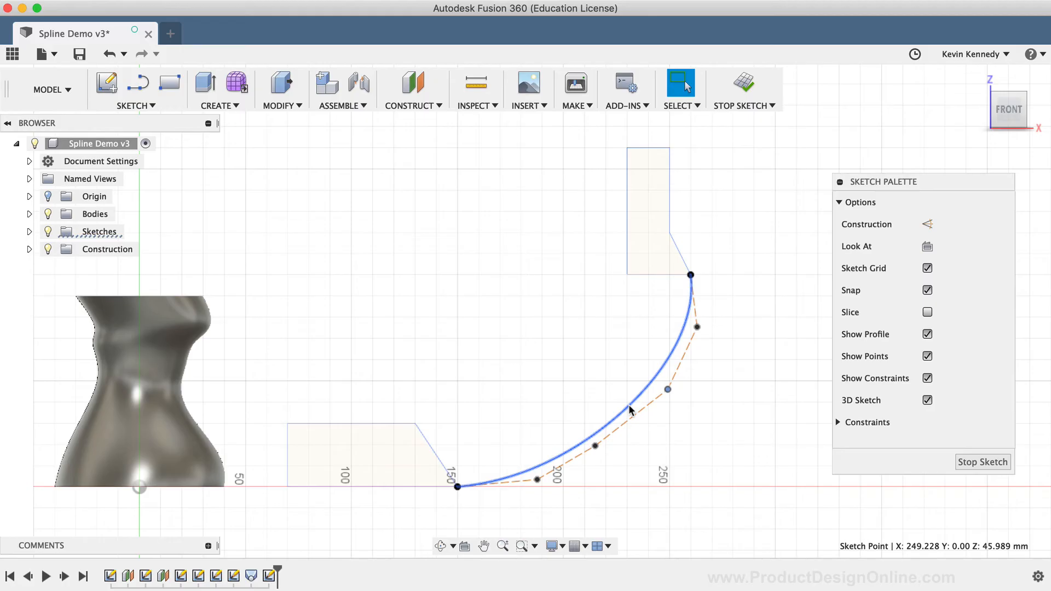
# Insert a control point on the first spline and drag points into a sharper bend near the upper corner
pyautogui.rightClick(631, 411)
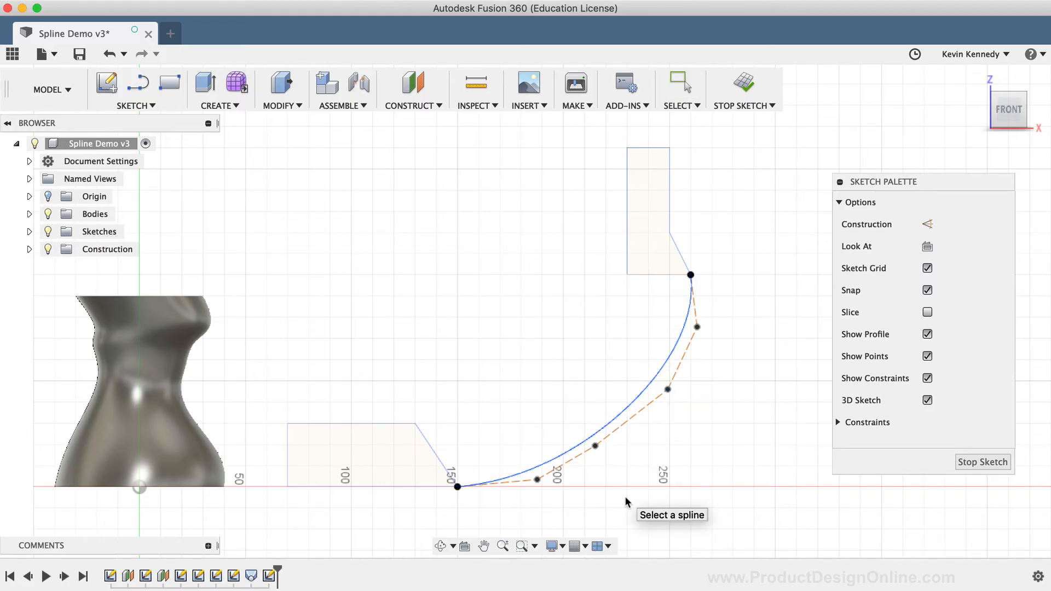
pyautogui.click(630, 416)
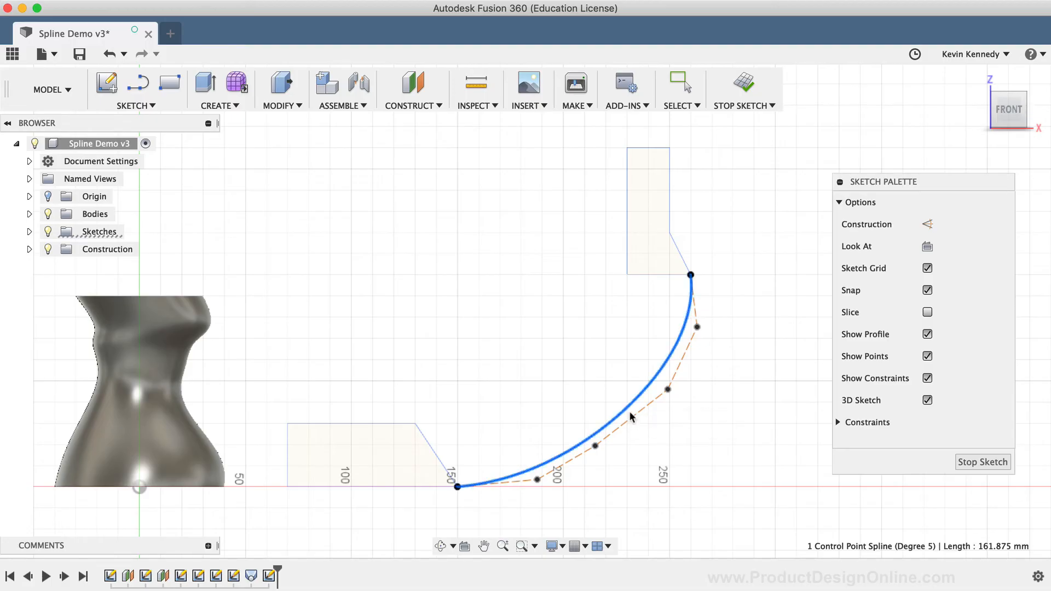
pyautogui.moveTo(661, 488)
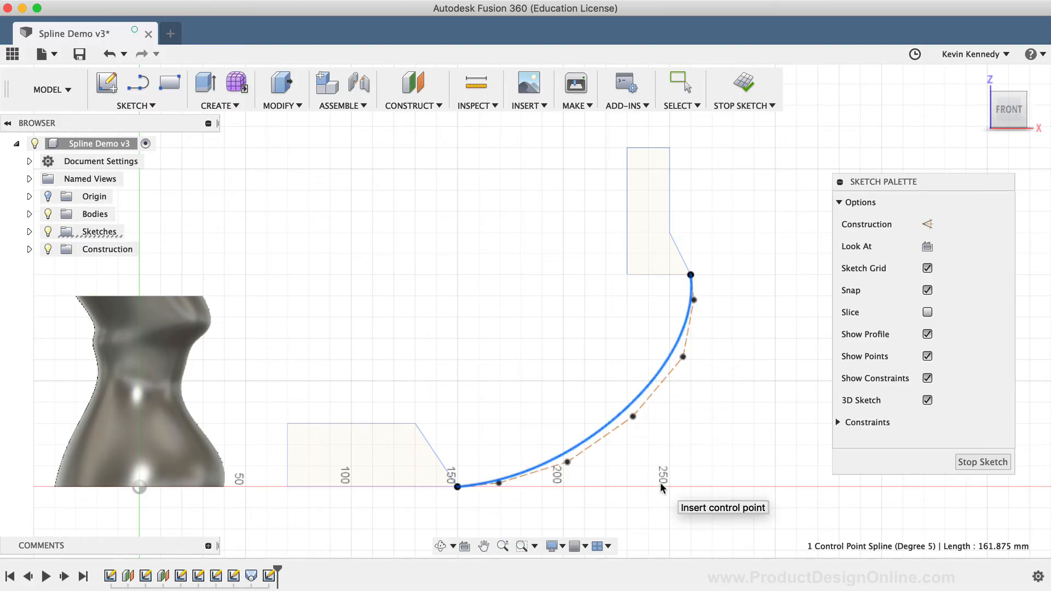
pyautogui.moveTo(649, 453)
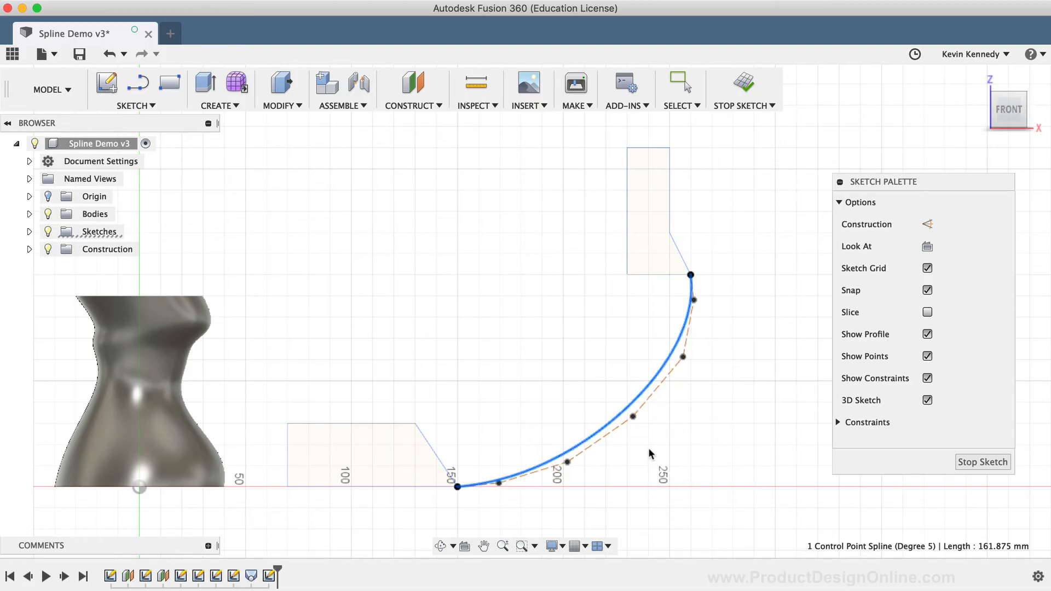
pyautogui.moveTo(648, 455)
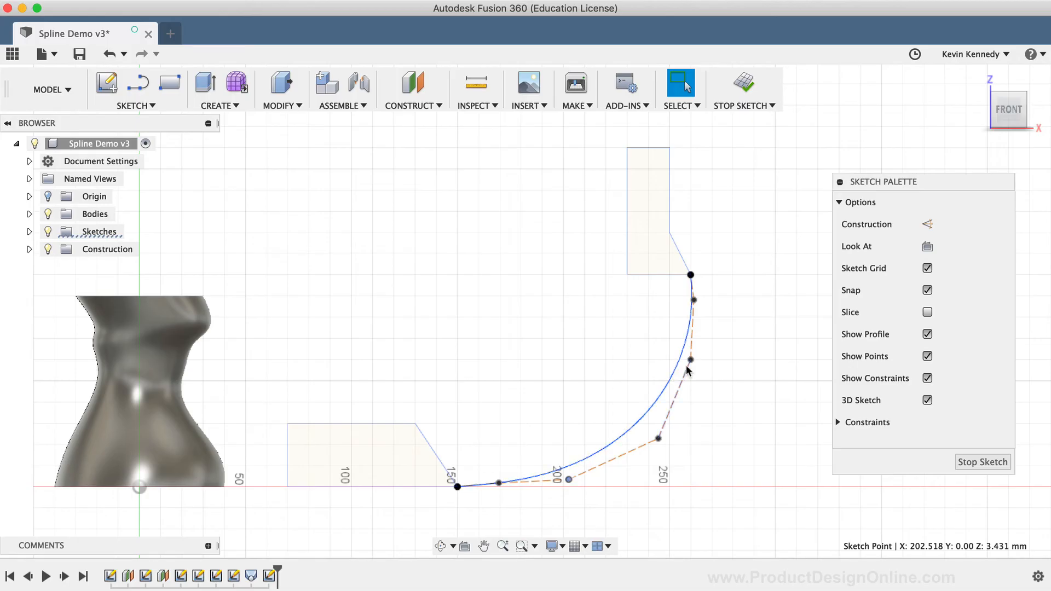
pyautogui.click(691, 360)
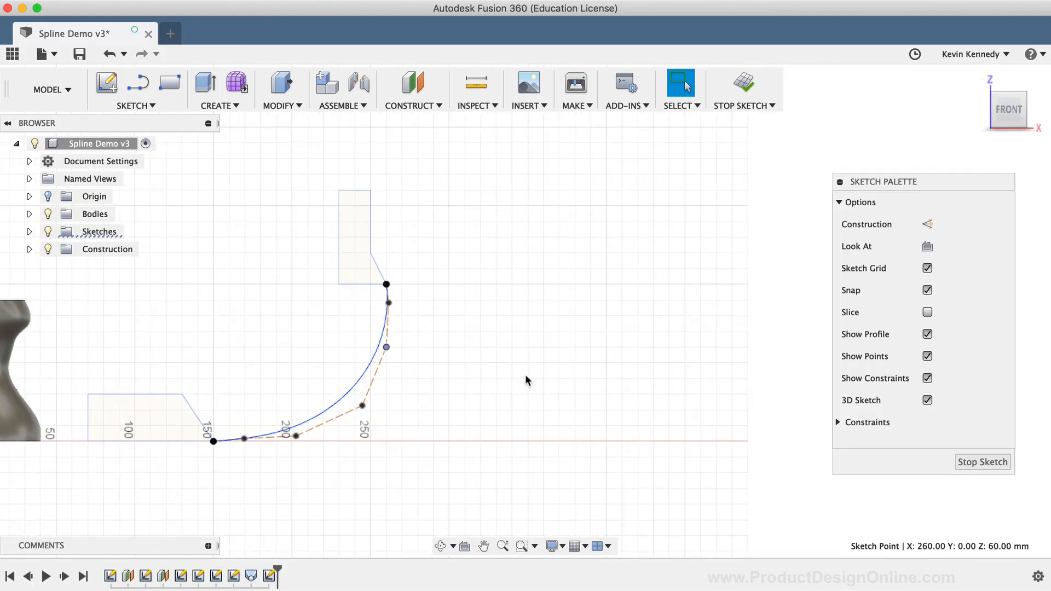
# Start a second Control Point Spline from the Sketch create tools
pyautogui.click(136, 105)
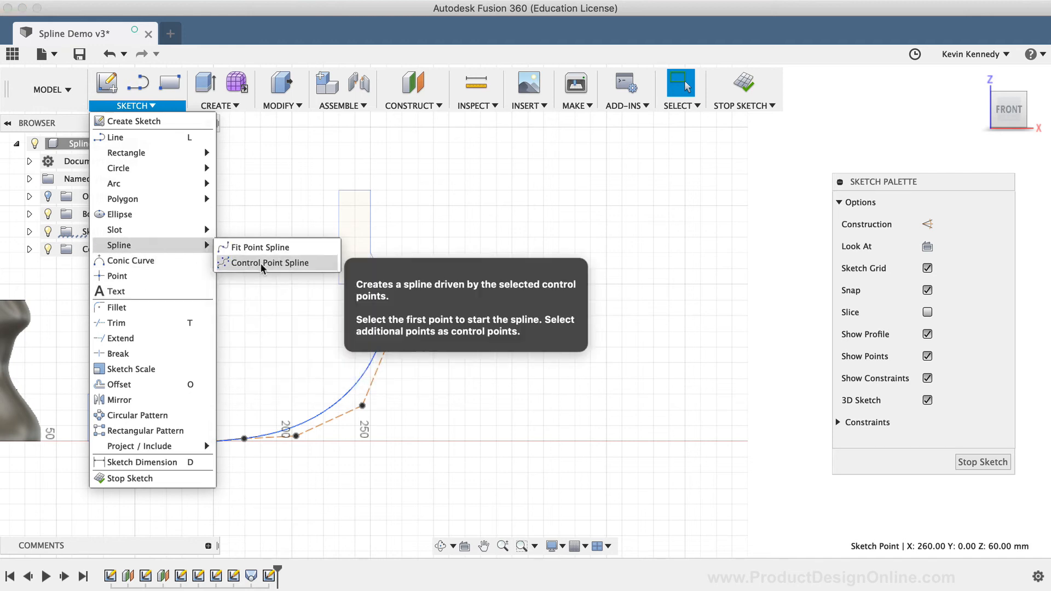
pyautogui.click(266, 262)
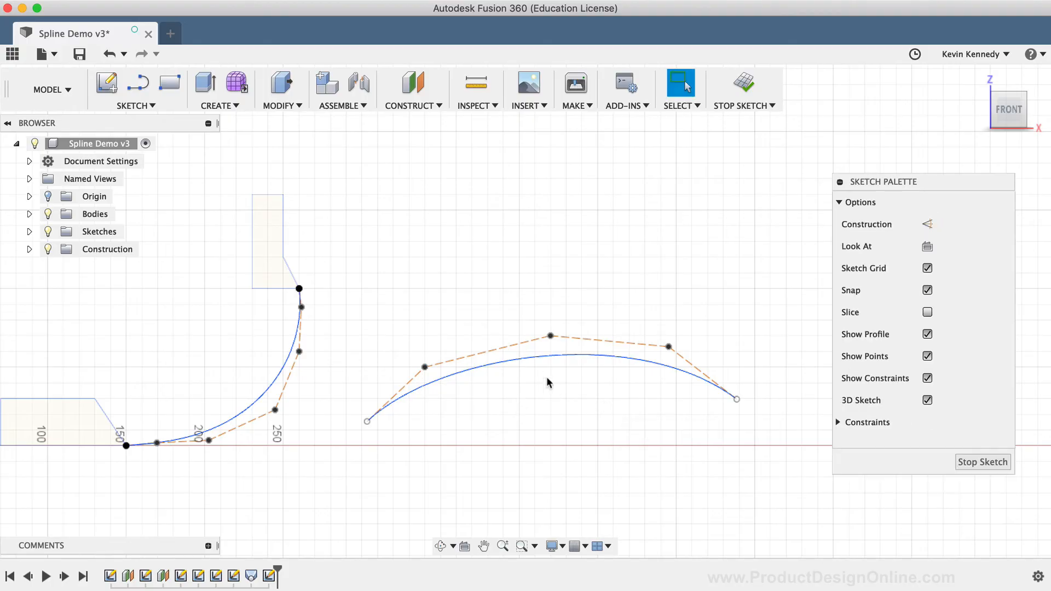
pyautogui.moveTo(550, 335)
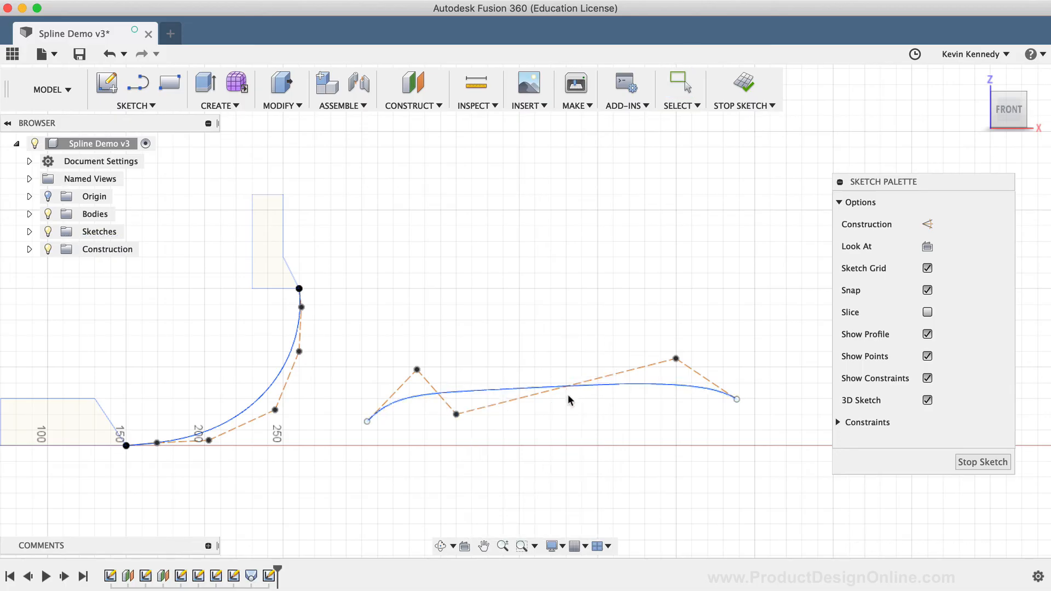
# Add a control point to the second spline to reshape it into a low wavy curve with a dip
pyautogui.click(524, 387)
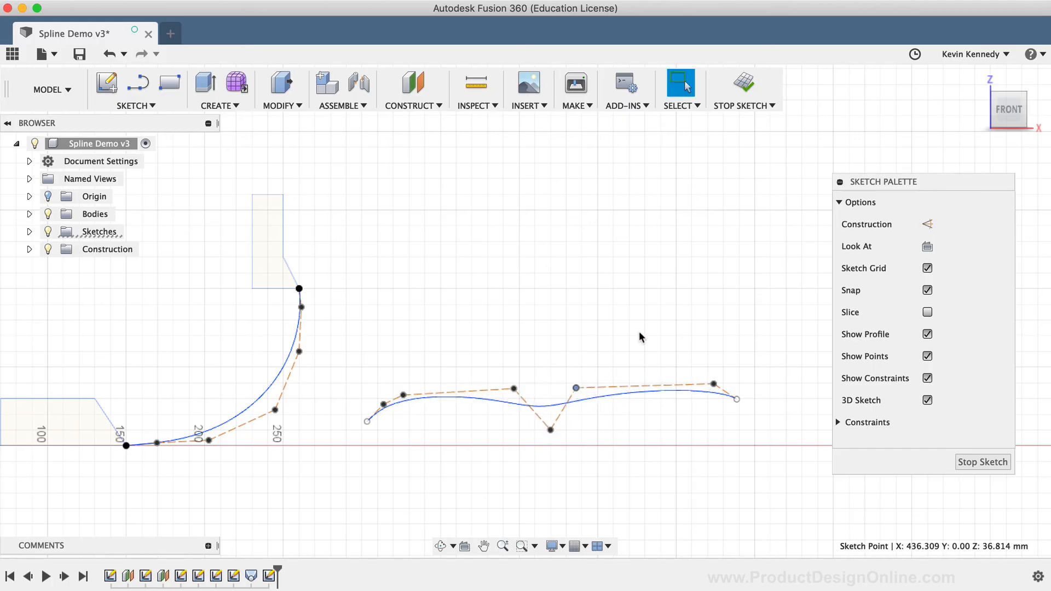
pyautogui.moveTo(449, 328)
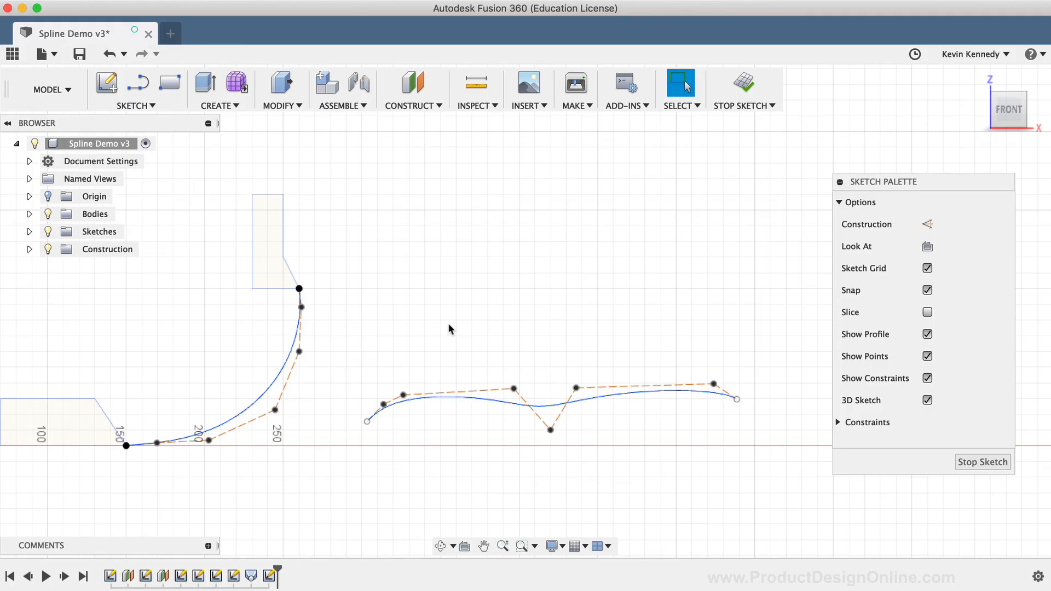
# Start another Control Point Spline to review its Degree 5 and Degree 3 choices in the Sketch Palette
pyautogui.click(137, 105)
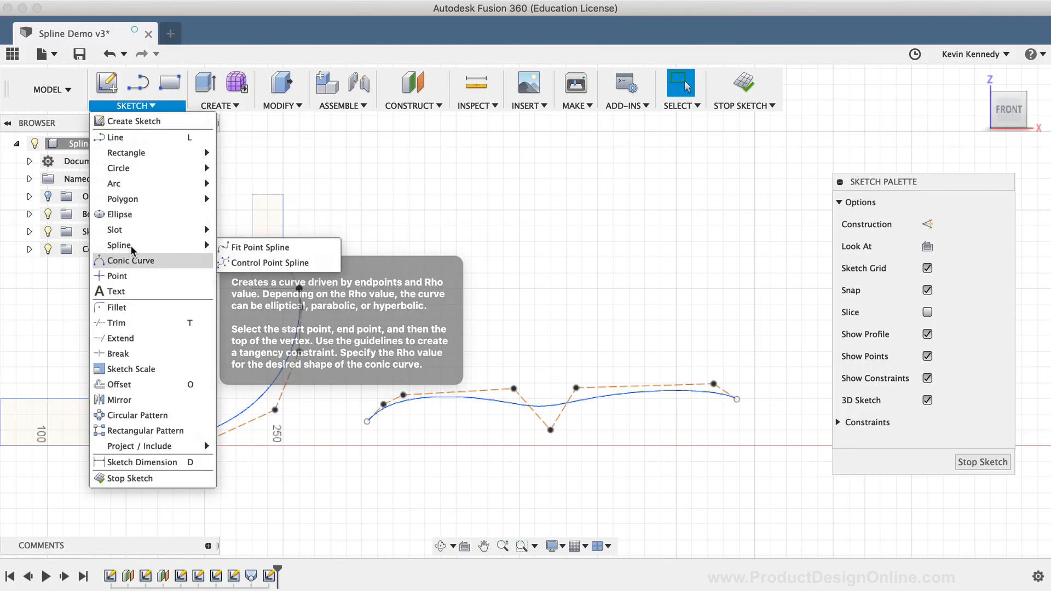
pyautogui.click(259, 262)
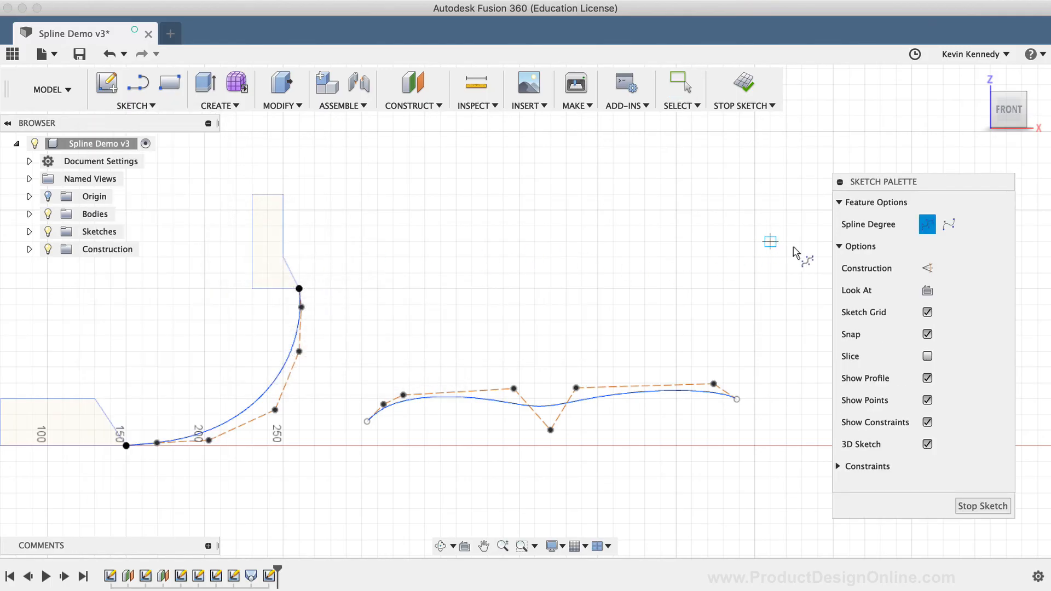
pyautogui.moveTo(927, 224)
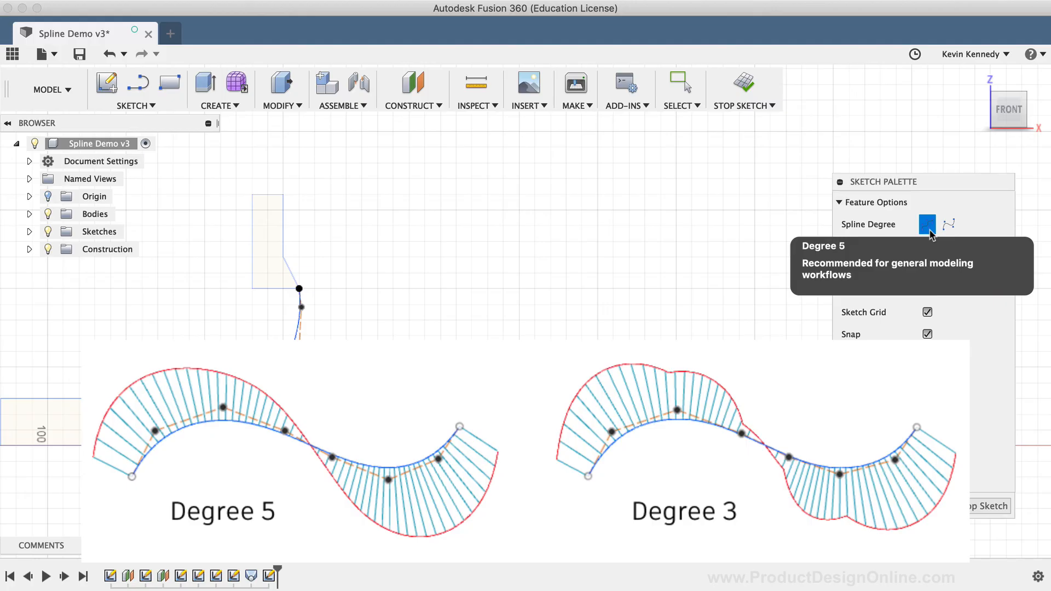
pyautogui.moveTo(948, 224)
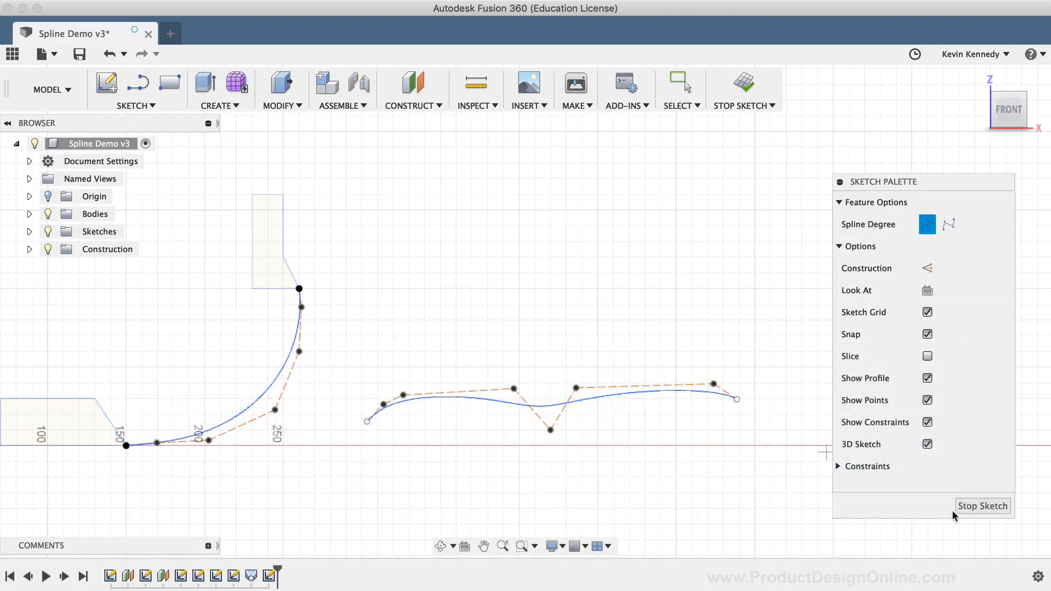
# Stop the sketch, leaving both control point splines beside the lofted body
pyautogui.click(983, 506)
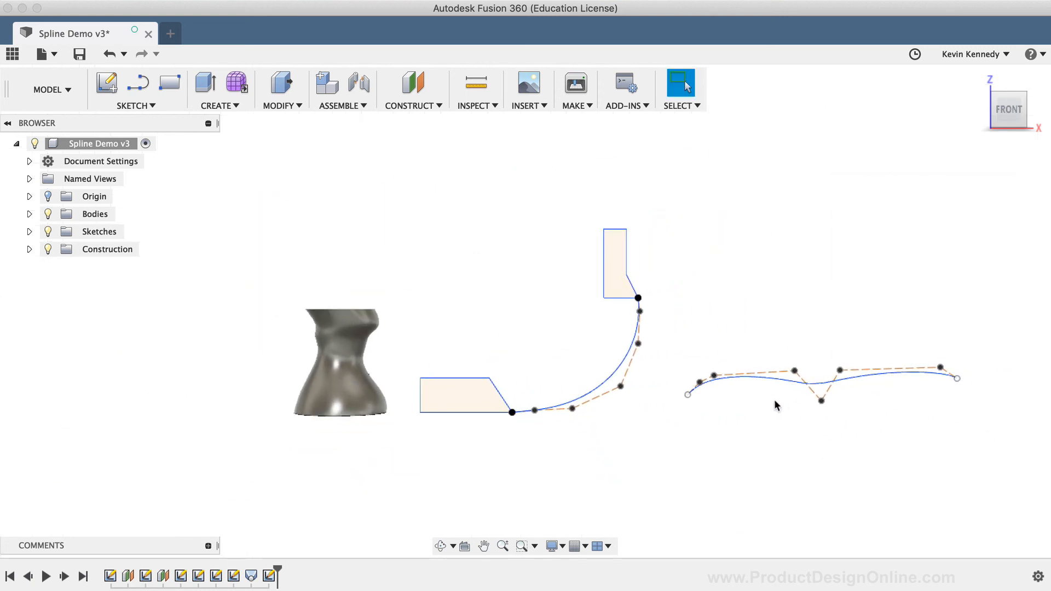
pyautogui.moveTo(641, 336)
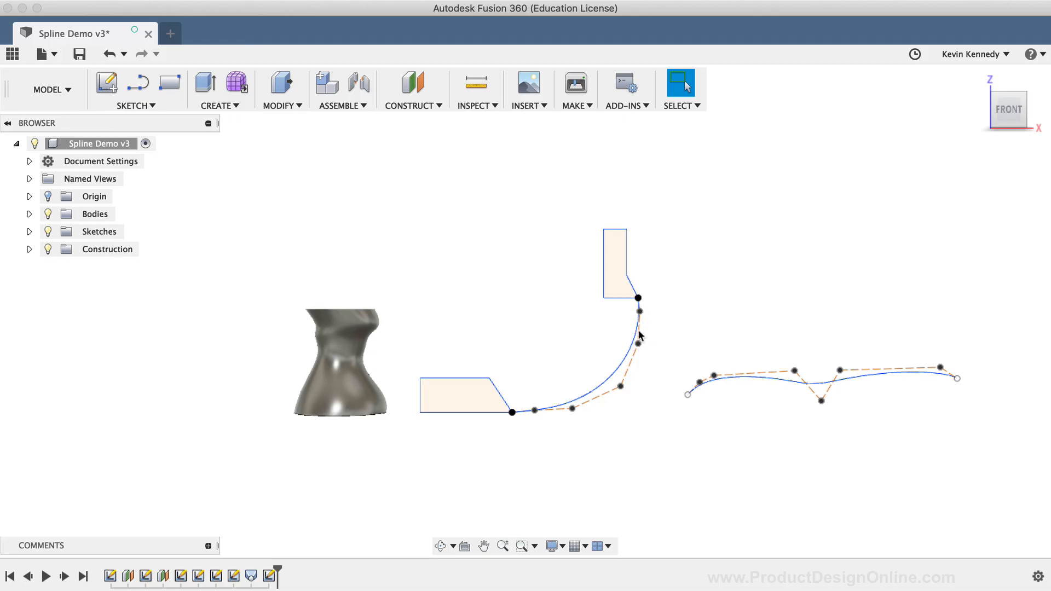
pyautogui.moveTo(628, 350)
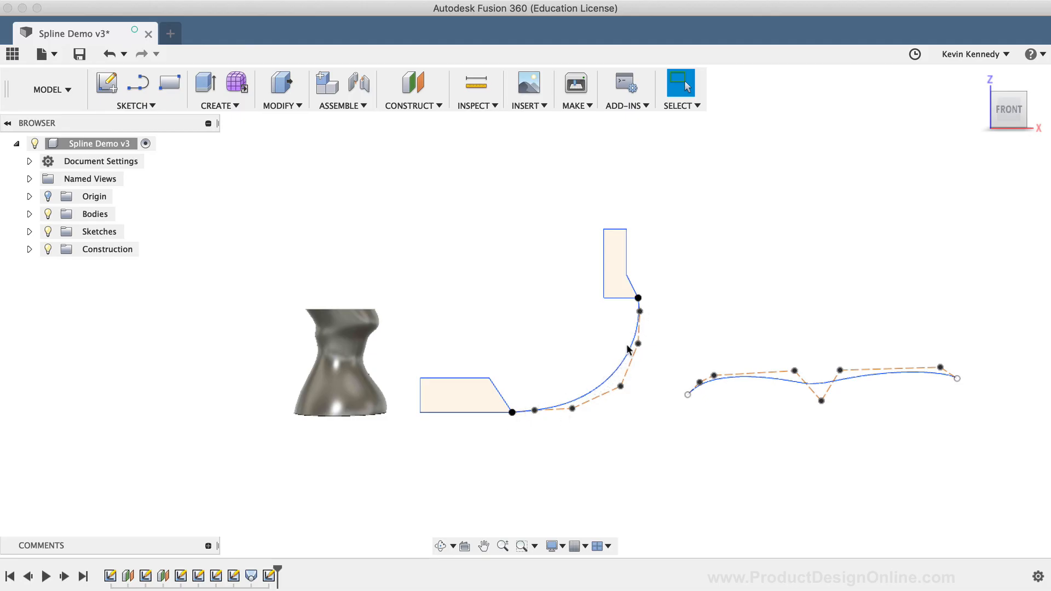
pyautogui.moveTo(518, 412)
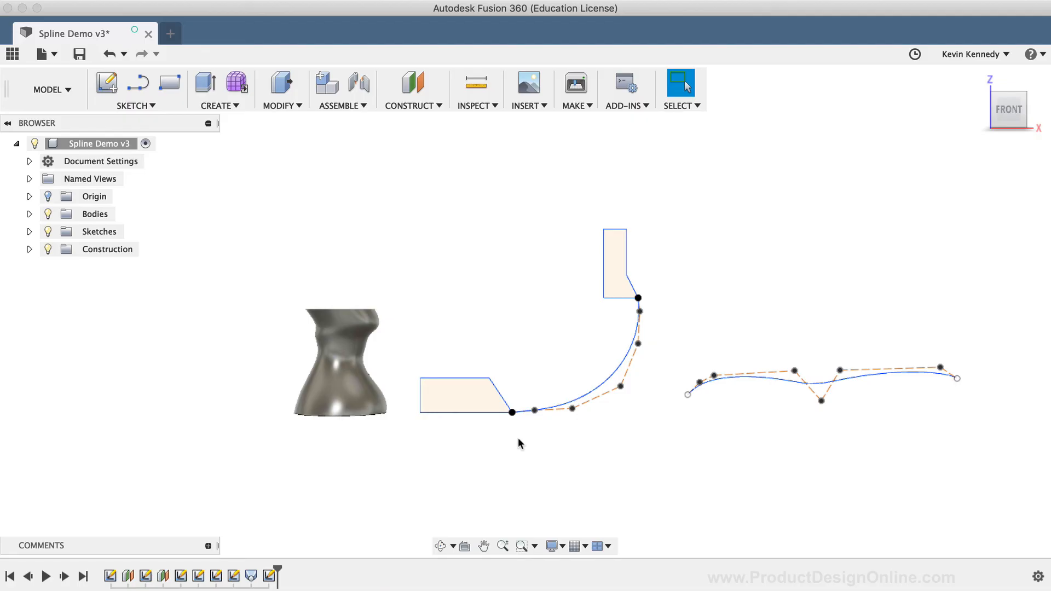
pyautogui.moveTo(341, 487)
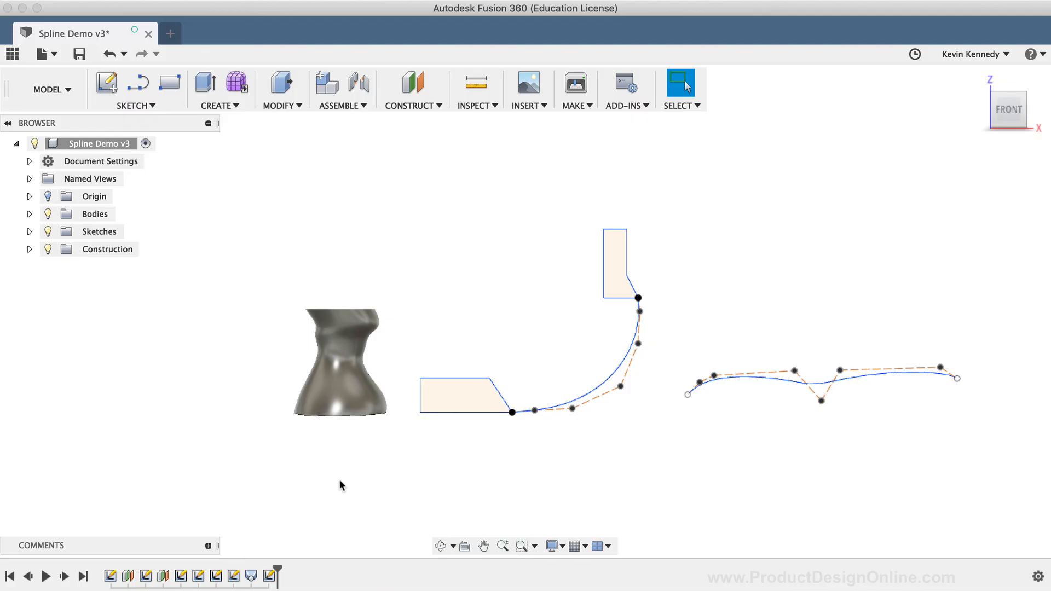
pyautogui.moveTo(317, 349)
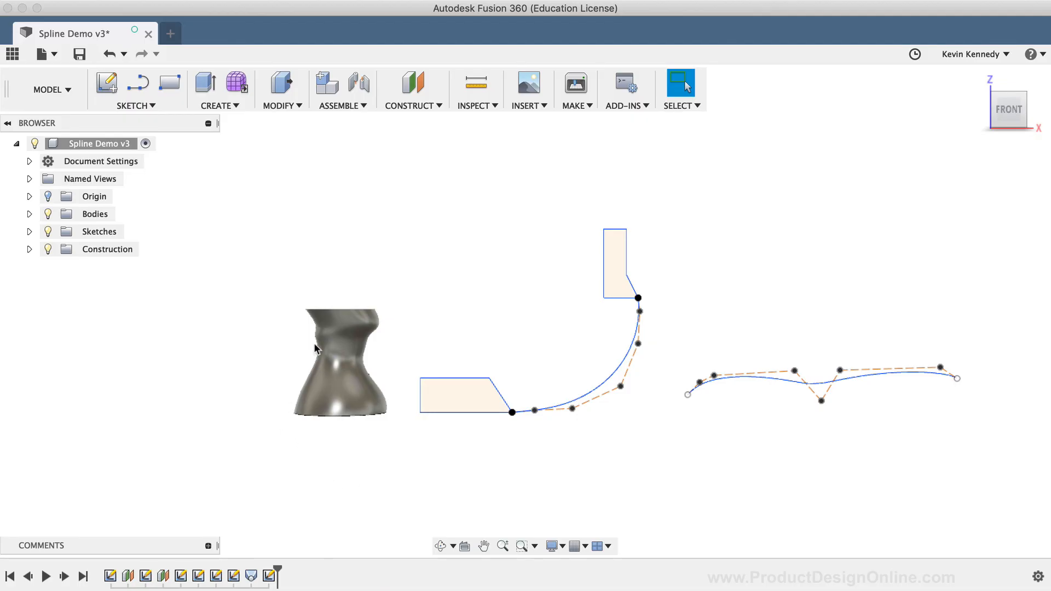
pyautogui.moveTo(321, 329)
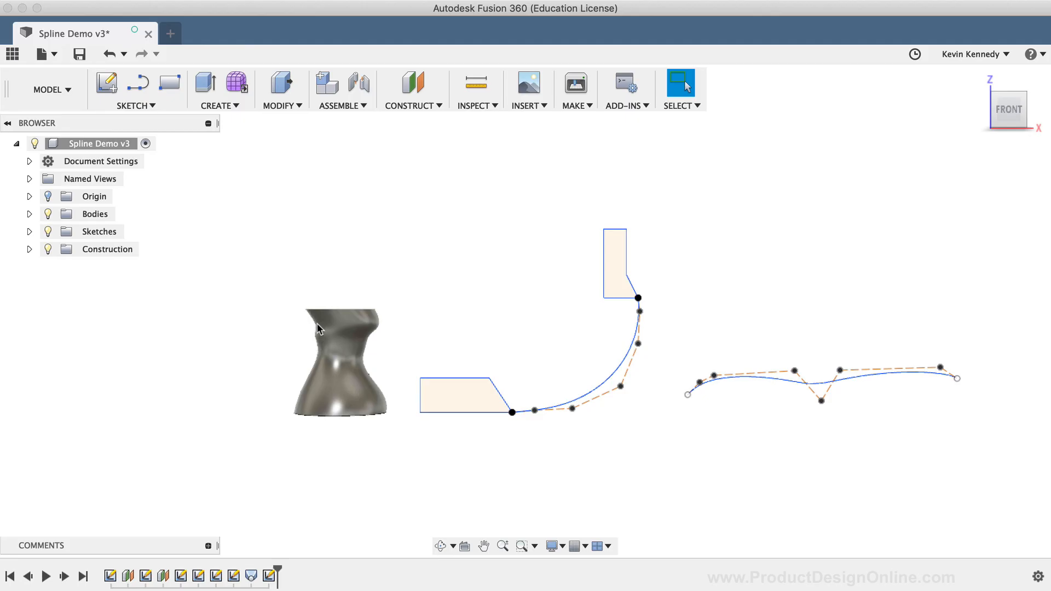
pyautogui.moveTo(303, 384)
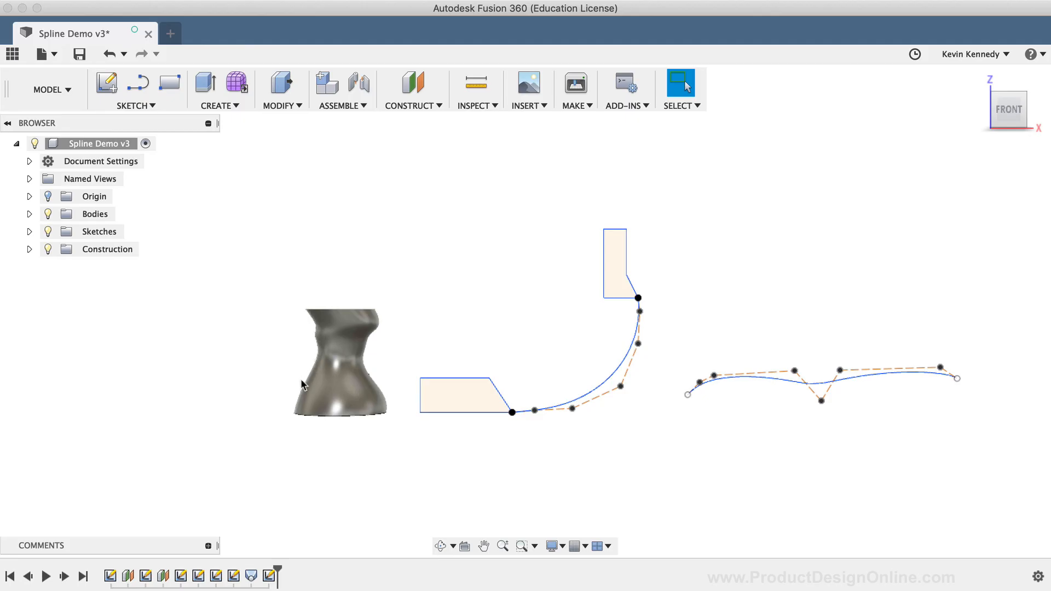
pyautogui.moveTo(313, 329)
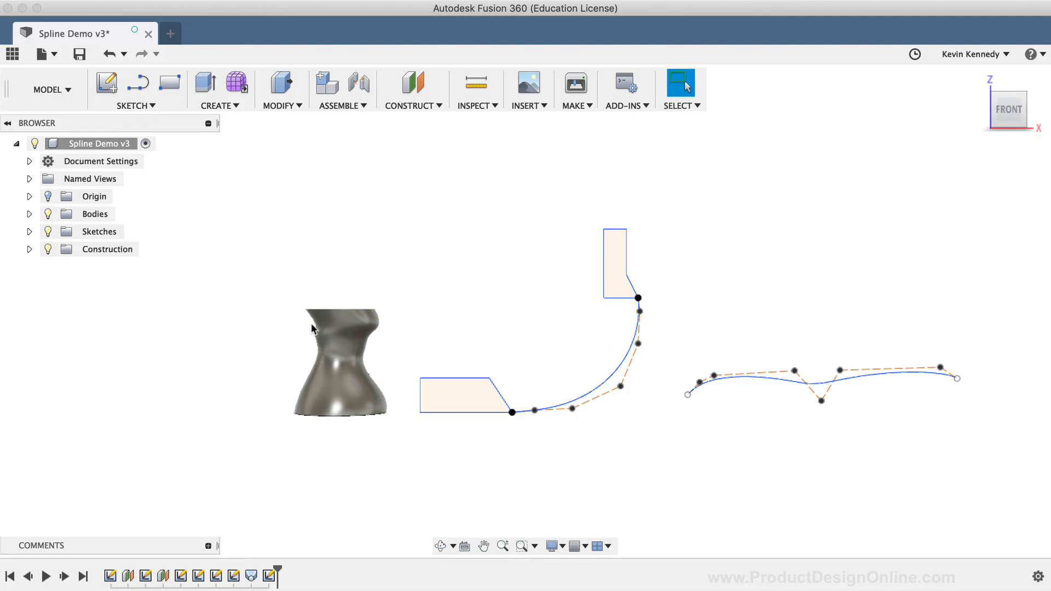